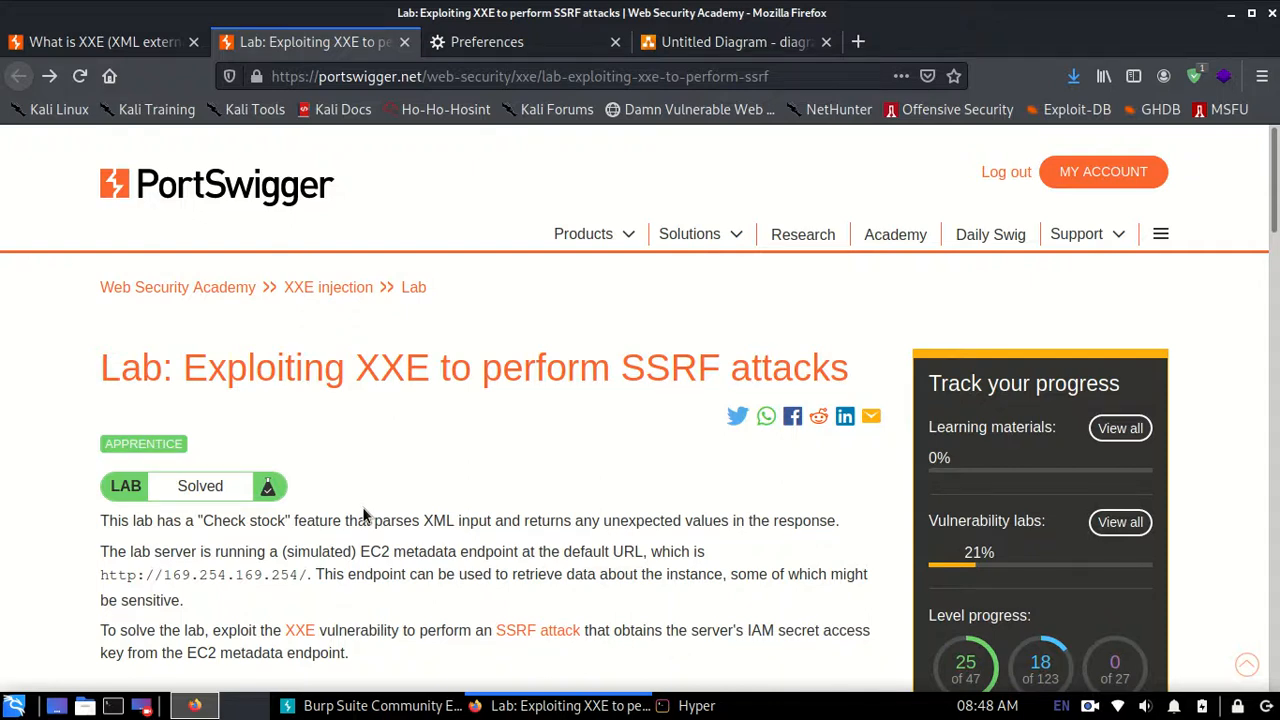
mouse_move(214, 374)
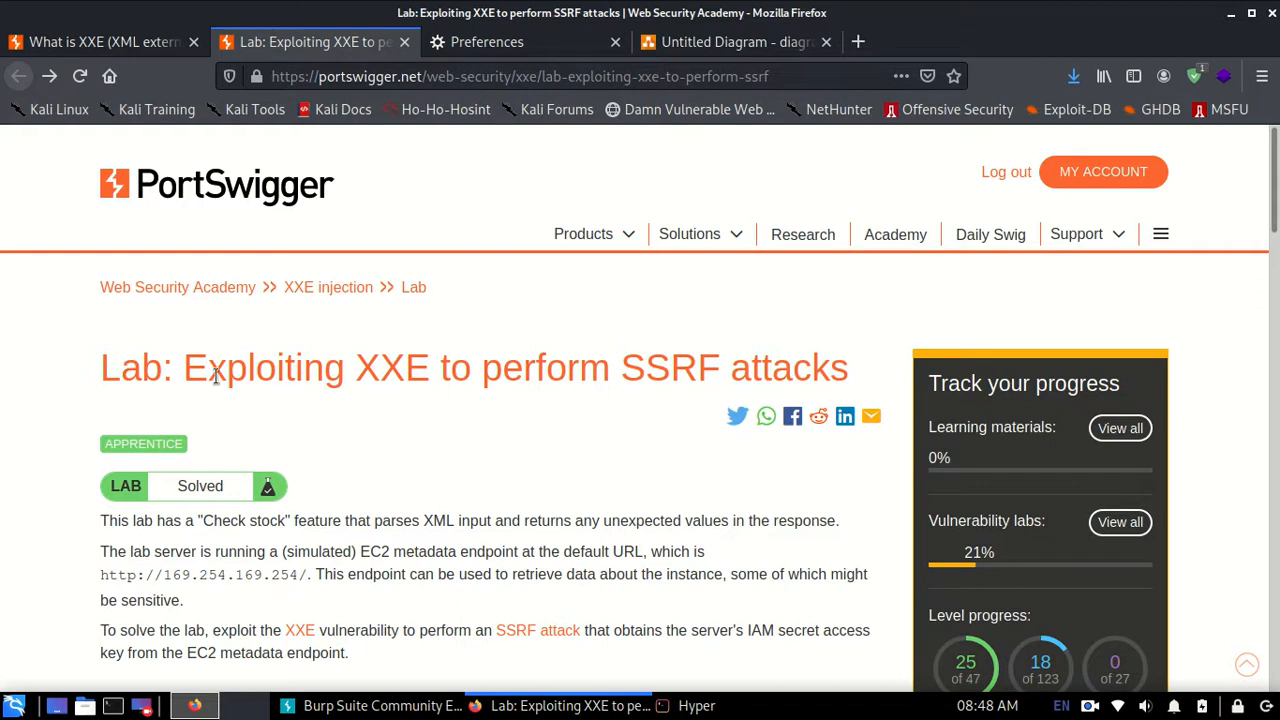
mouse_move(548, 410)
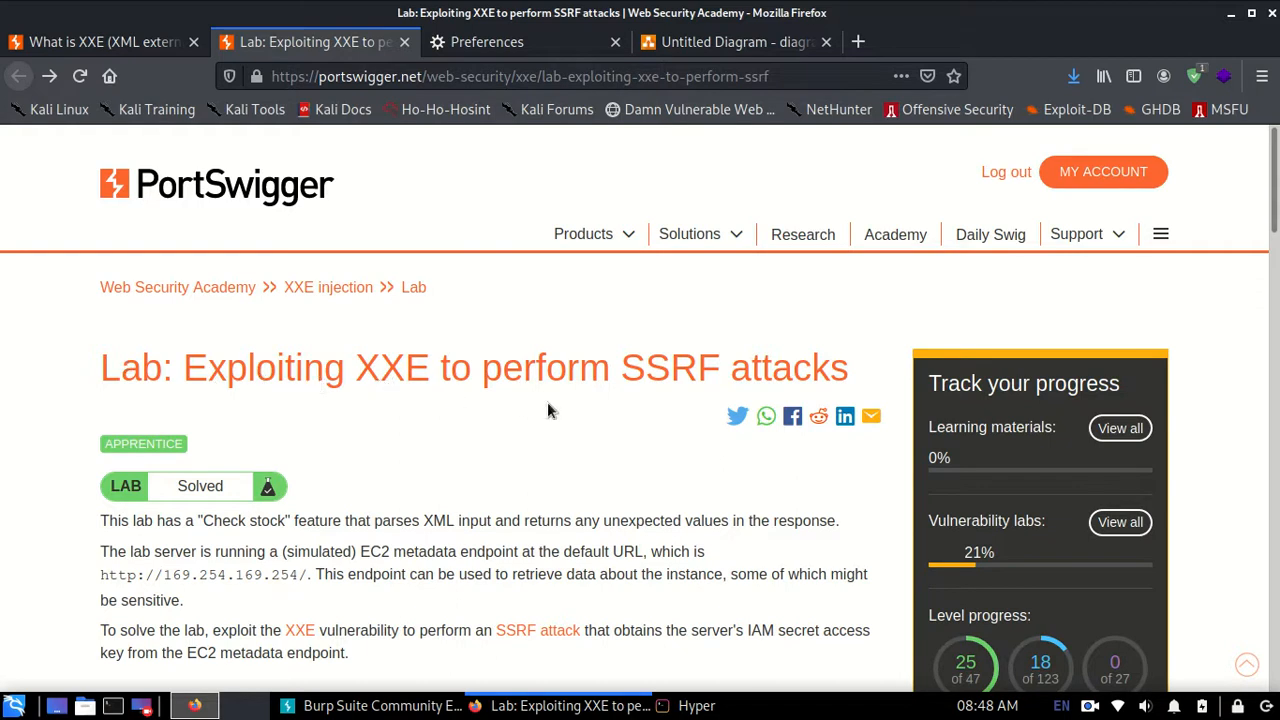
mouse_move(570, 422)
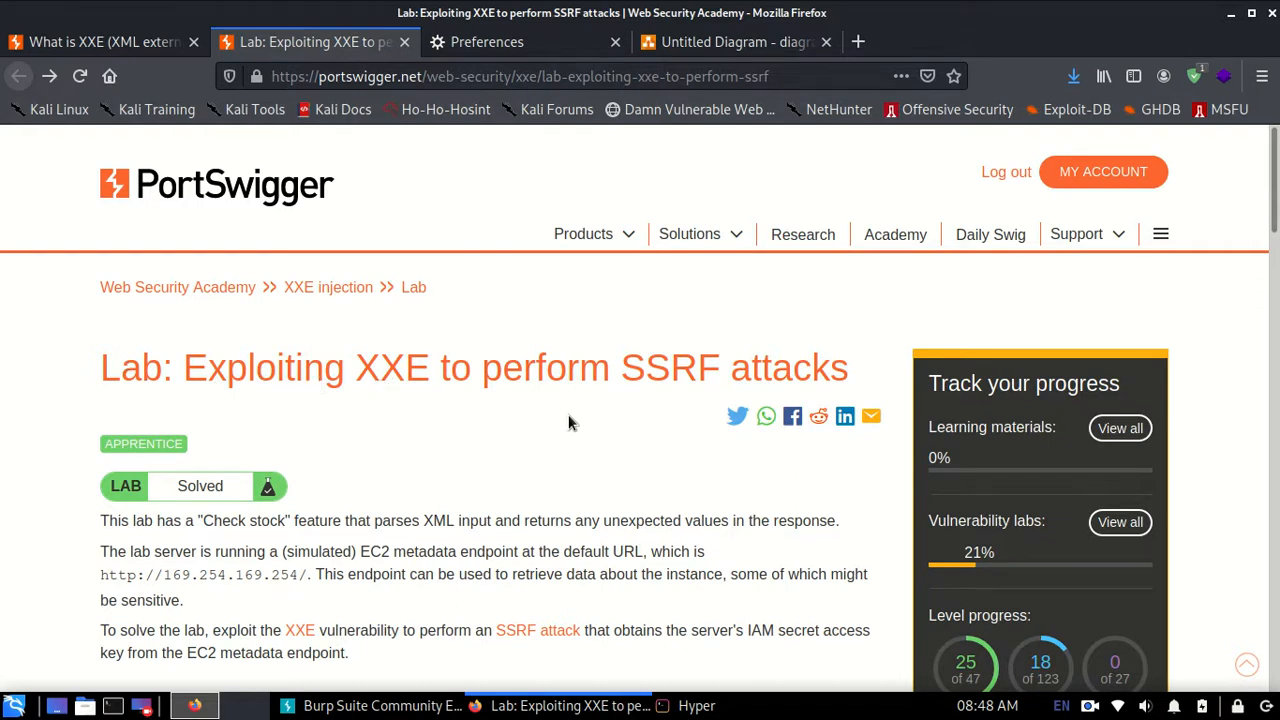
- Open the lab in a new tab, note the EC2 metadata endpoint, and select the tutorial's SSRF entity example
right_click(492, 611)
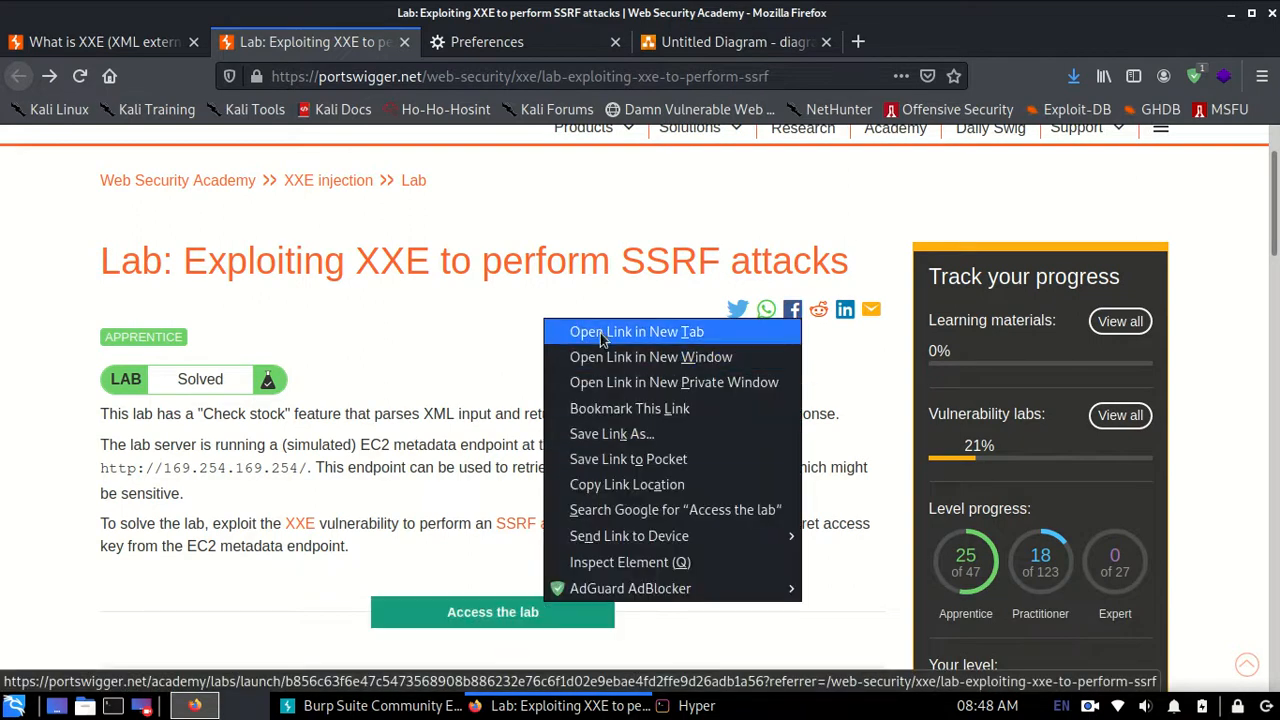
click(637, 331)
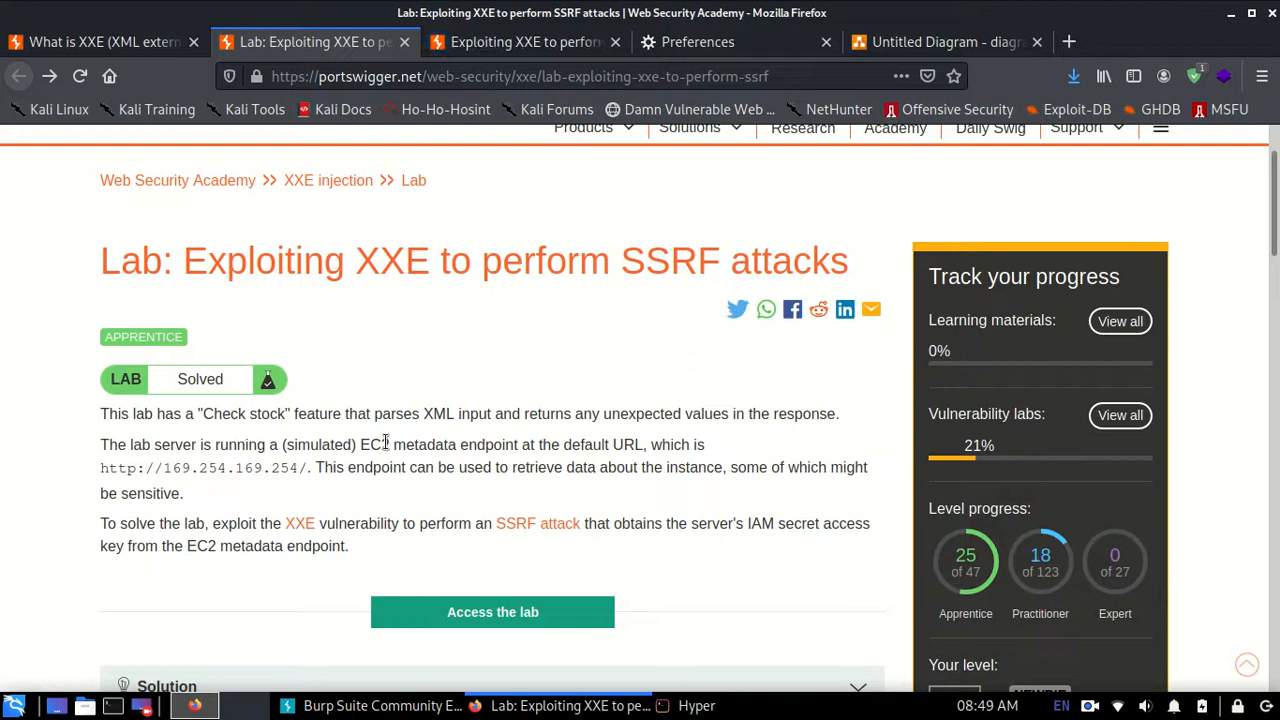
mouse_move(92, 479)
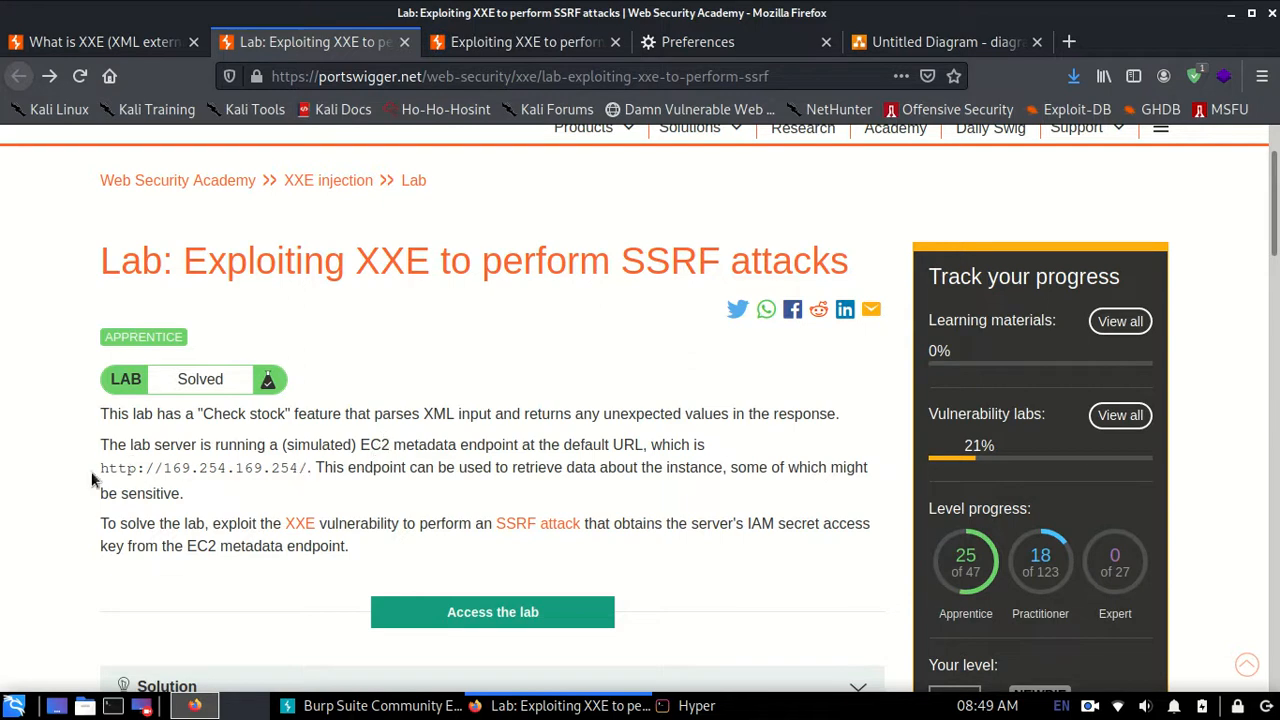
double_click(200, 467)
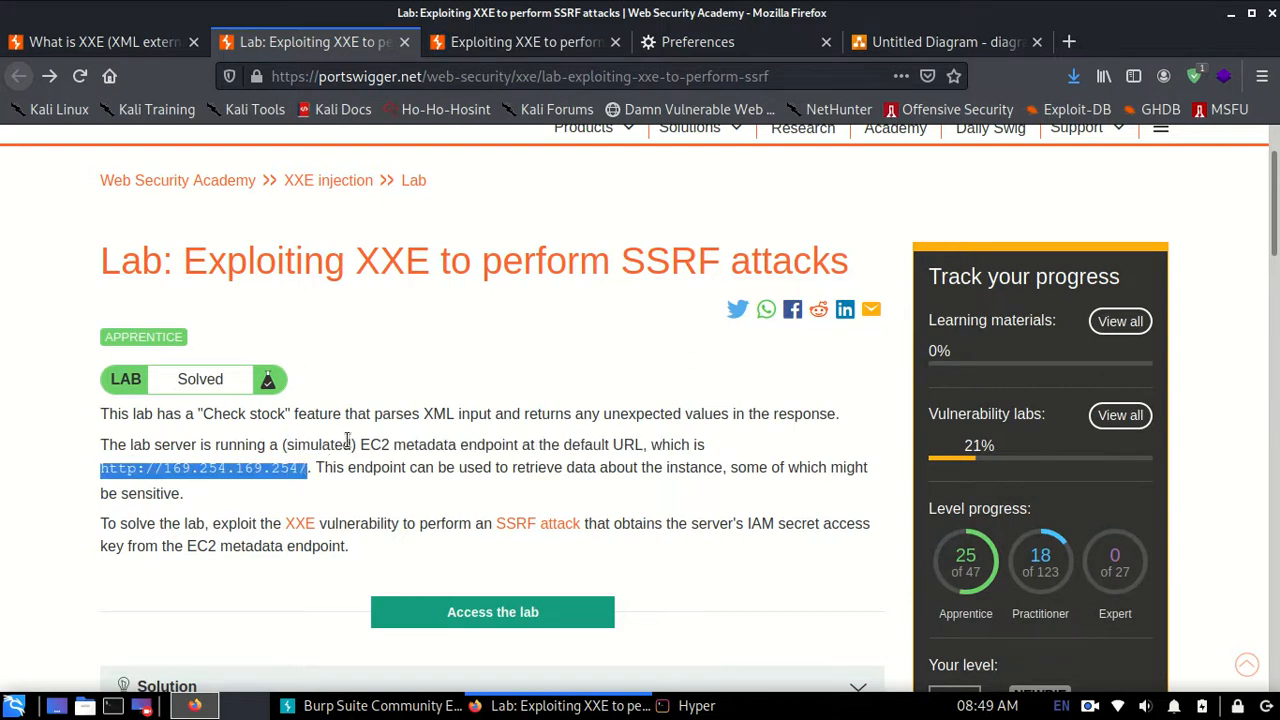
drag(357, 444, 513, 467)
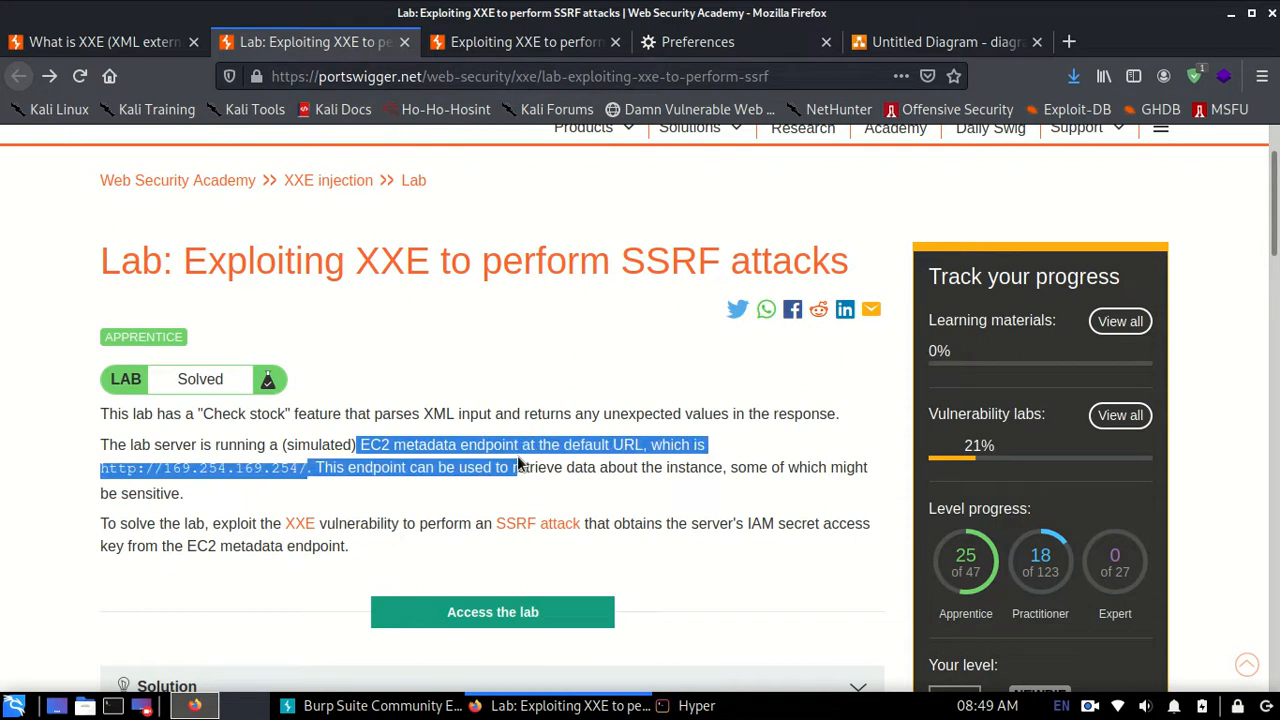
click(518, 462)
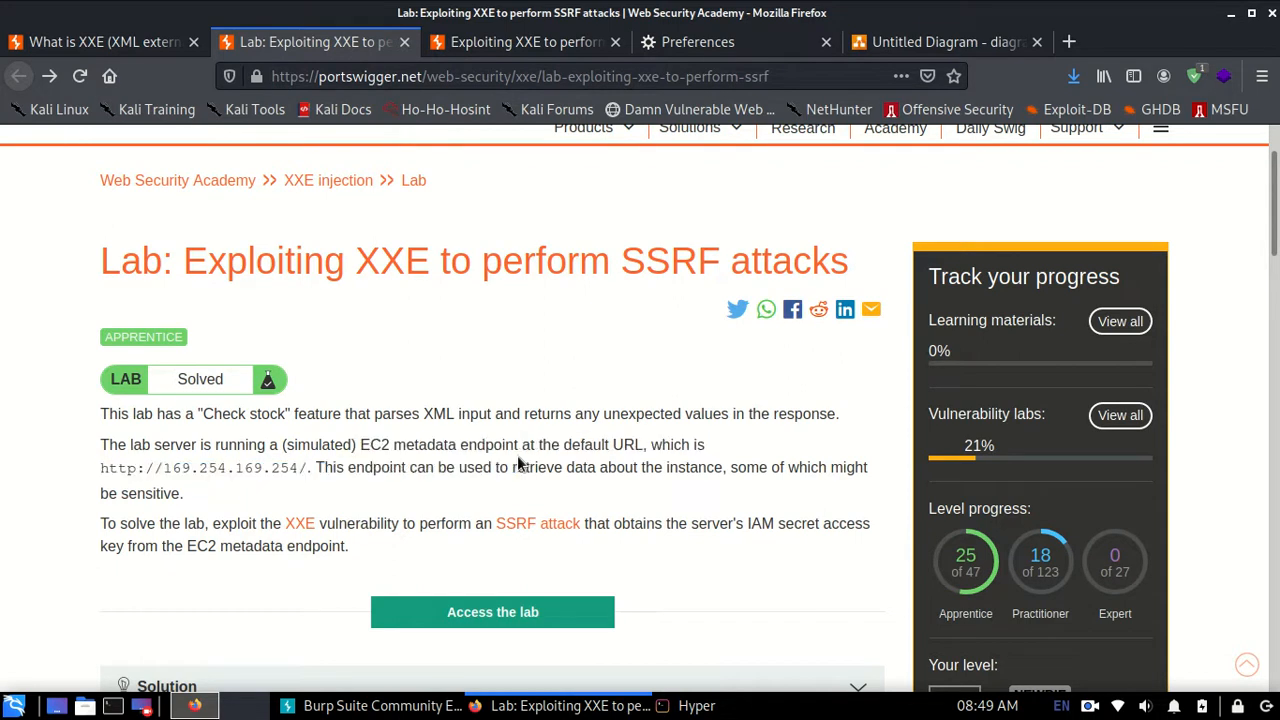
mouse_move(600, 436)
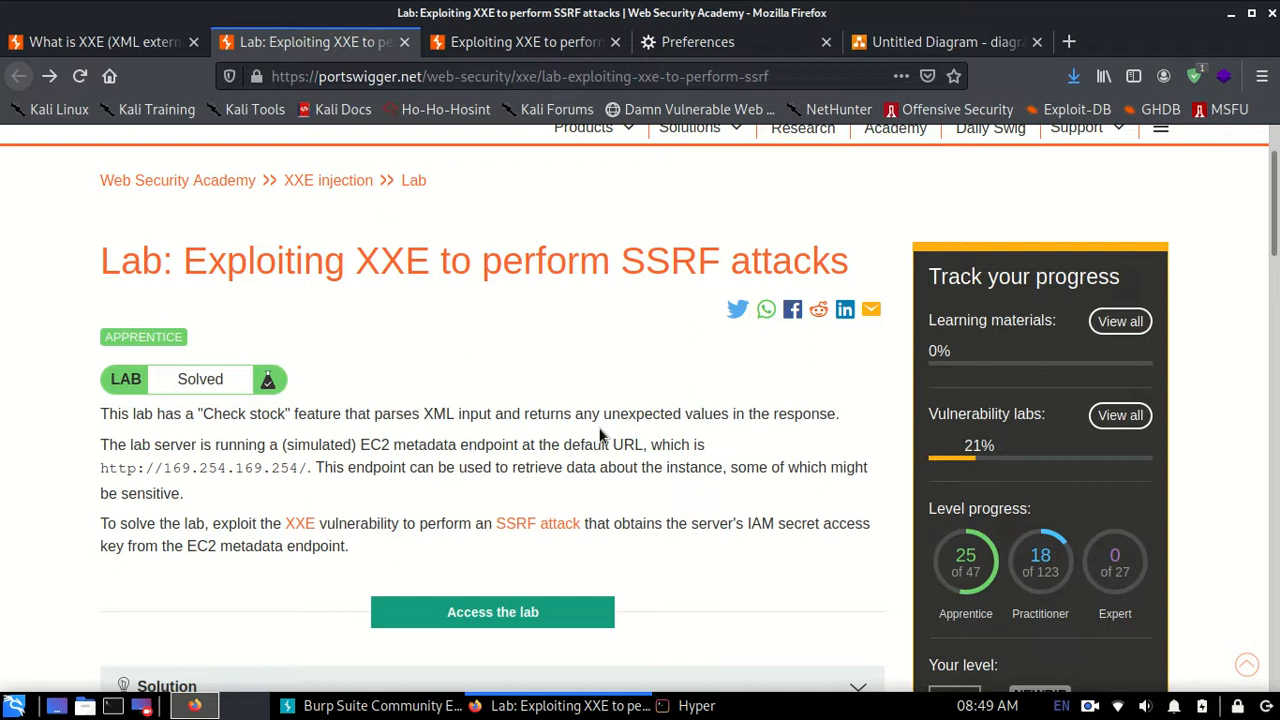
mouse_move(520, 430)
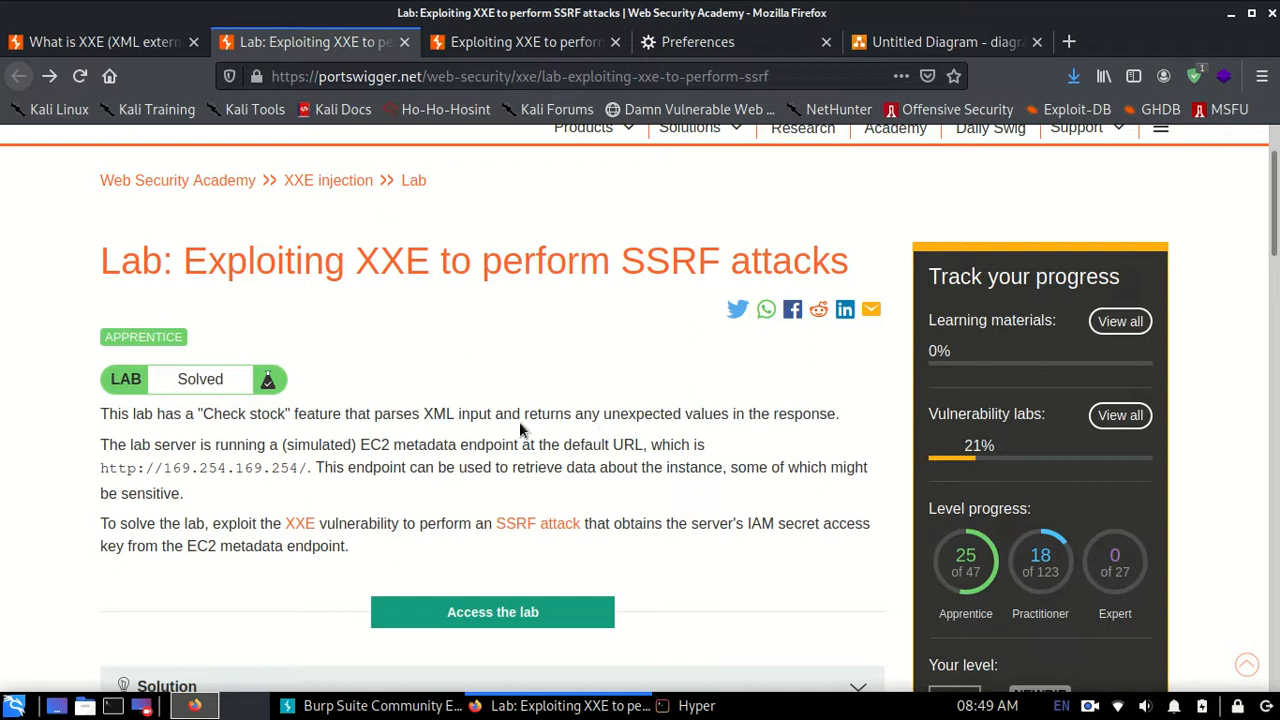
mouse_move(100, 41)
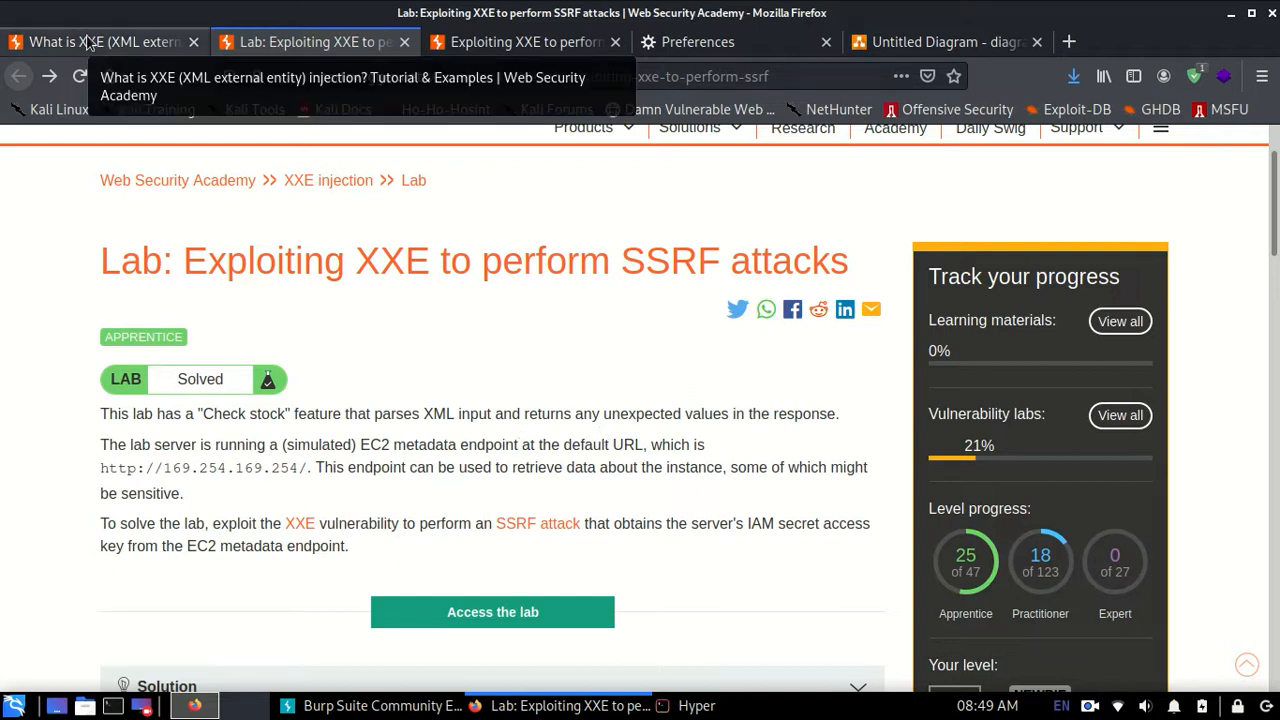
click(100, 42)
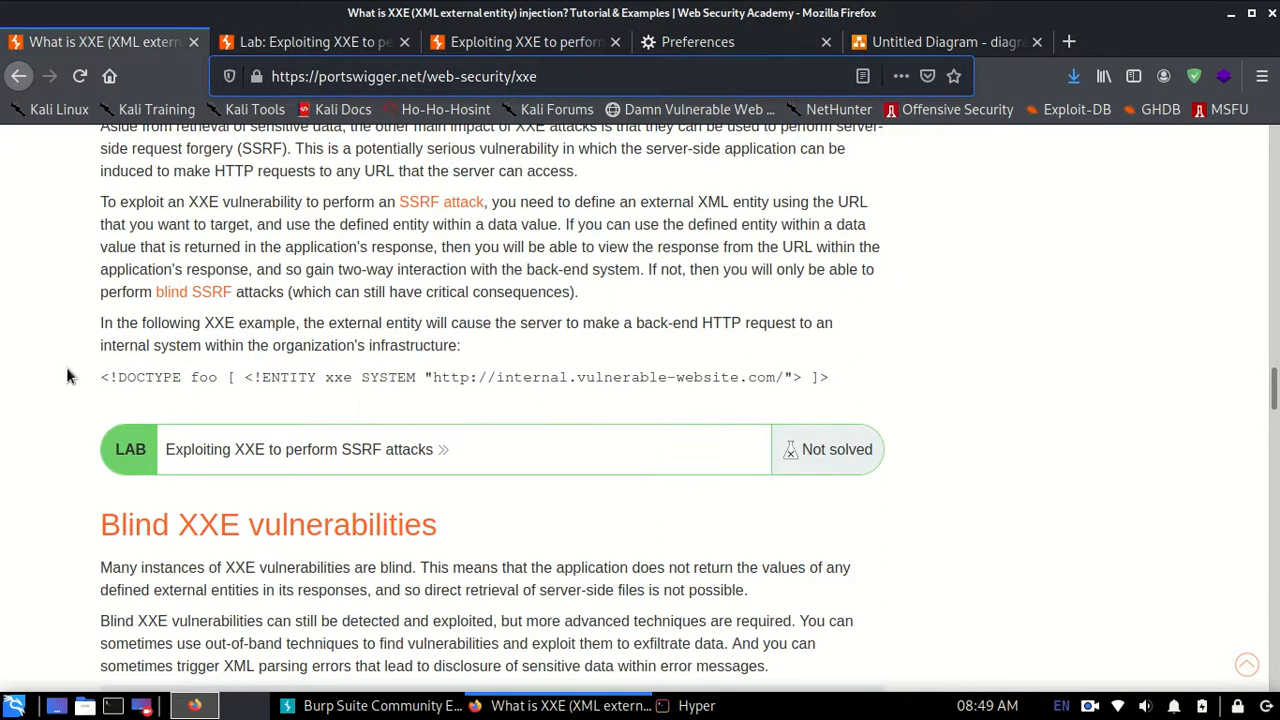
triple_click(465, 377)
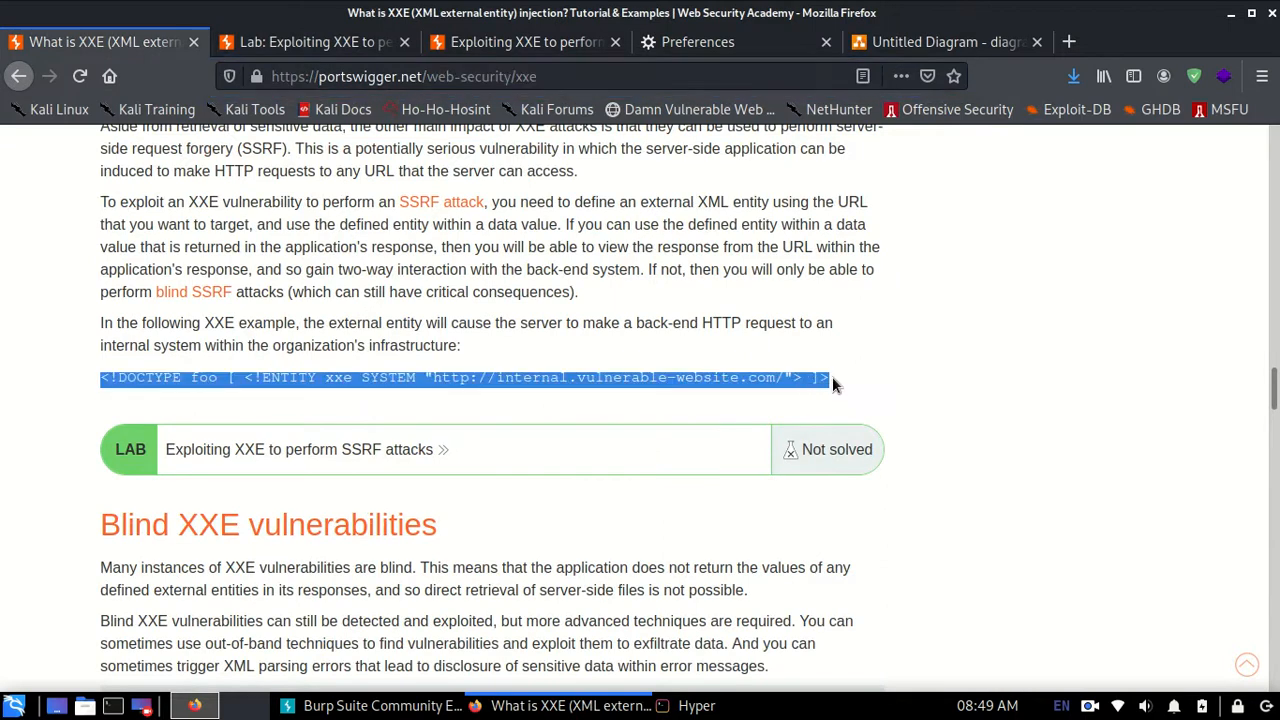
- Open the Eye Projectors product page and check its stock, showing 901 units for London
click(520, 42)
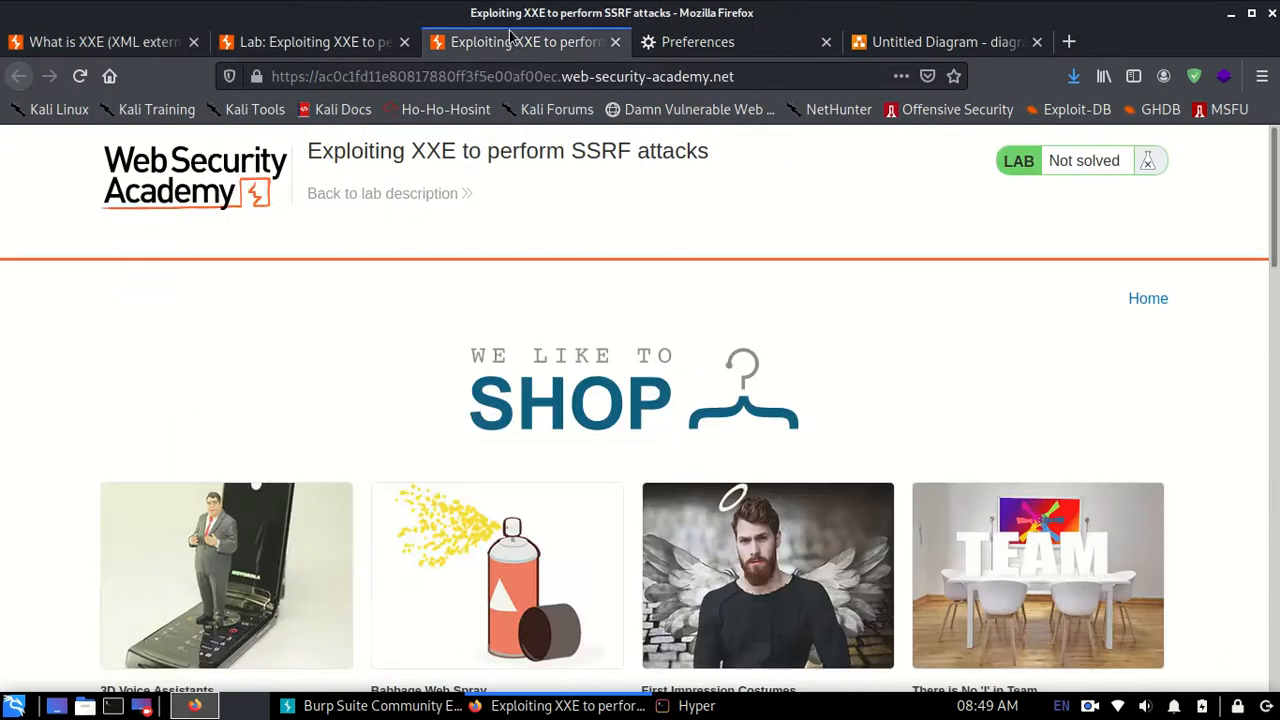
scroll(down, 3)
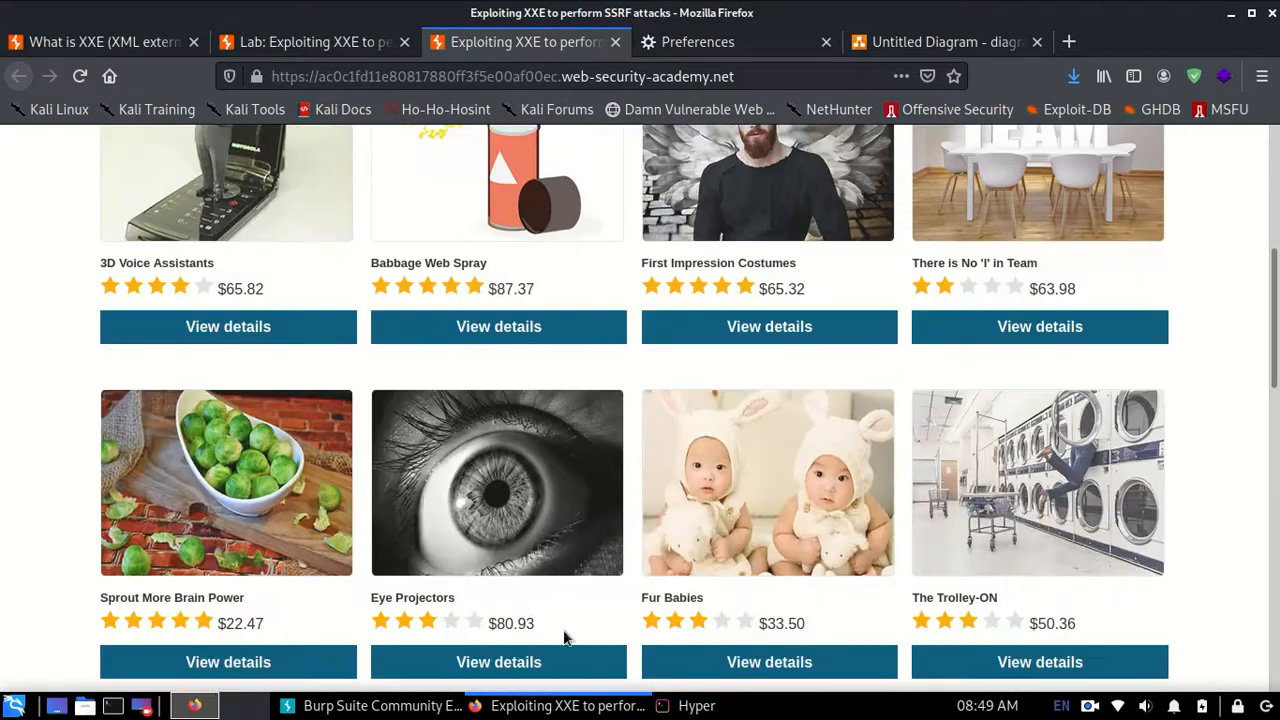
click(498, 661)
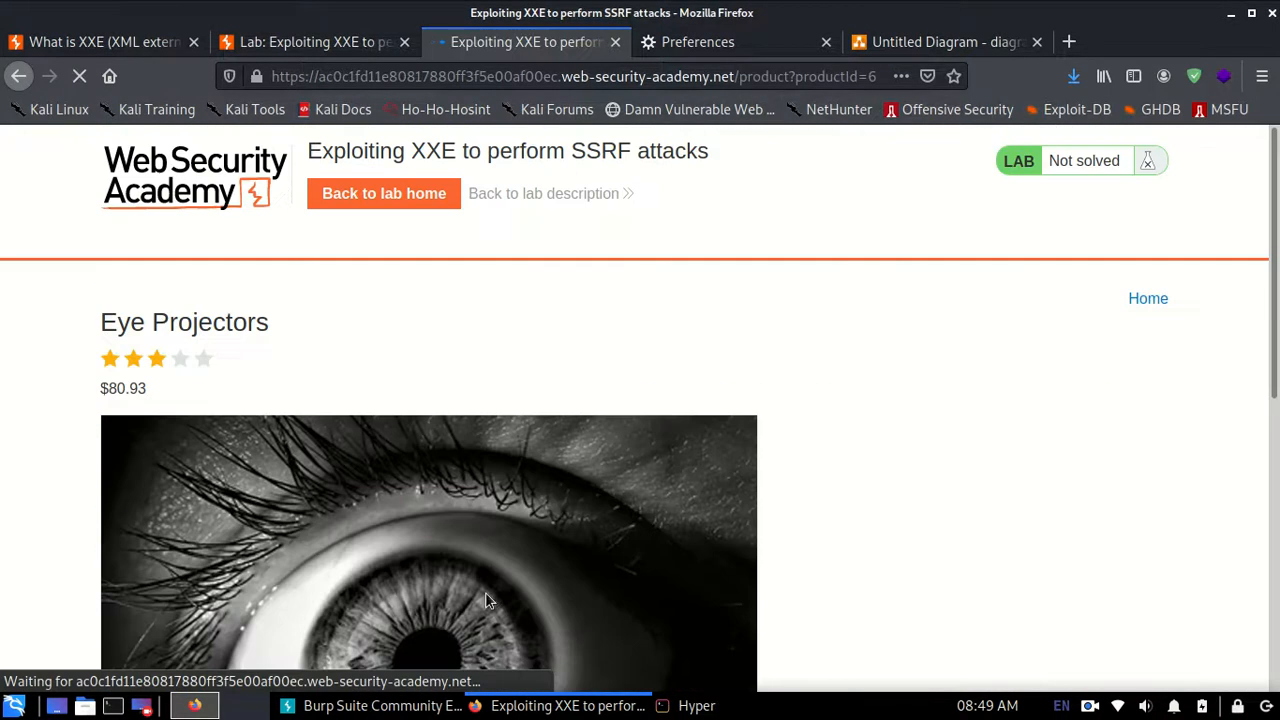
scroll(down, 3)
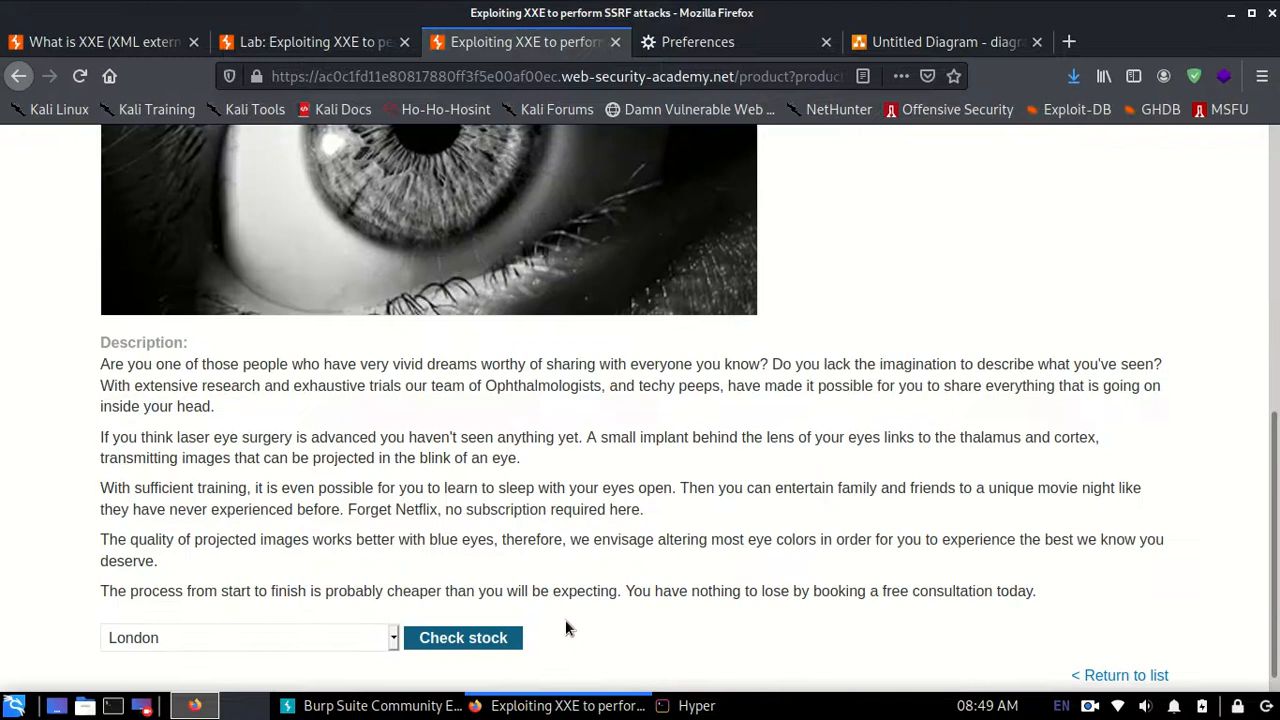
click(463, 637)
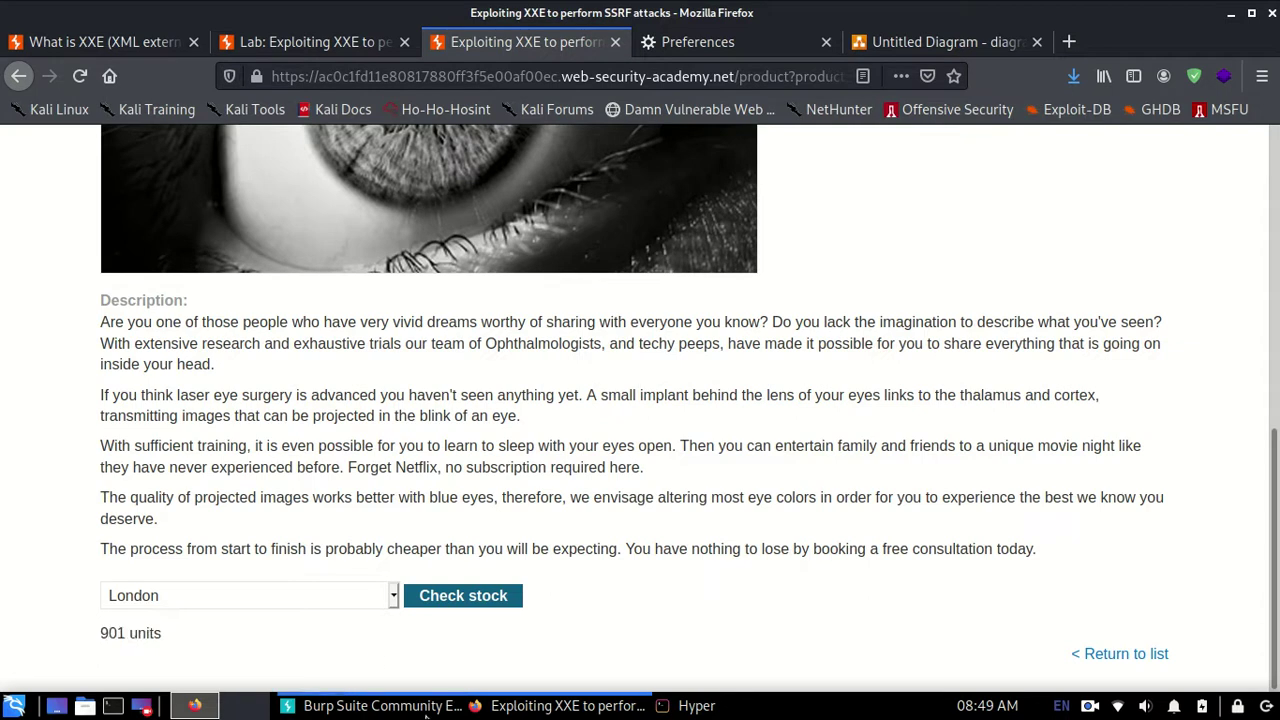
- Send the intercepted stock-check request to Repeater and turn Proxy interception off
click(287, 705)
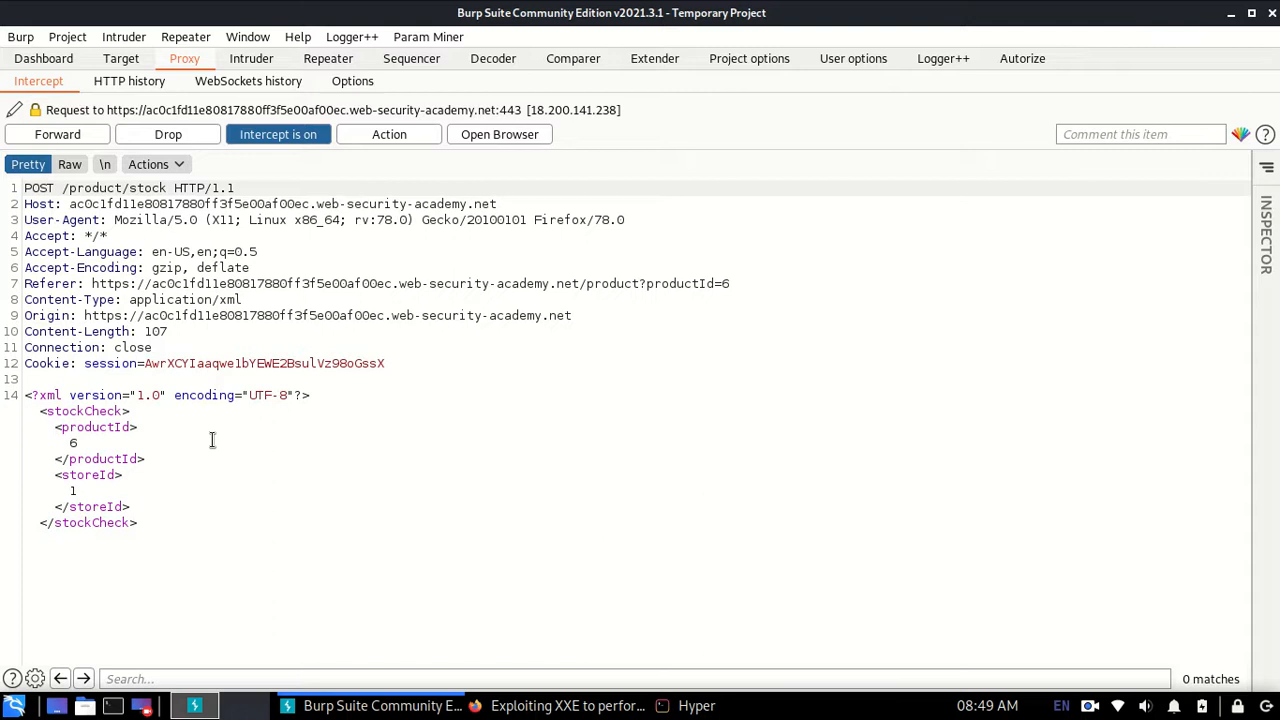
right_click(212, 440)
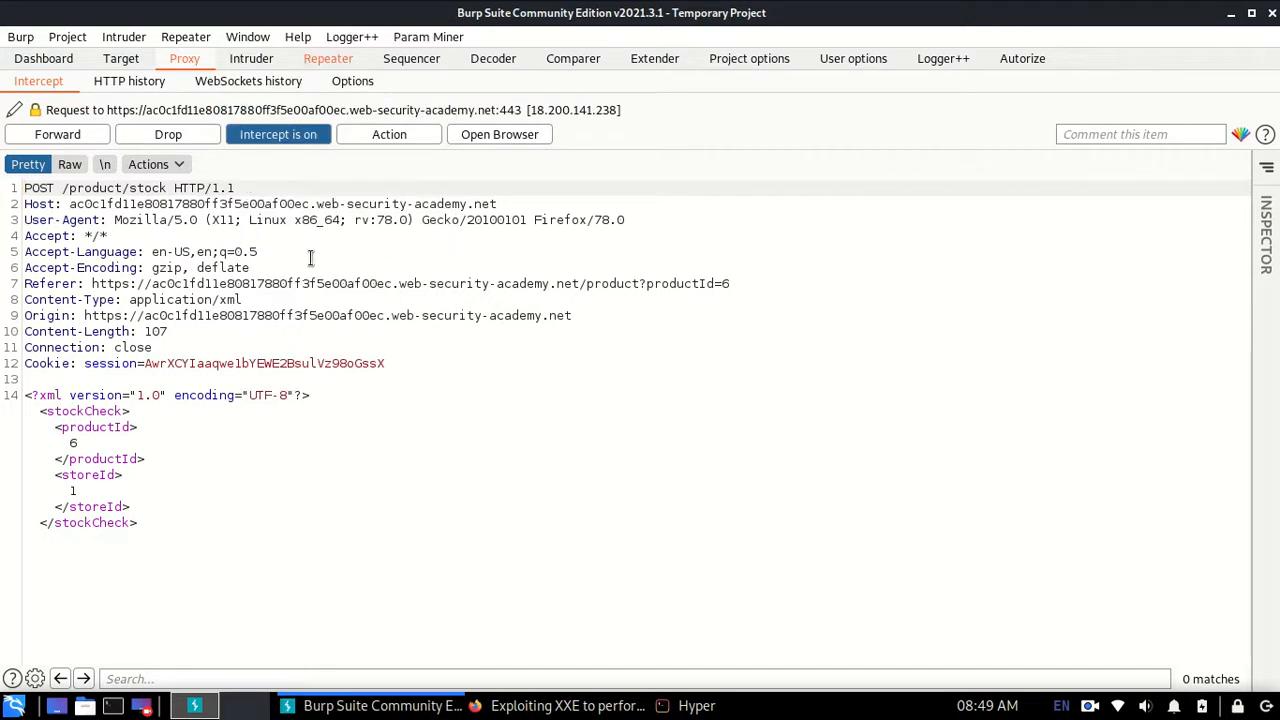
click(328, 58)
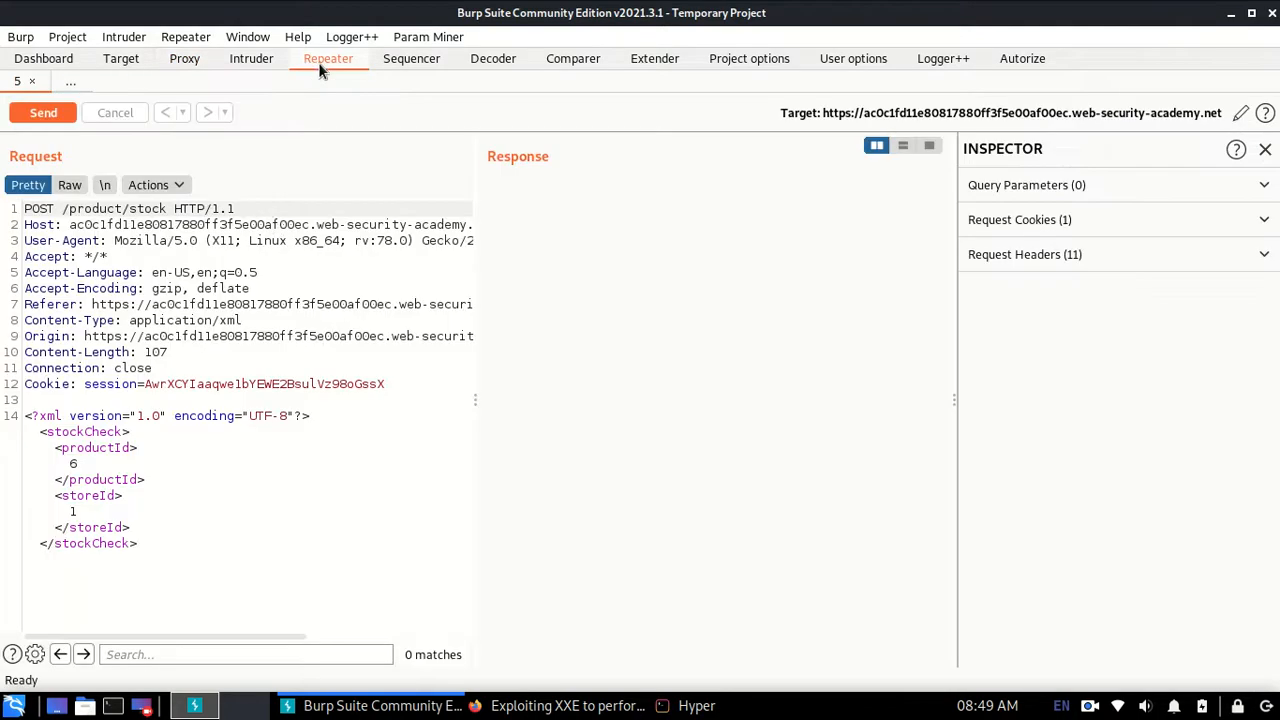
click(184, 58)
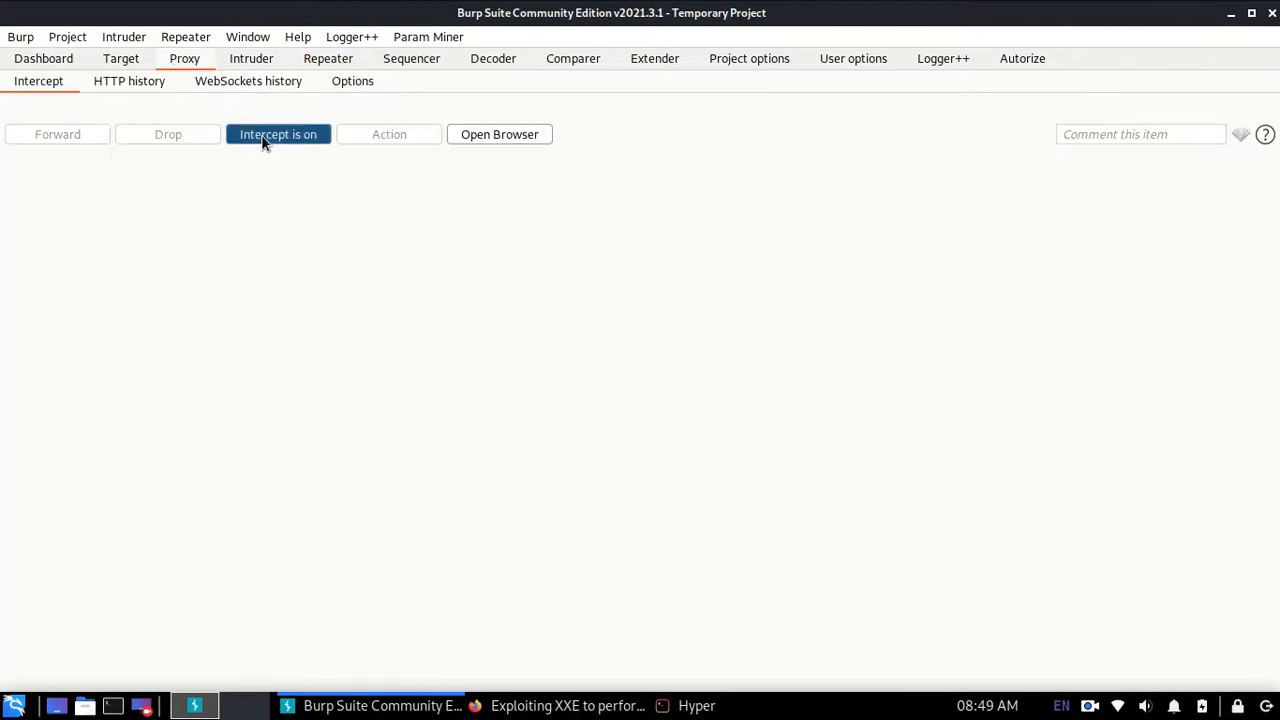
click(328, 58)
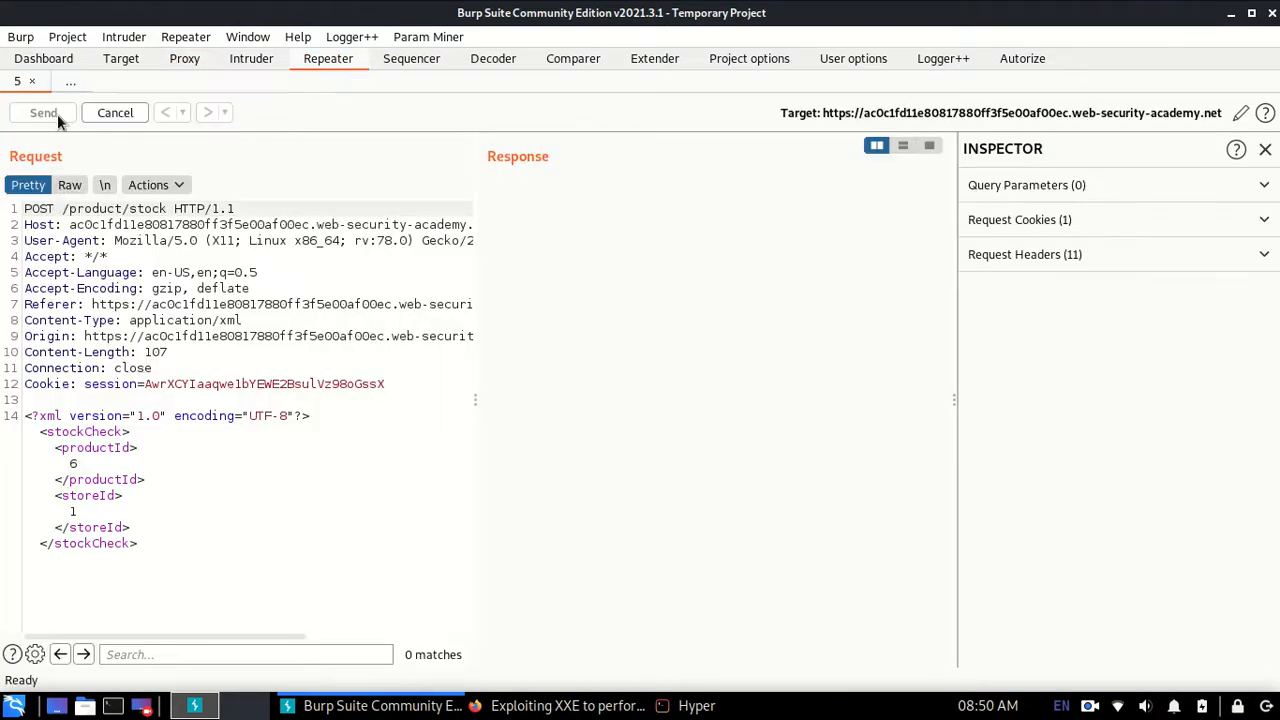
- Resend the request from Repeater and confirm the 200 OK response reports 901 units
click(43, 112)
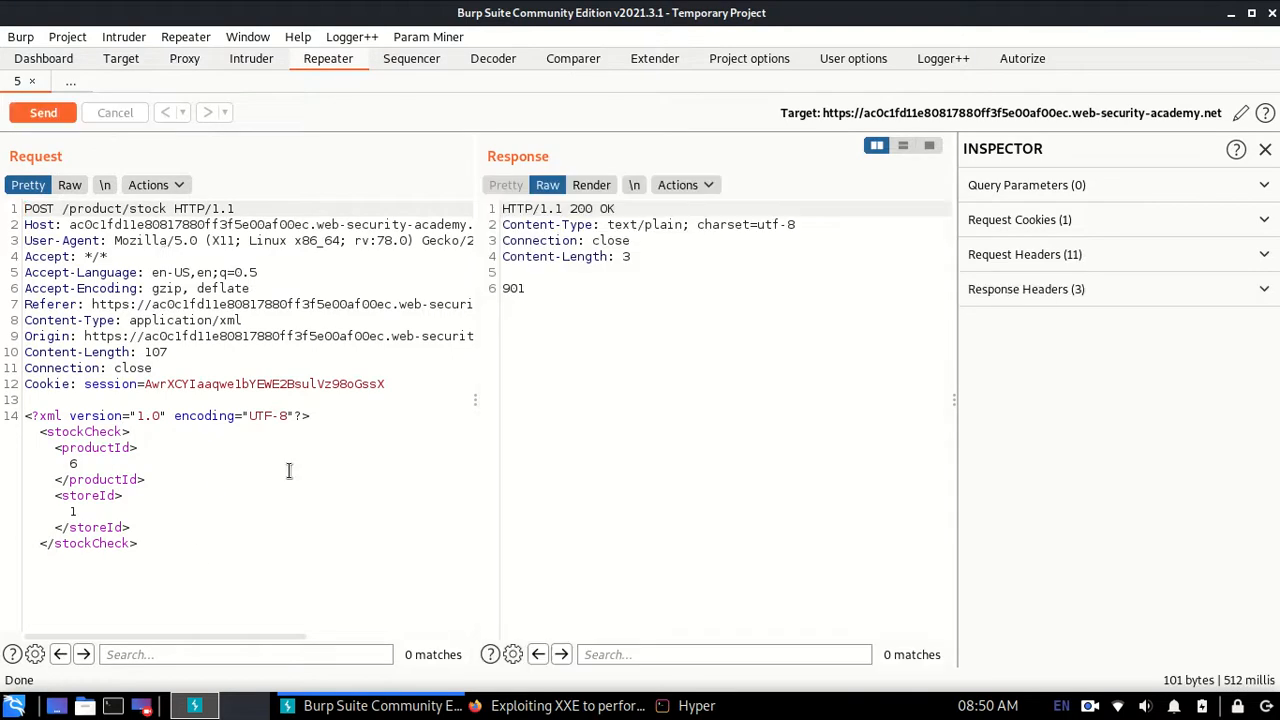
double_click(512, 288)
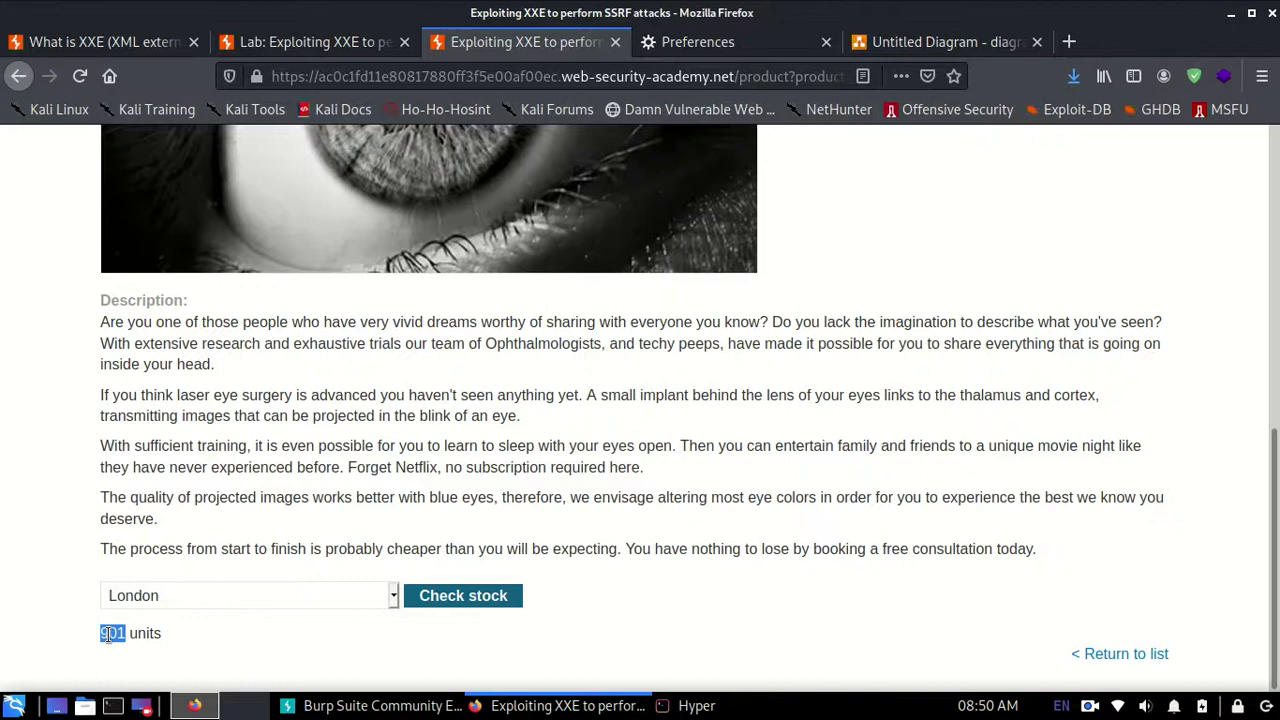
click(288, 705)
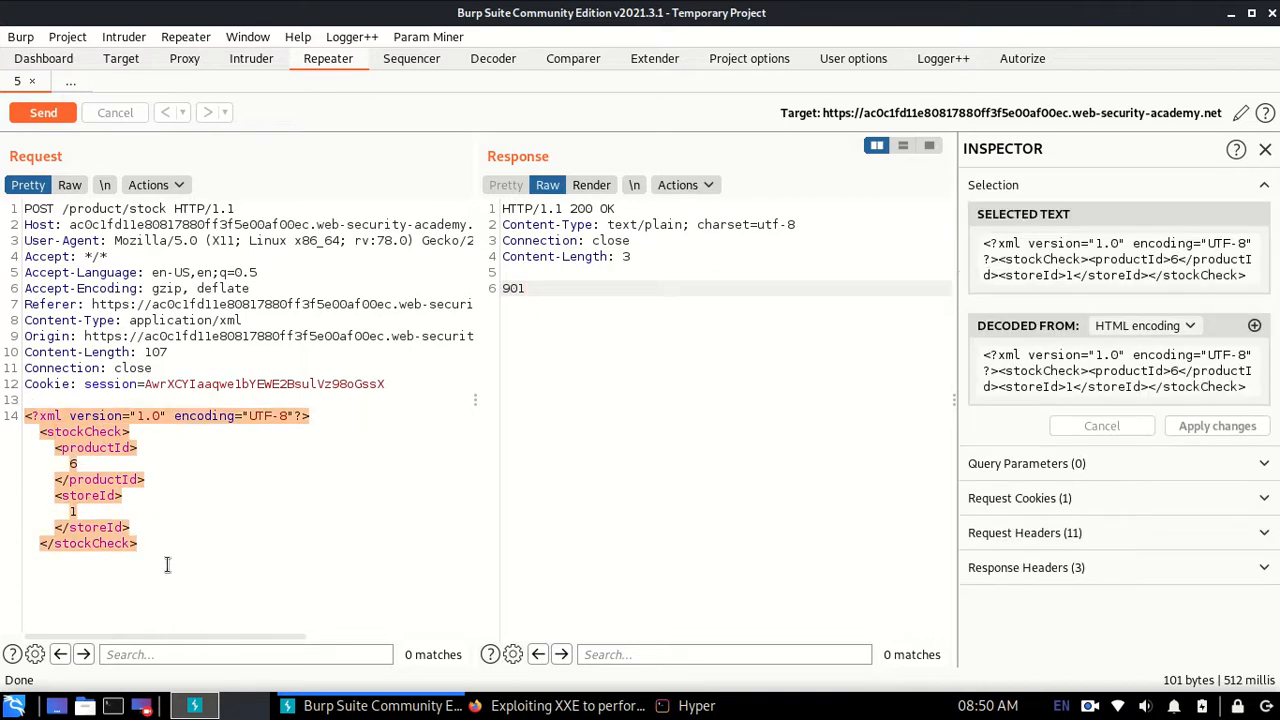
- Review the tutorial's SSRF DOCTYPE entity declaration and its internal URL
click(571, 705)
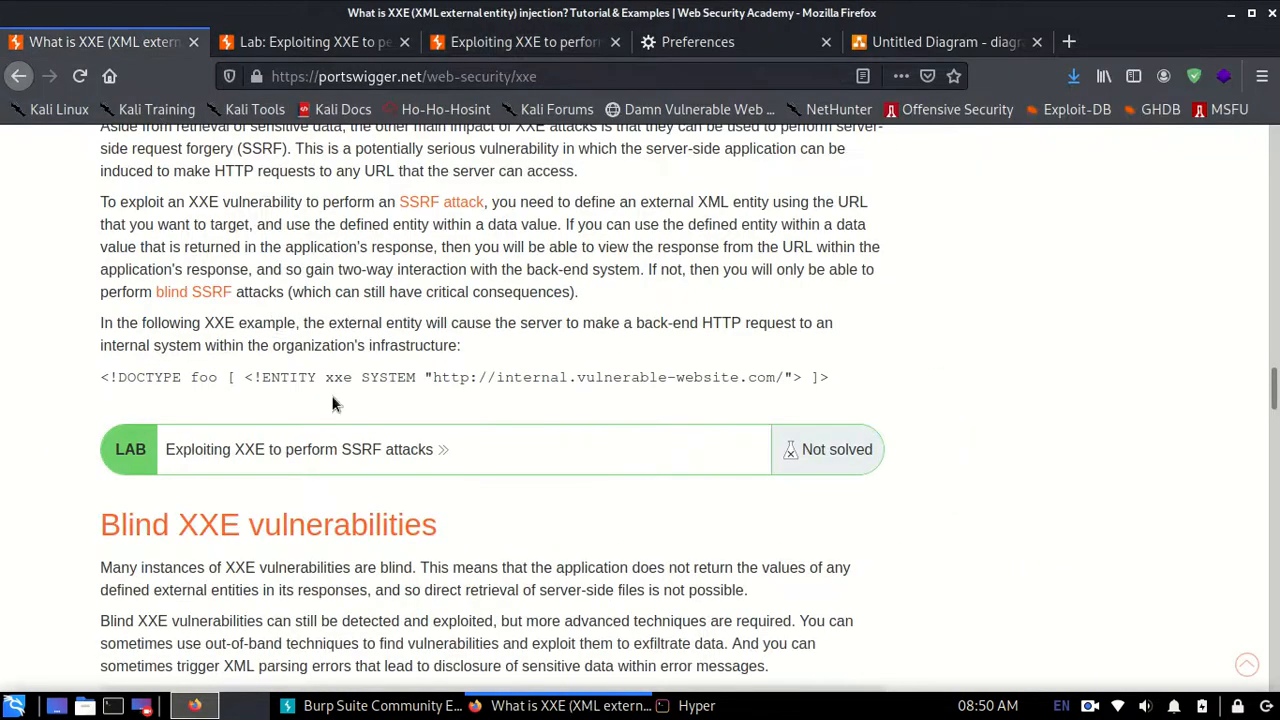
triple_click(340, 377)
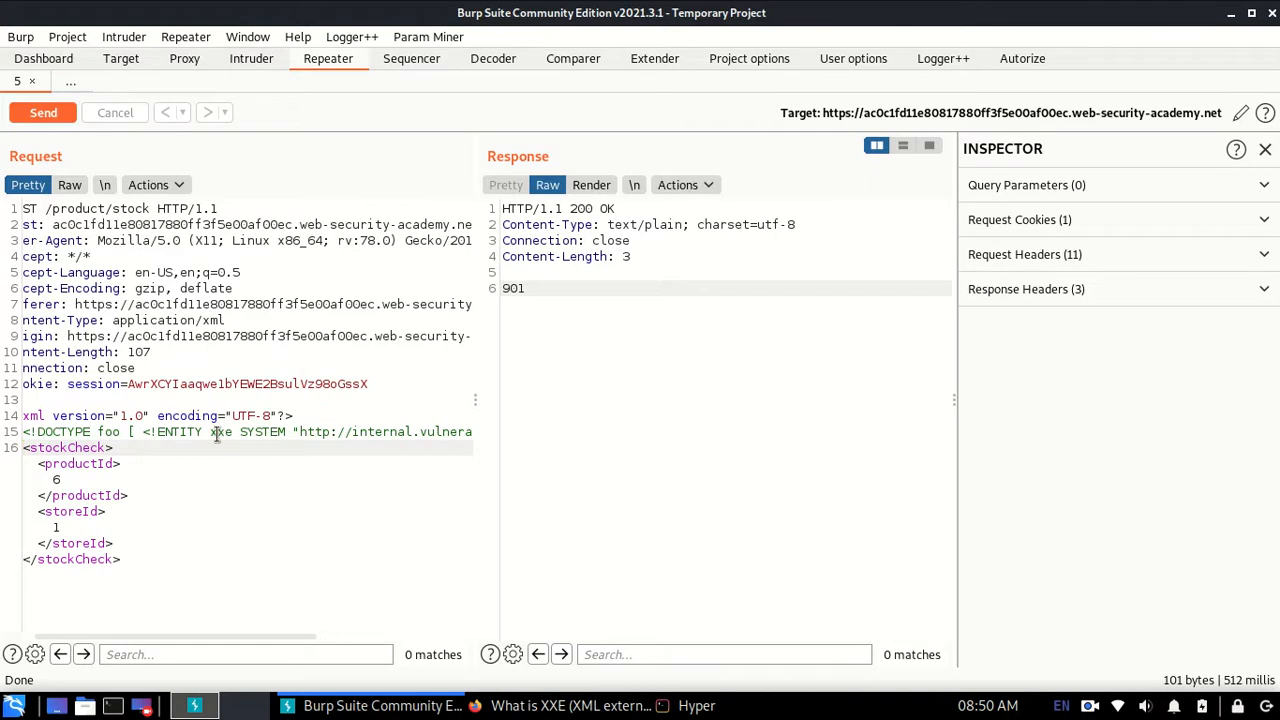
double_click(220, 431)
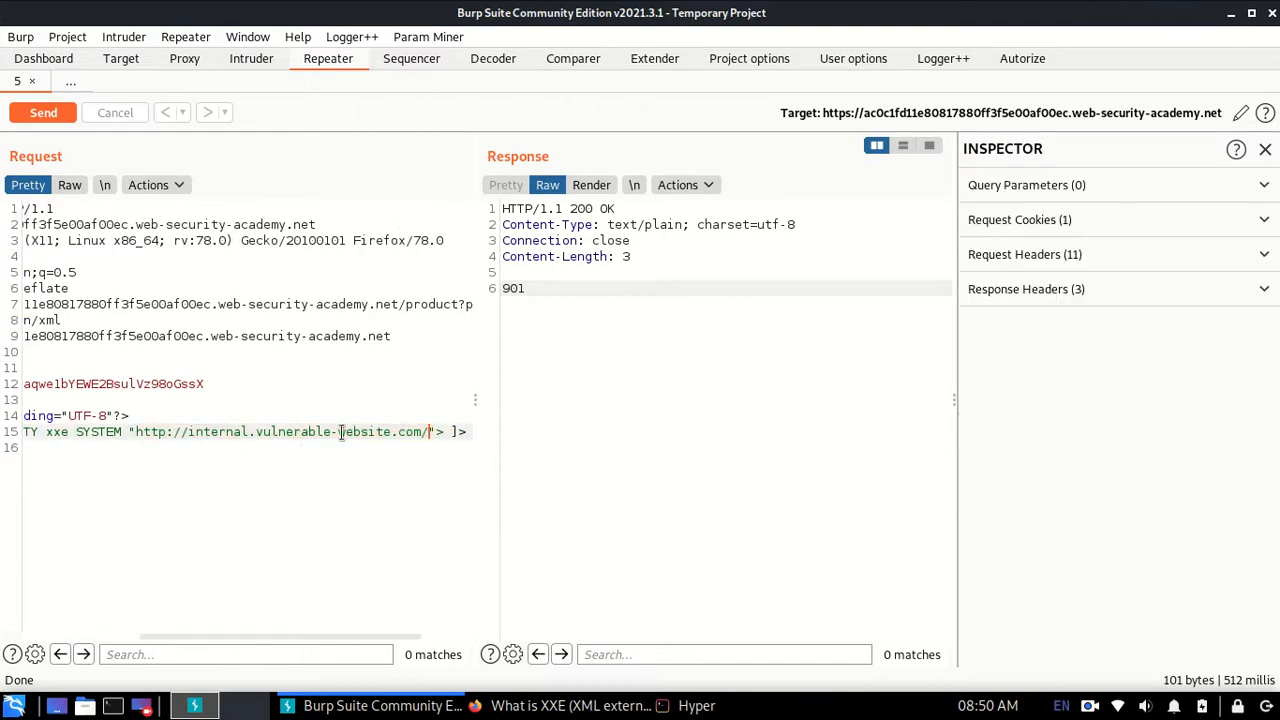
drag(209, 431, 460, 431)
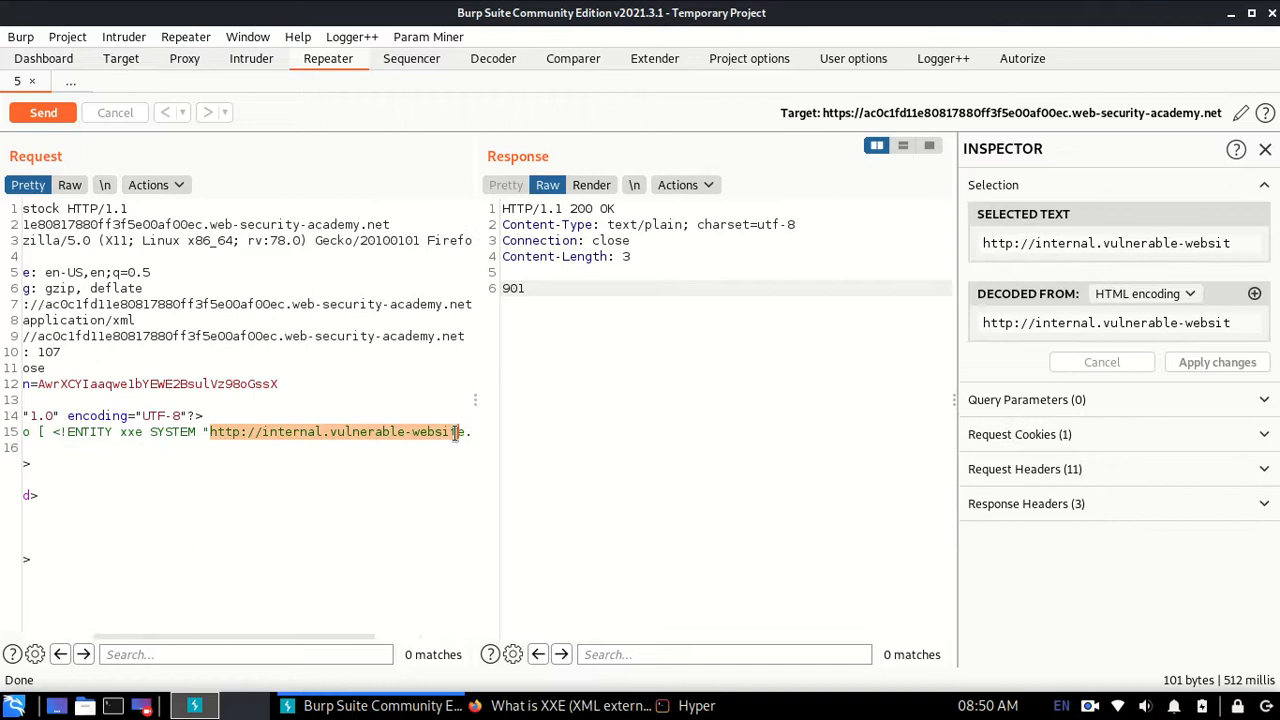
click(350, 447)
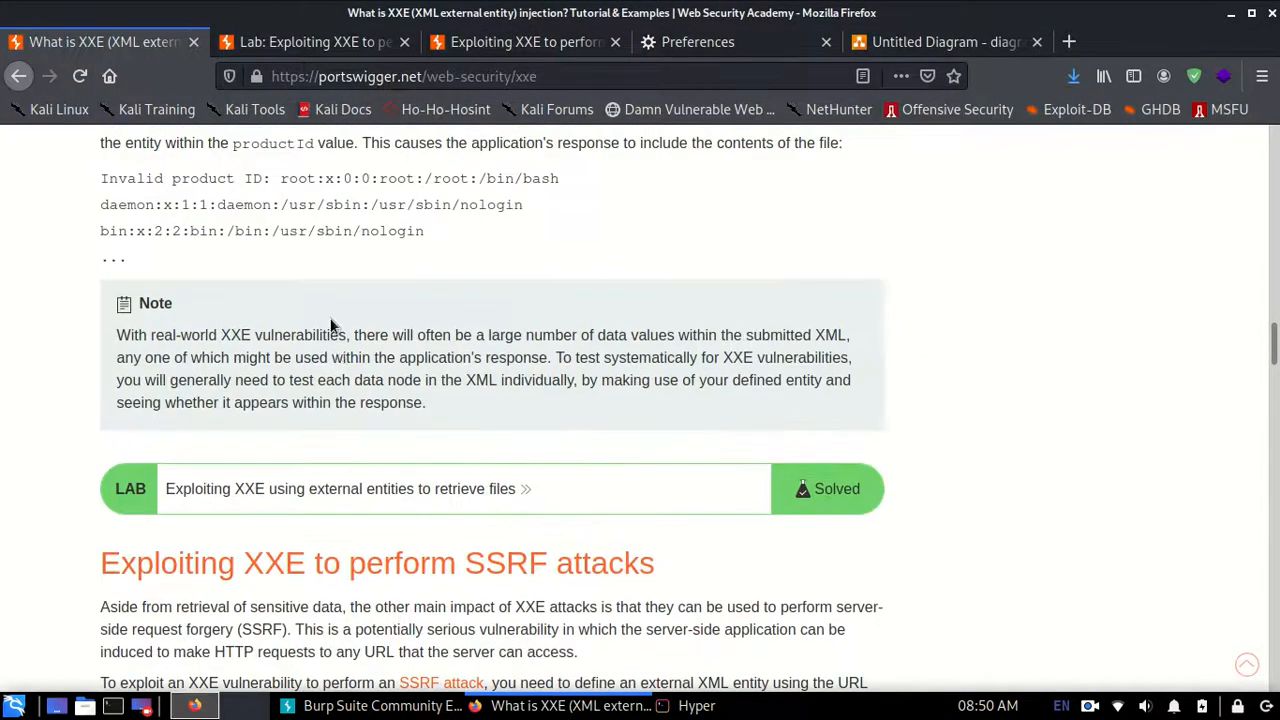
- Replace the productId value 6 with the &xxe; entity reference
scroll(up, 3)
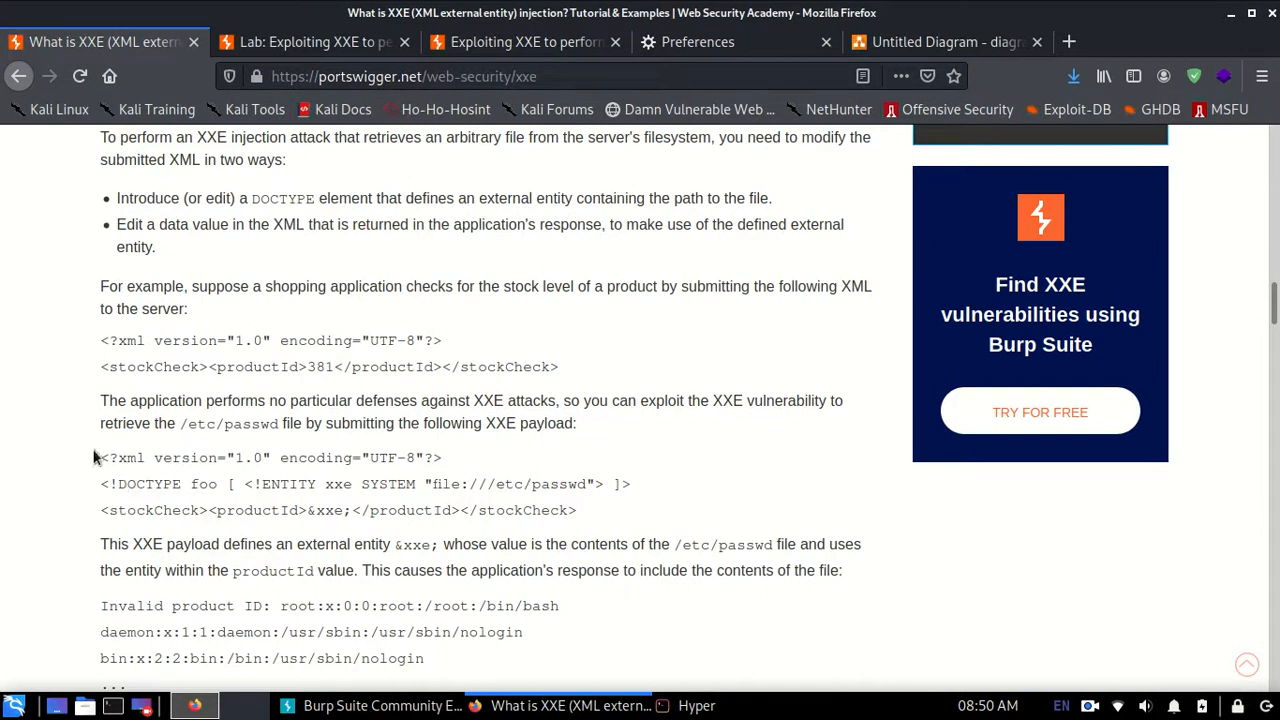
mouse_move(295, 535)
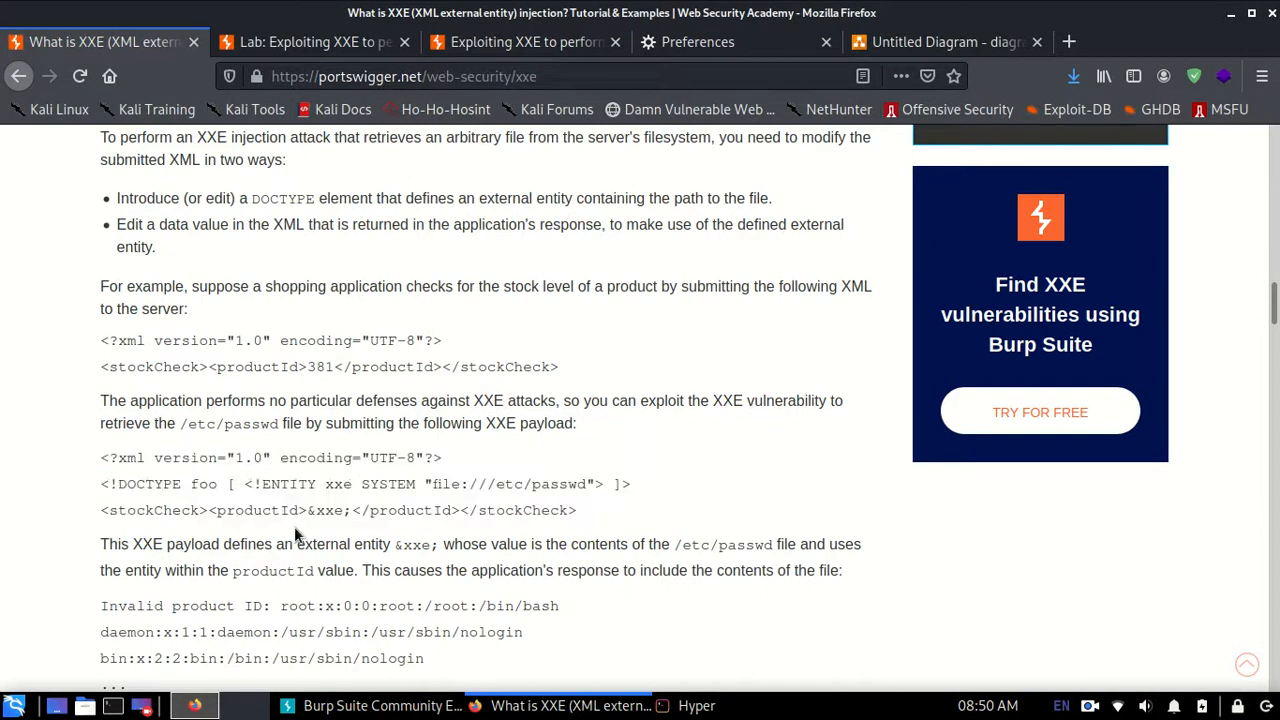
double_click(338, 484)
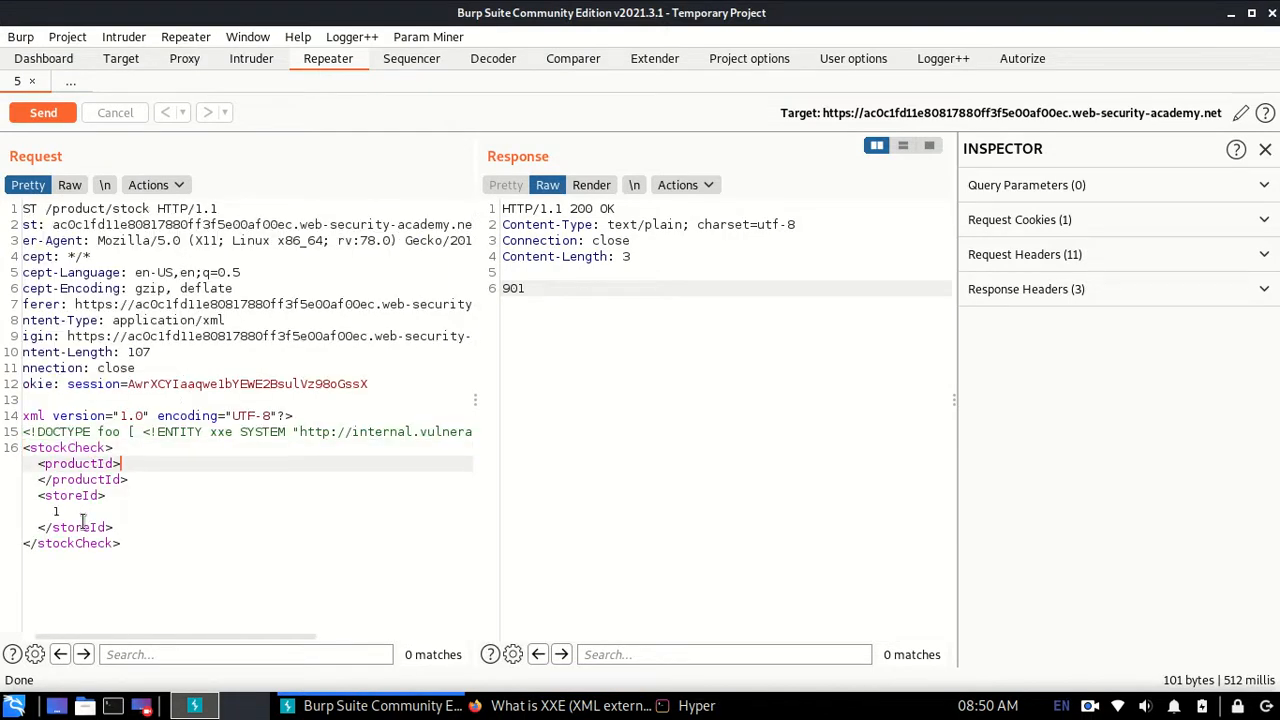
text(&xxe;)
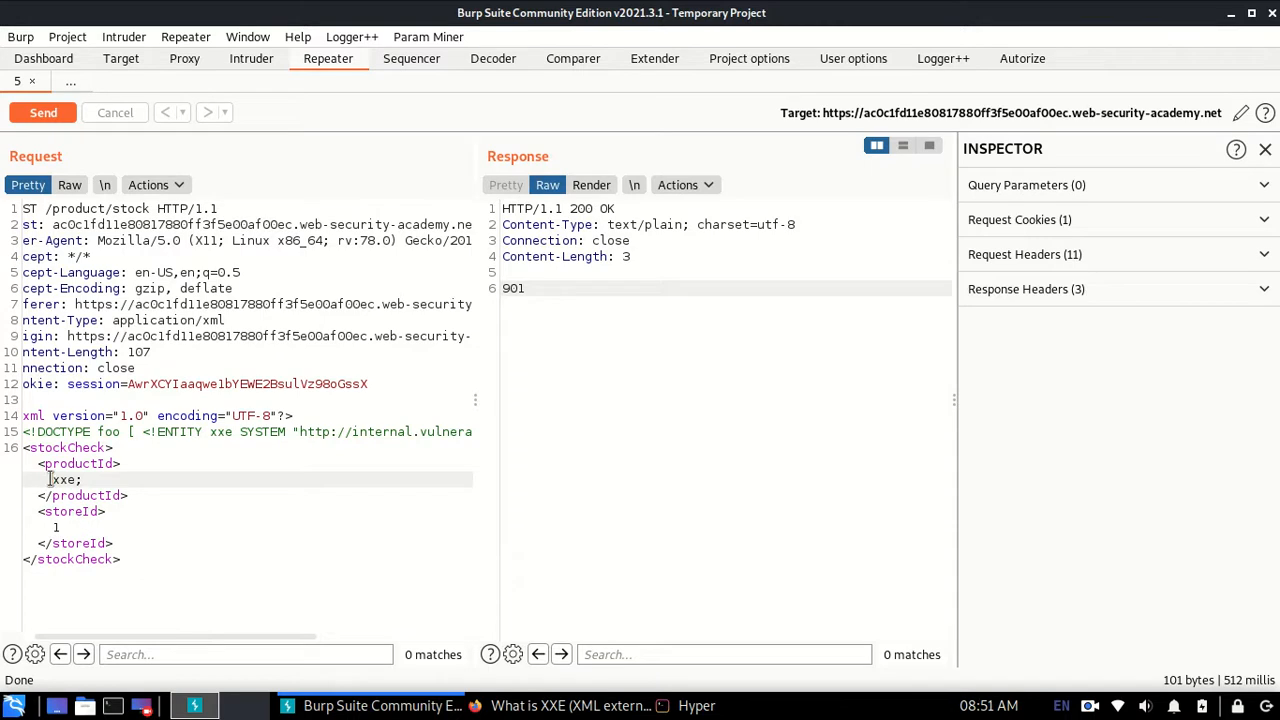
- Finish the &xxe; reference, send the request, and read the 400 XML parser error
text(&)
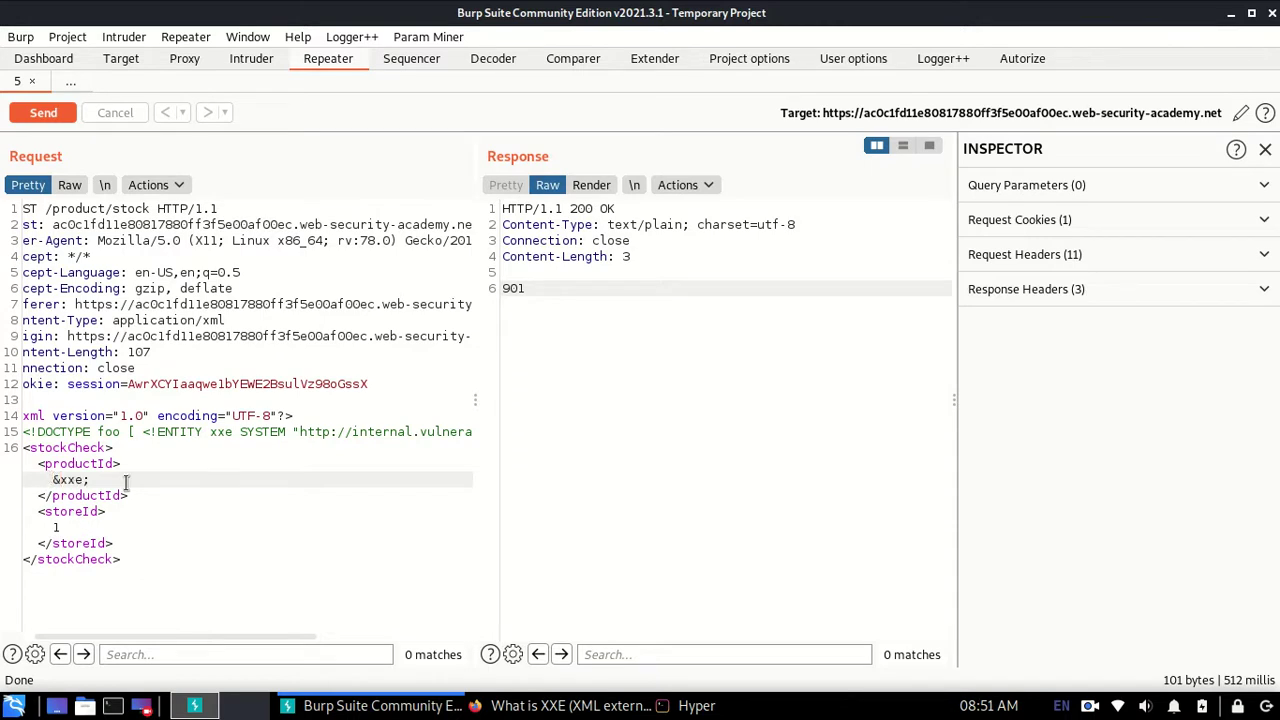
click(570, 705)
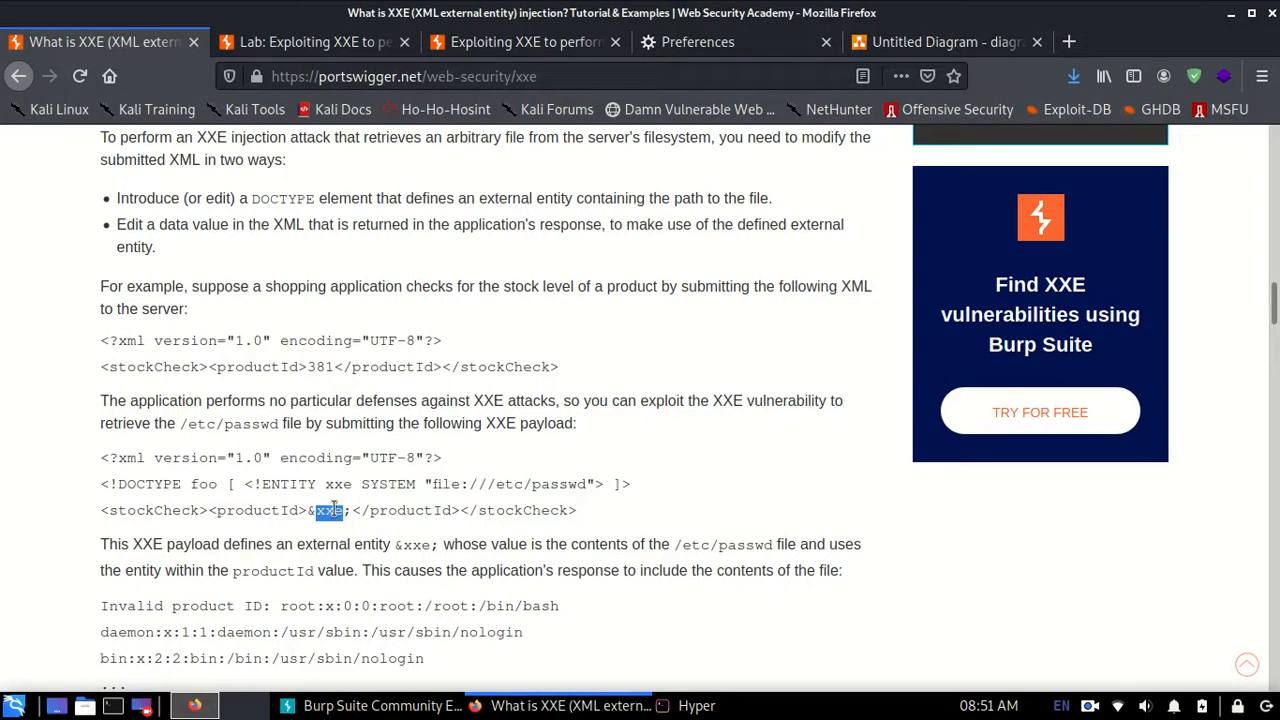
scroll(down, 3)
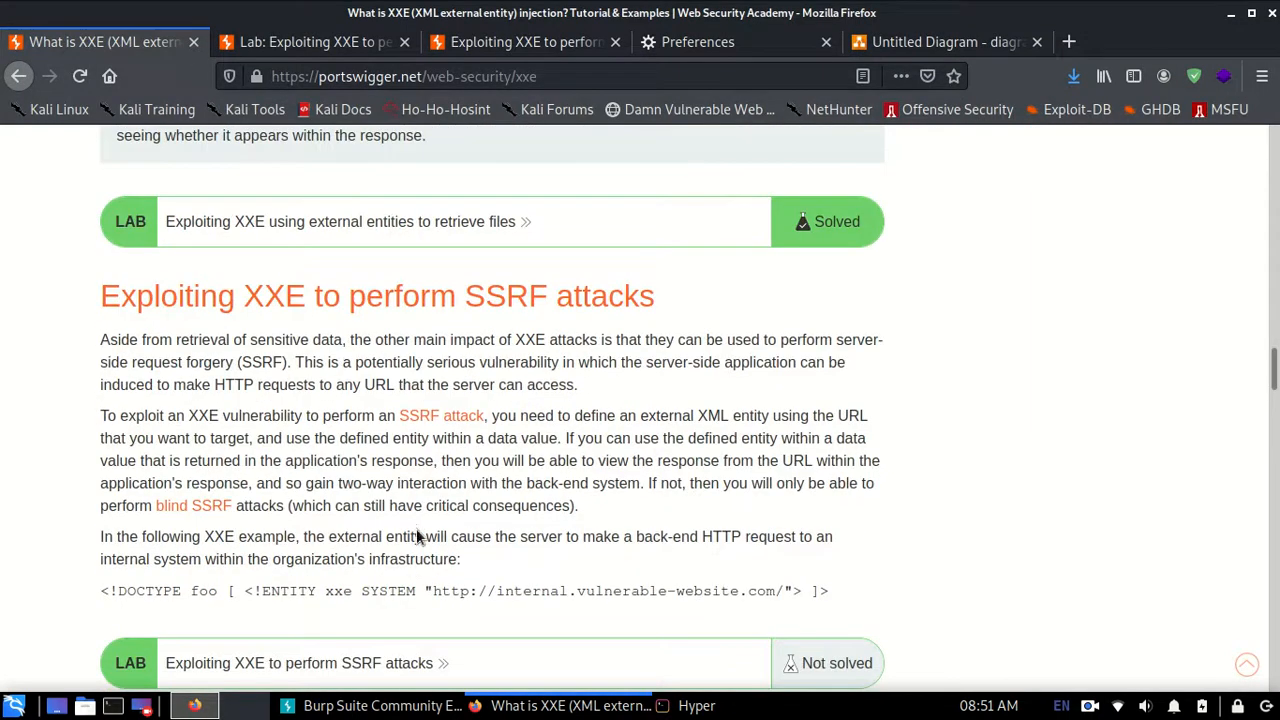
click(288, 705)
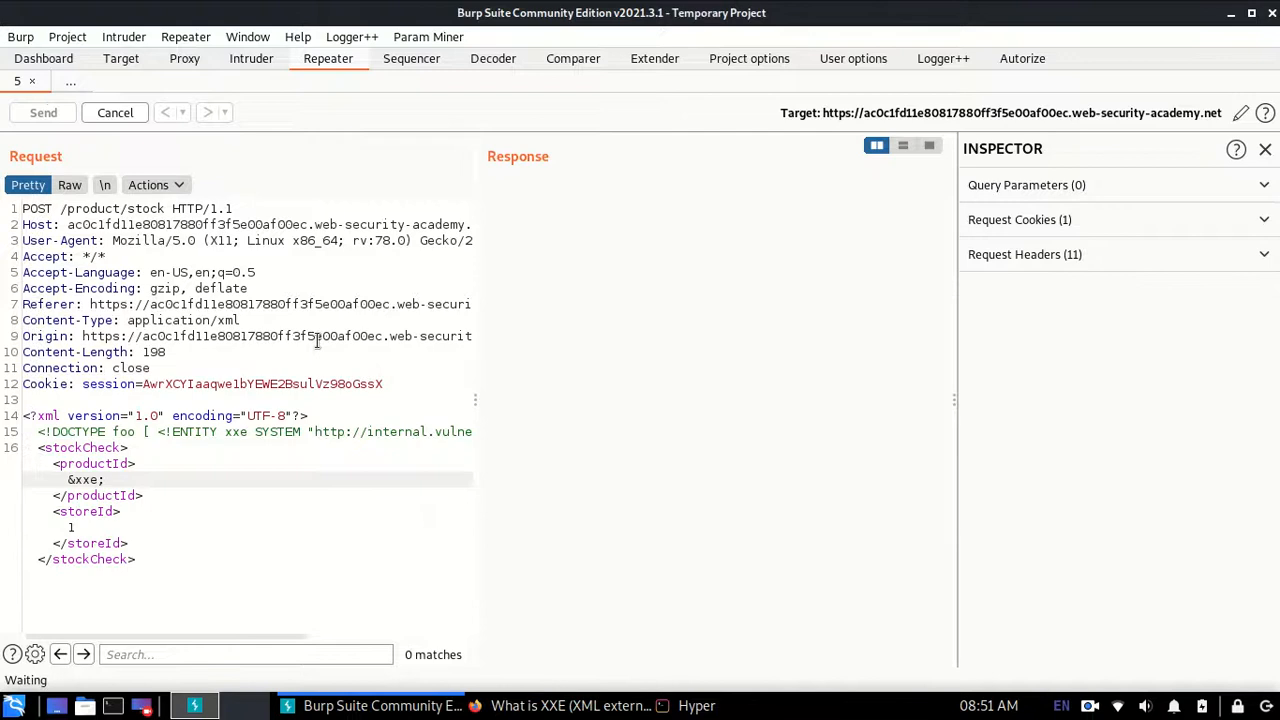
click(43, 112)
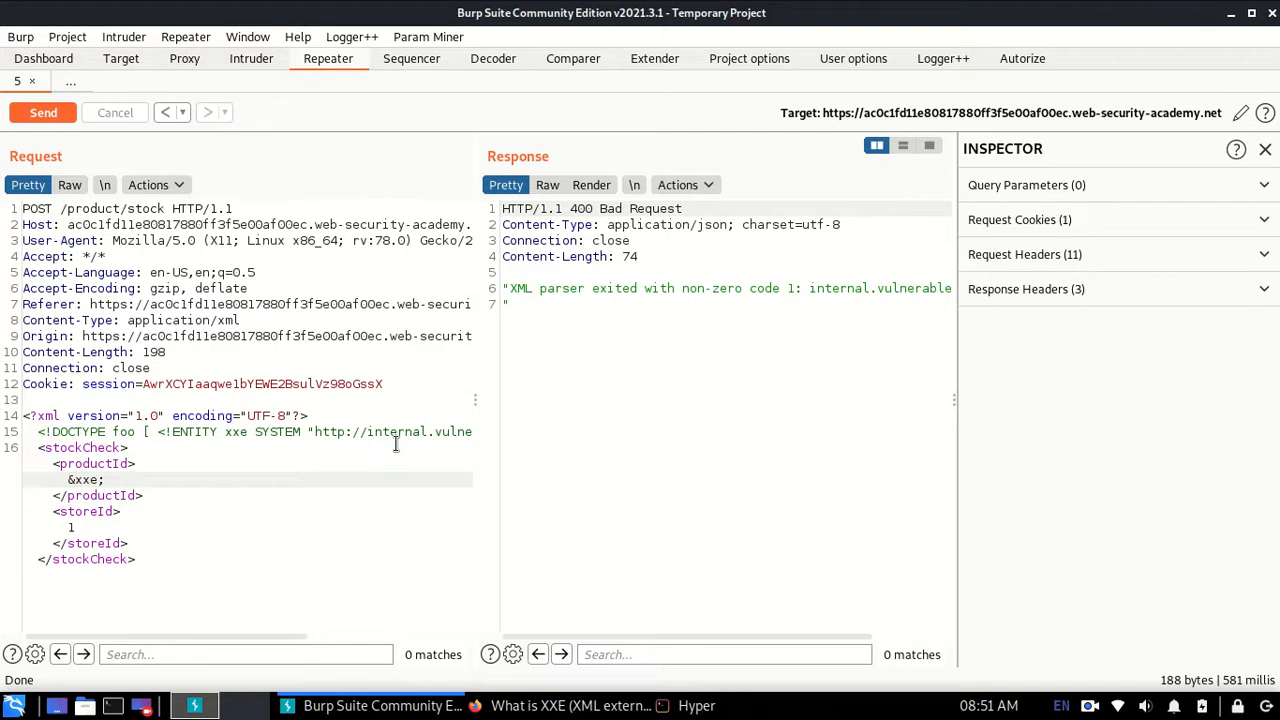
drag(298, 431, 492, 431)
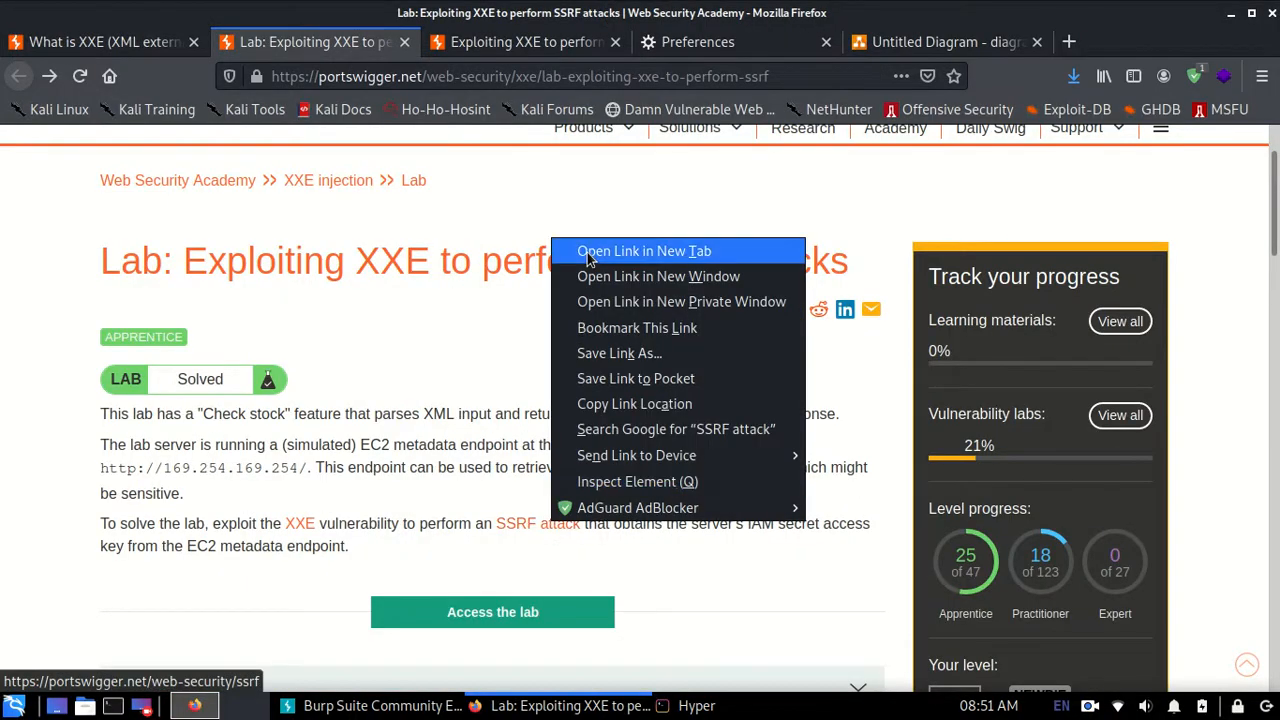
click(644, 251)
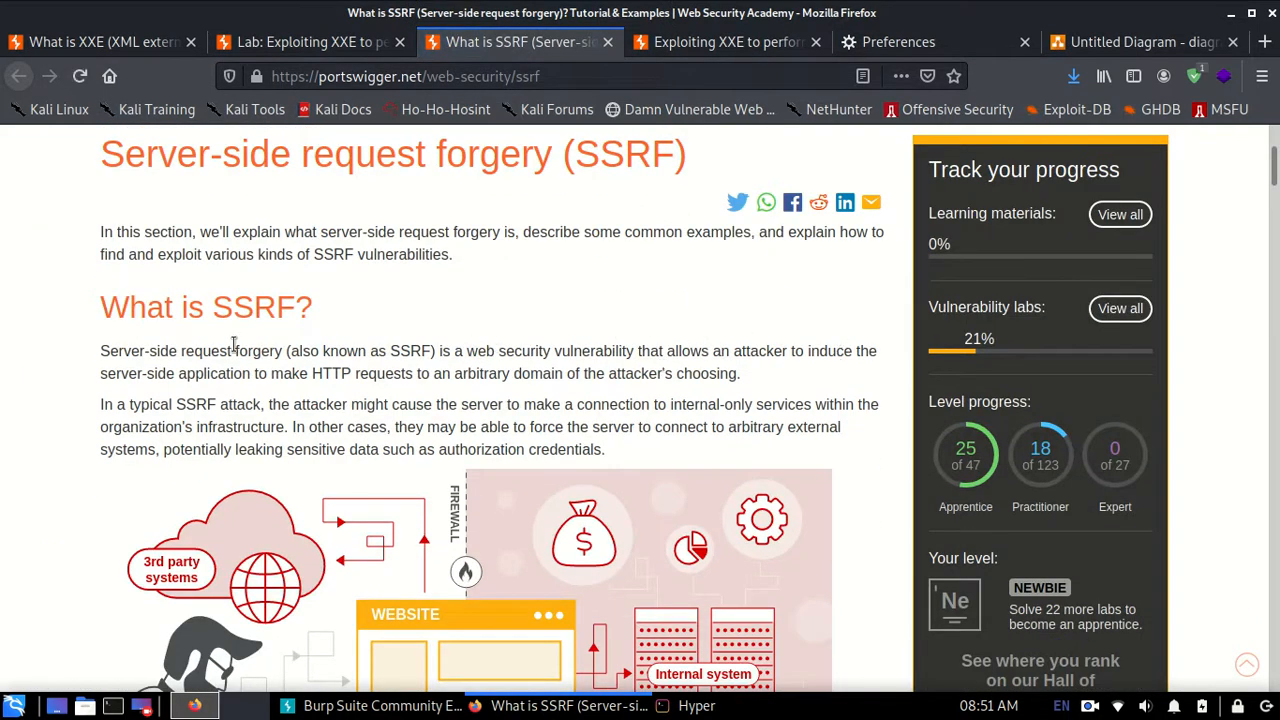
mouse_move(470, 383)
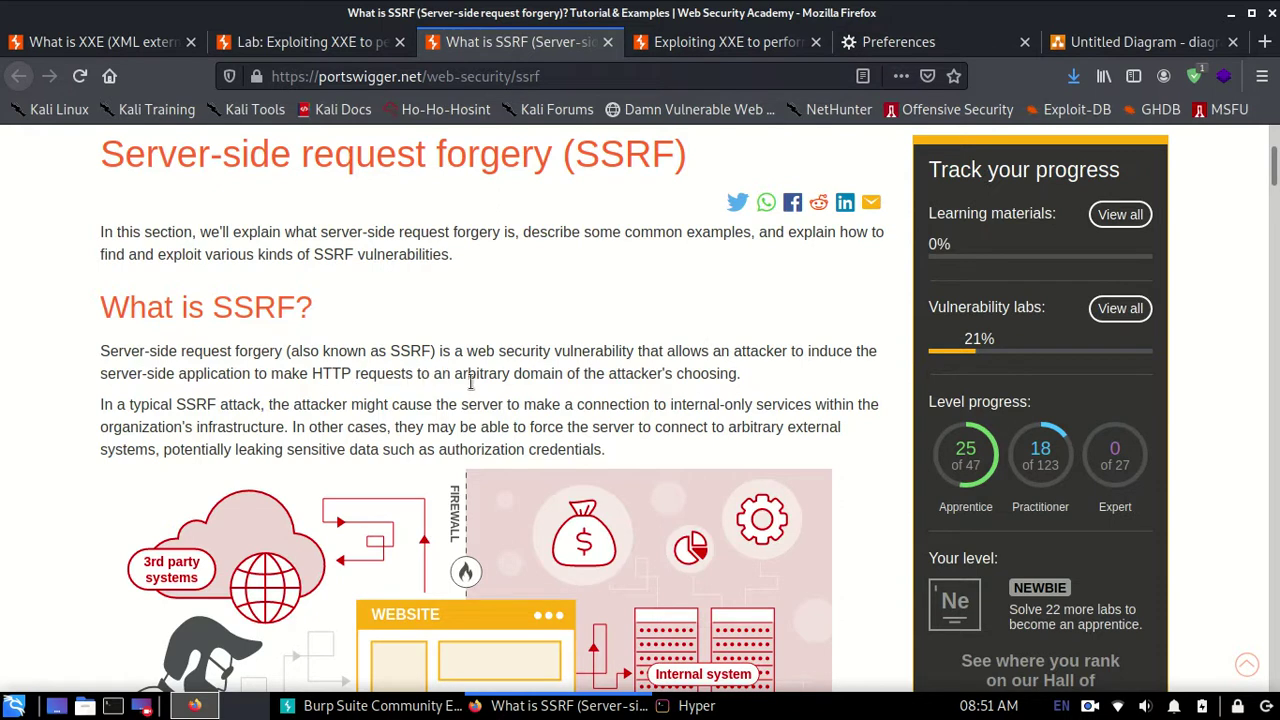
mouse_move(725, 373)
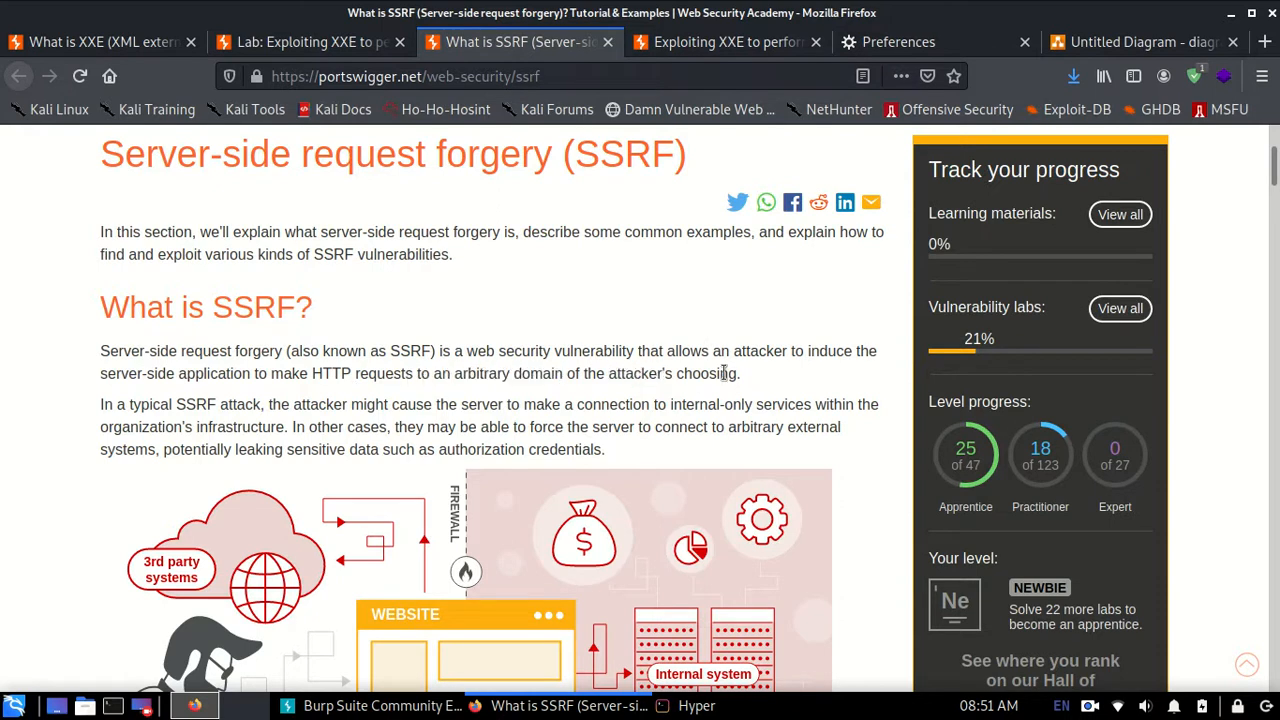
click(310, 42)
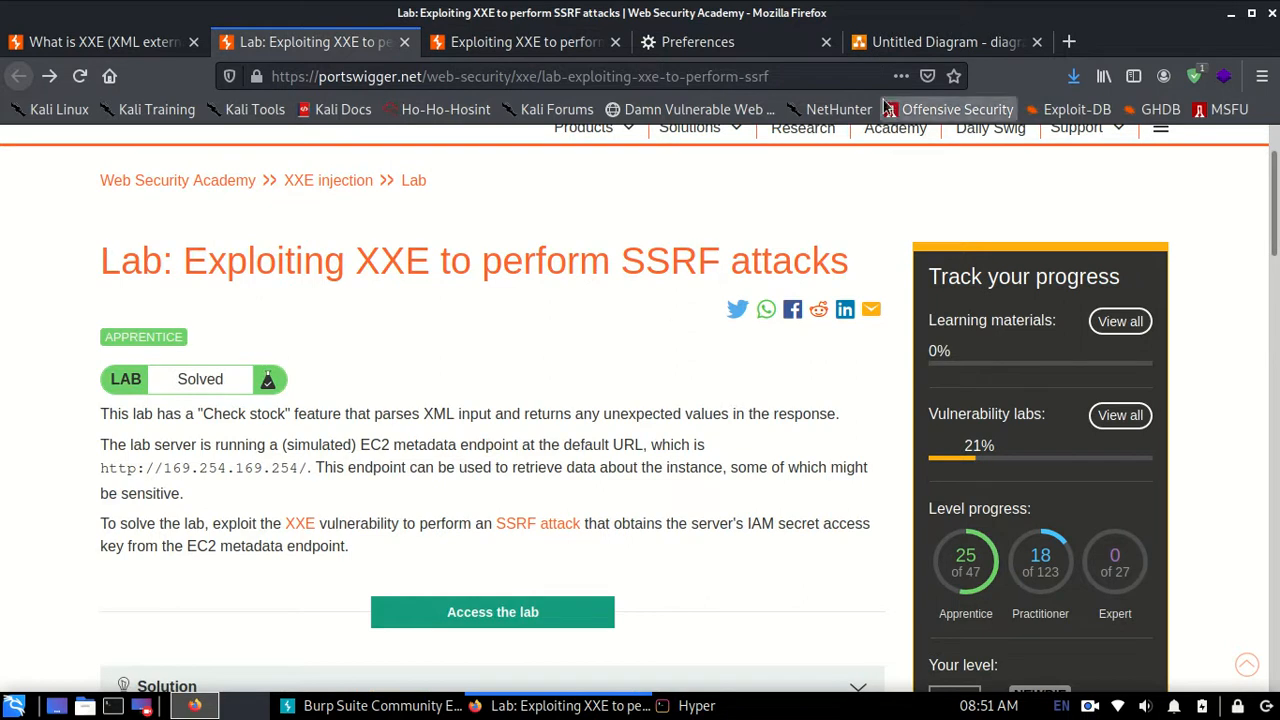
mouse_move(890, 109)
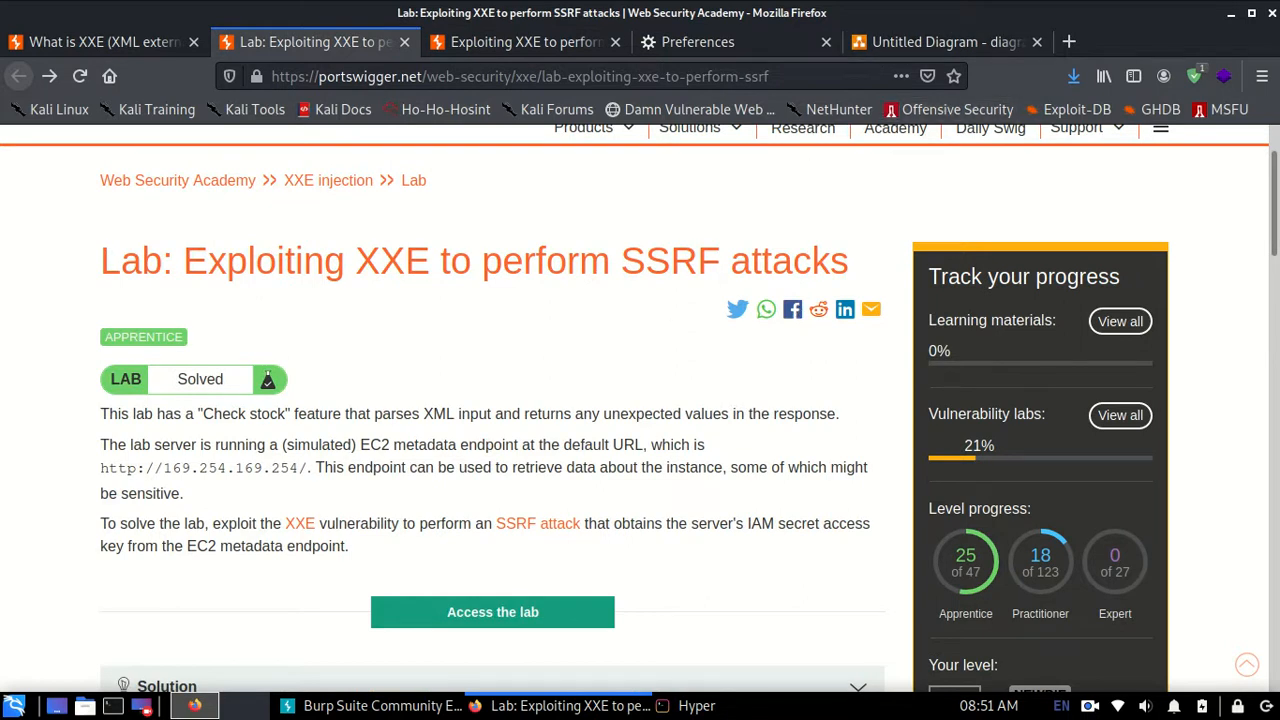
- Select the computer, server 1 and server 2 shapes in the network diagram
click(944, 42)
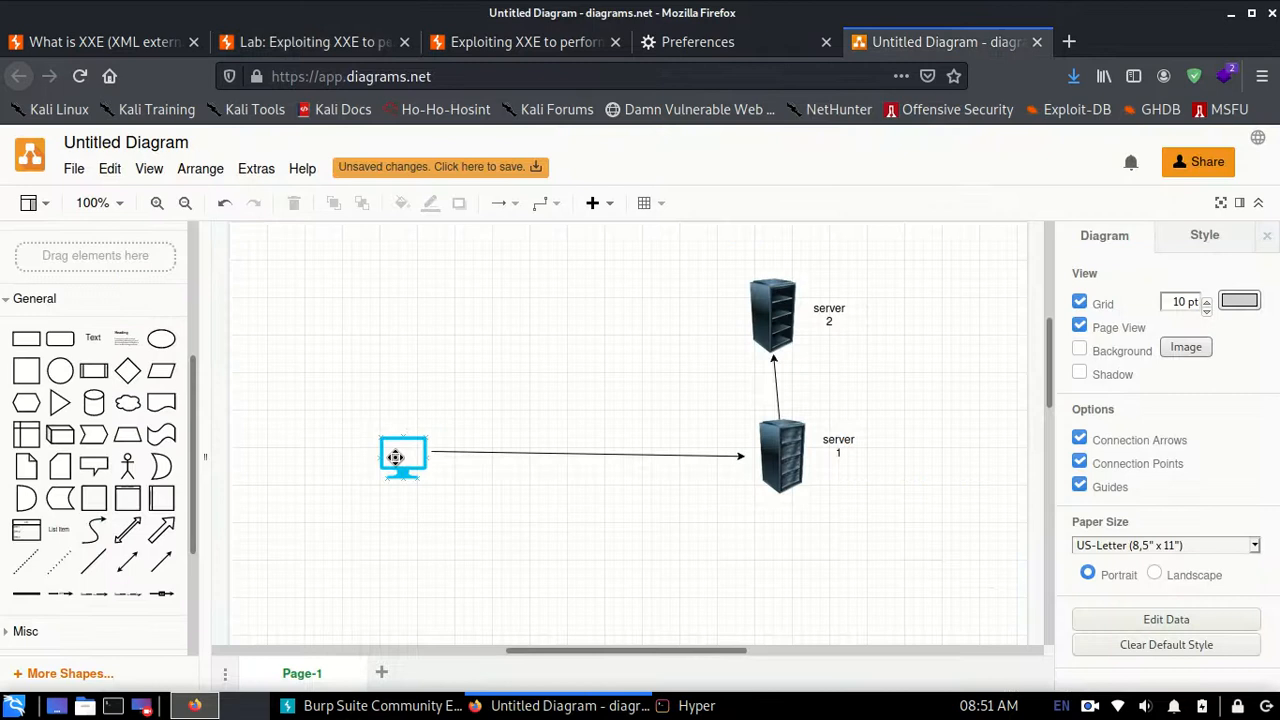
click(403, 457)
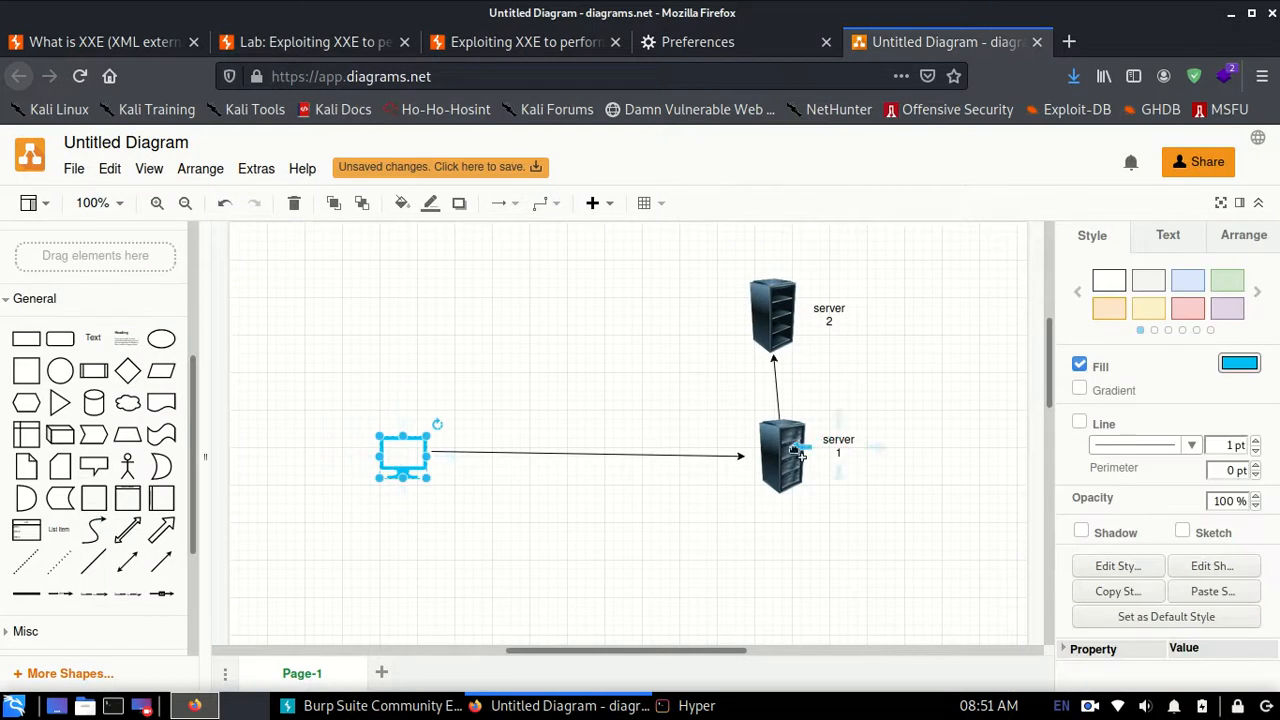
click(782, 455)
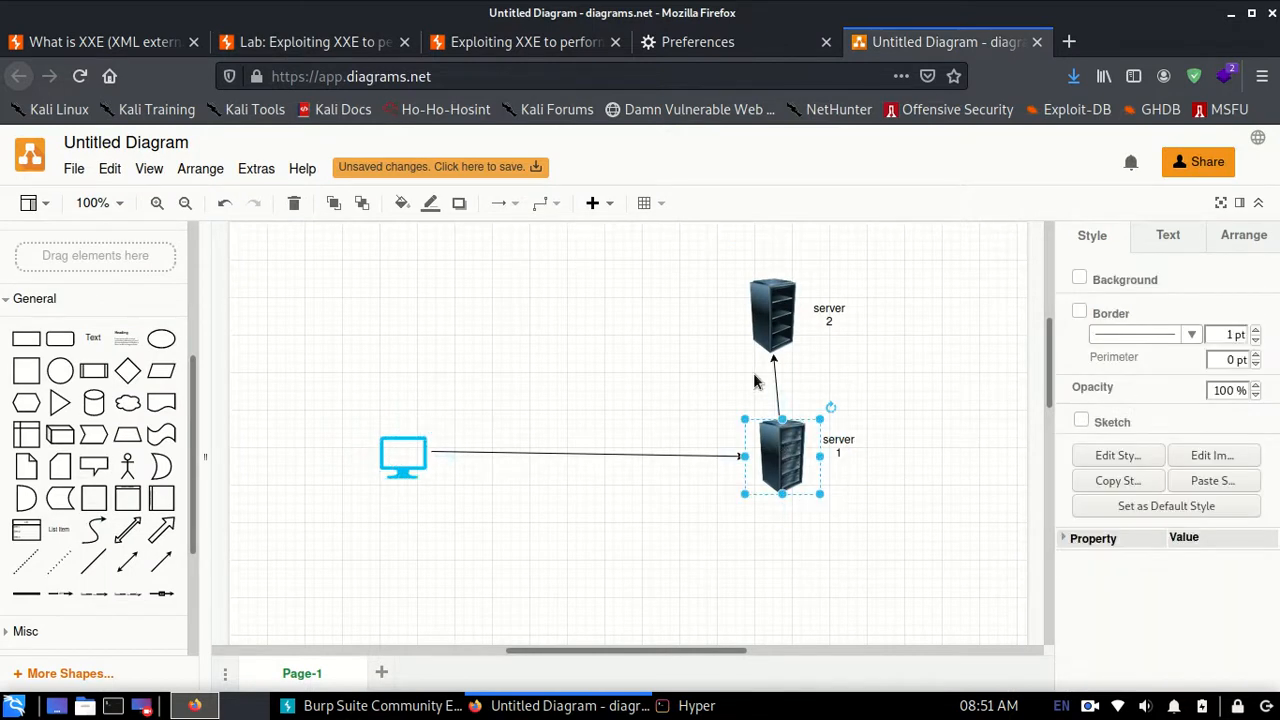
click(773, 313)
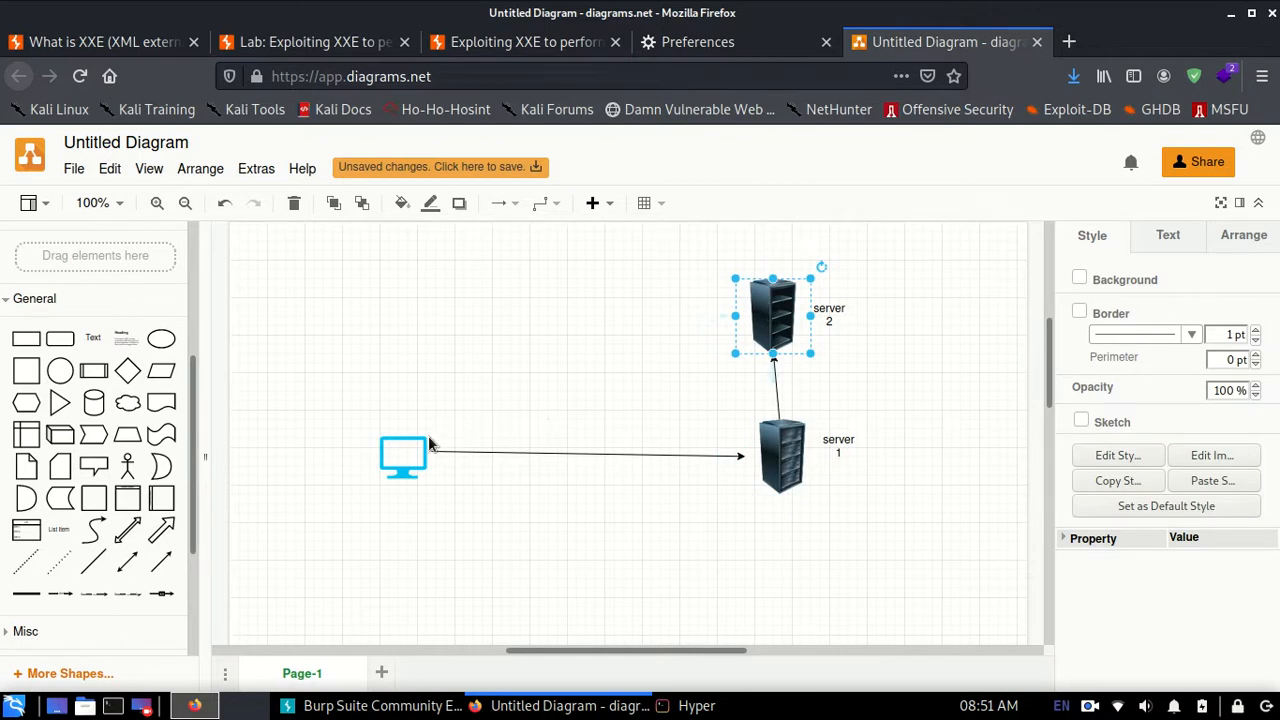
click(781, 455)
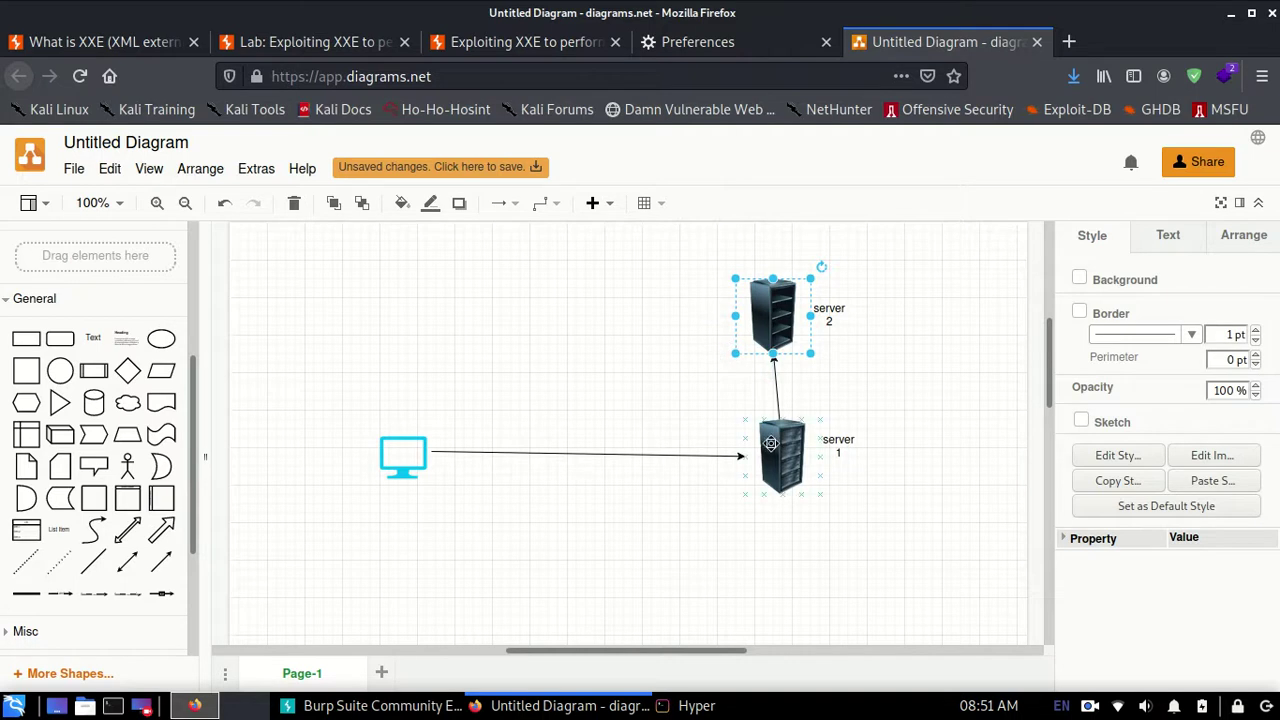
click(783, 455)
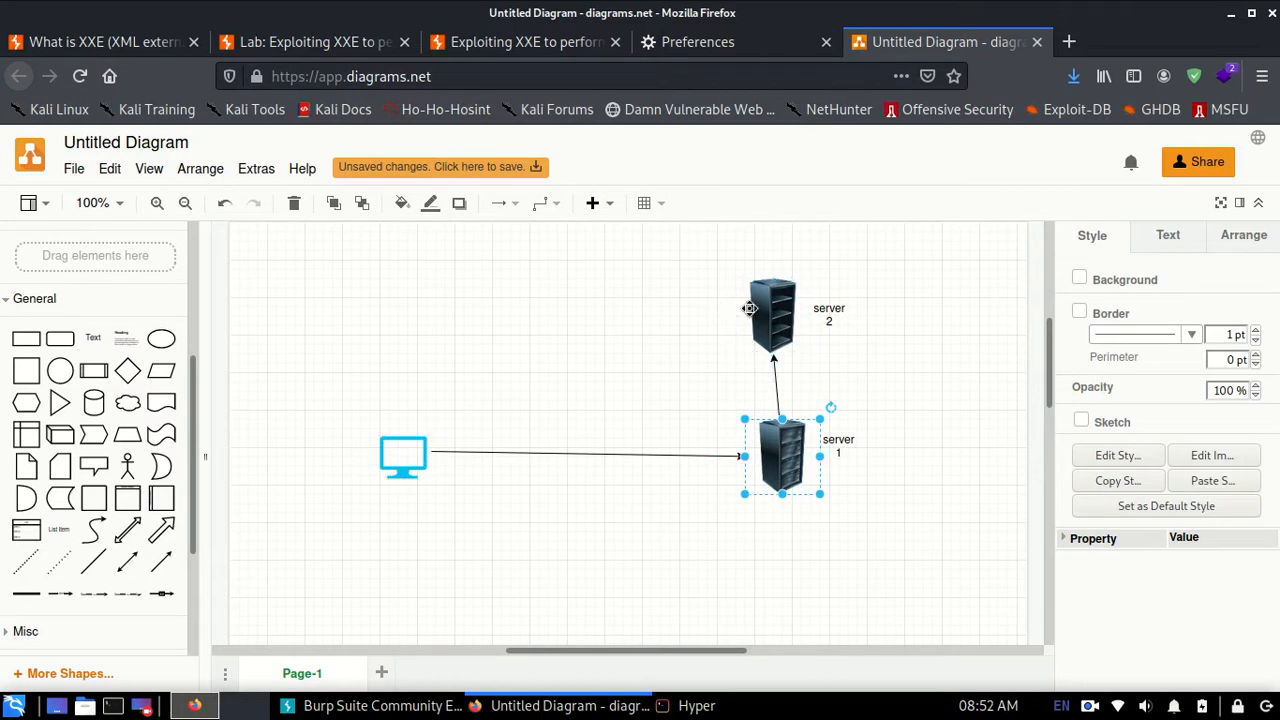
mouse_move(737, 476)
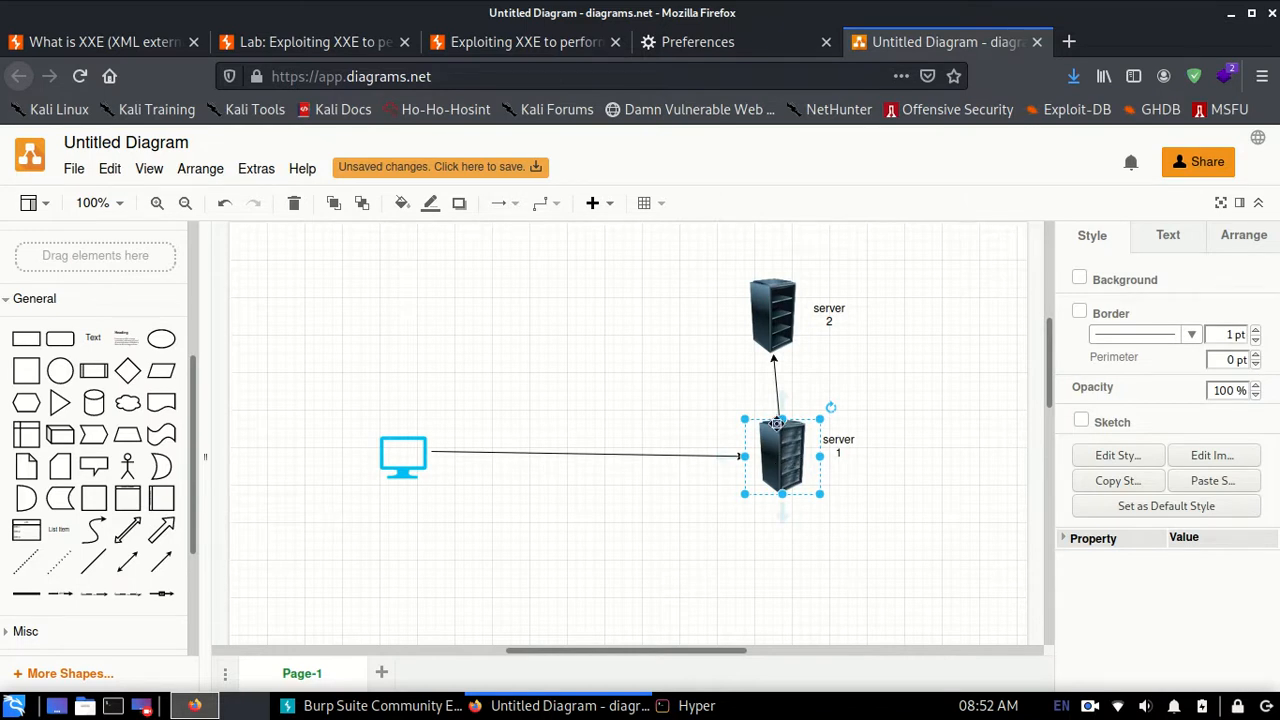
mouse_move(790, 410)
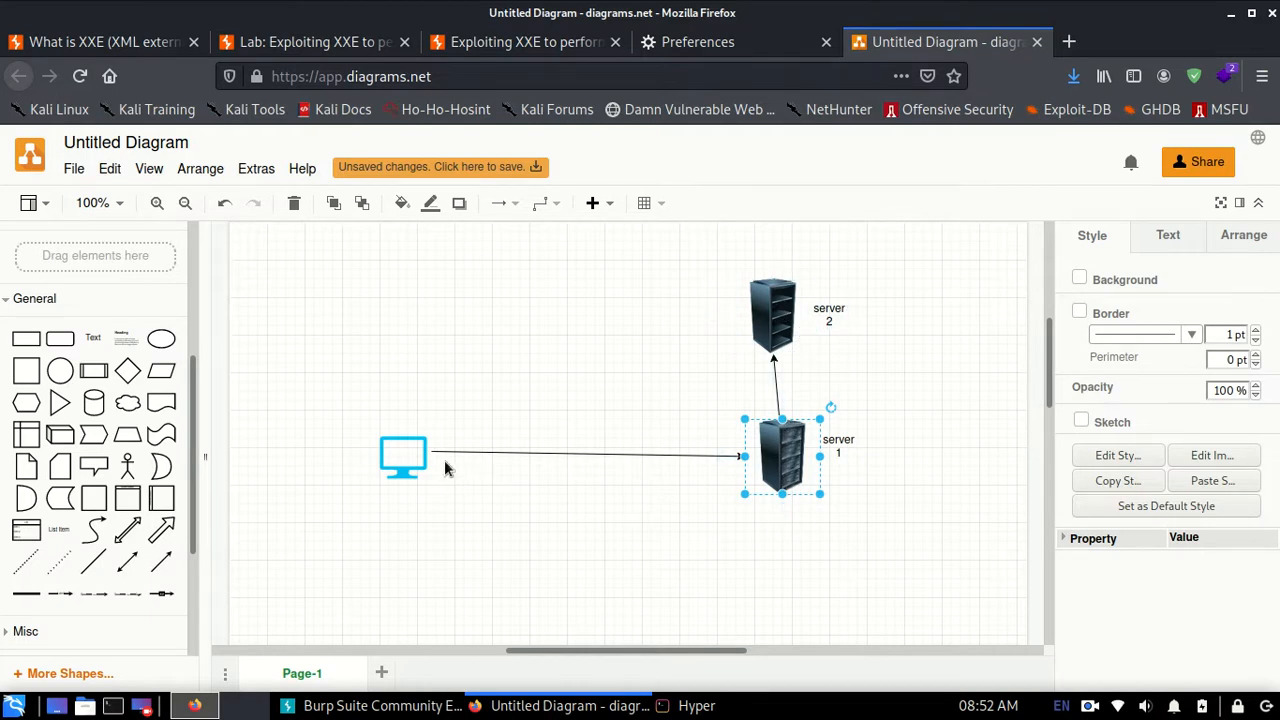
mouse_move(765, 450)
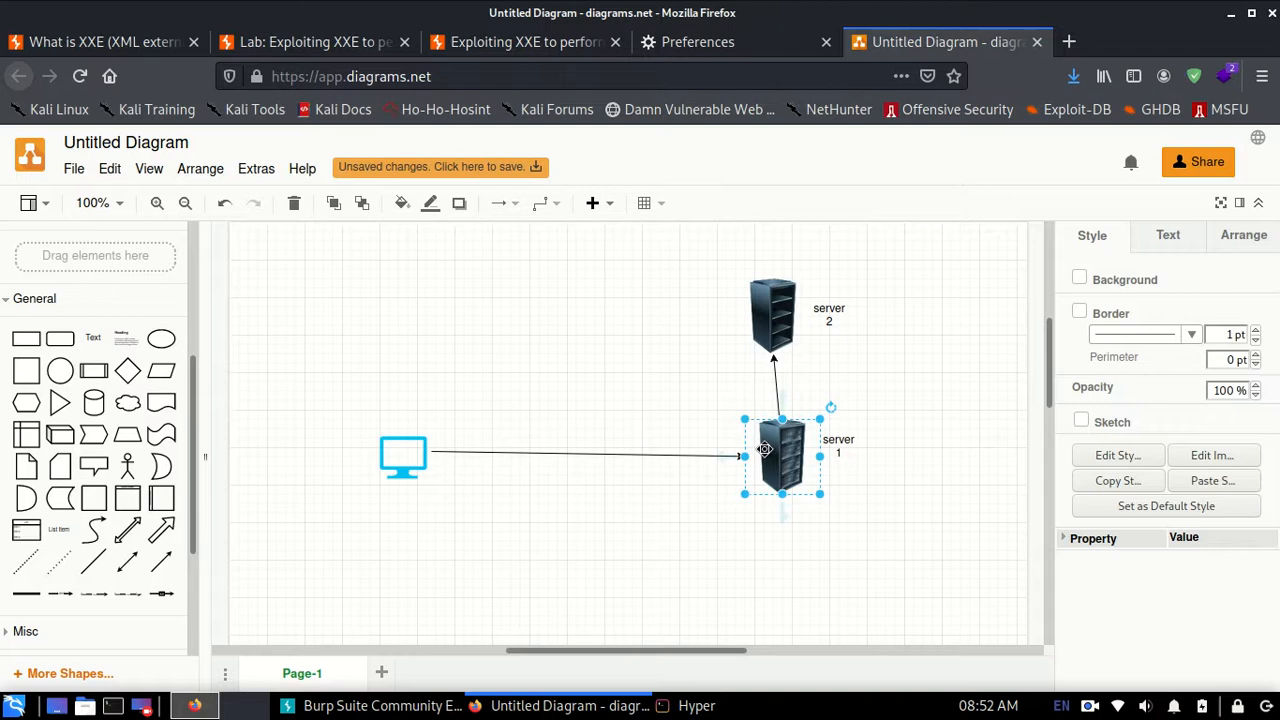
mouse_move(810, 463)
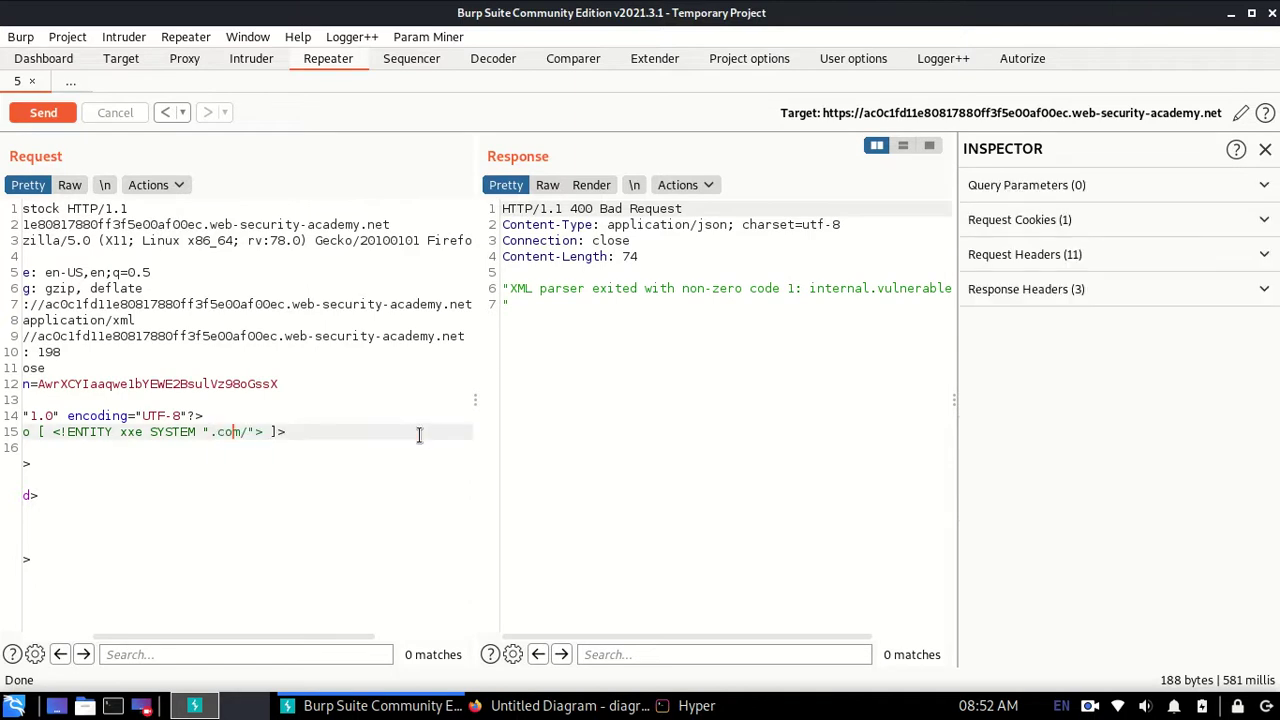
- Set the entity SYSTEM value to abc and send the request
key(BackSpace)
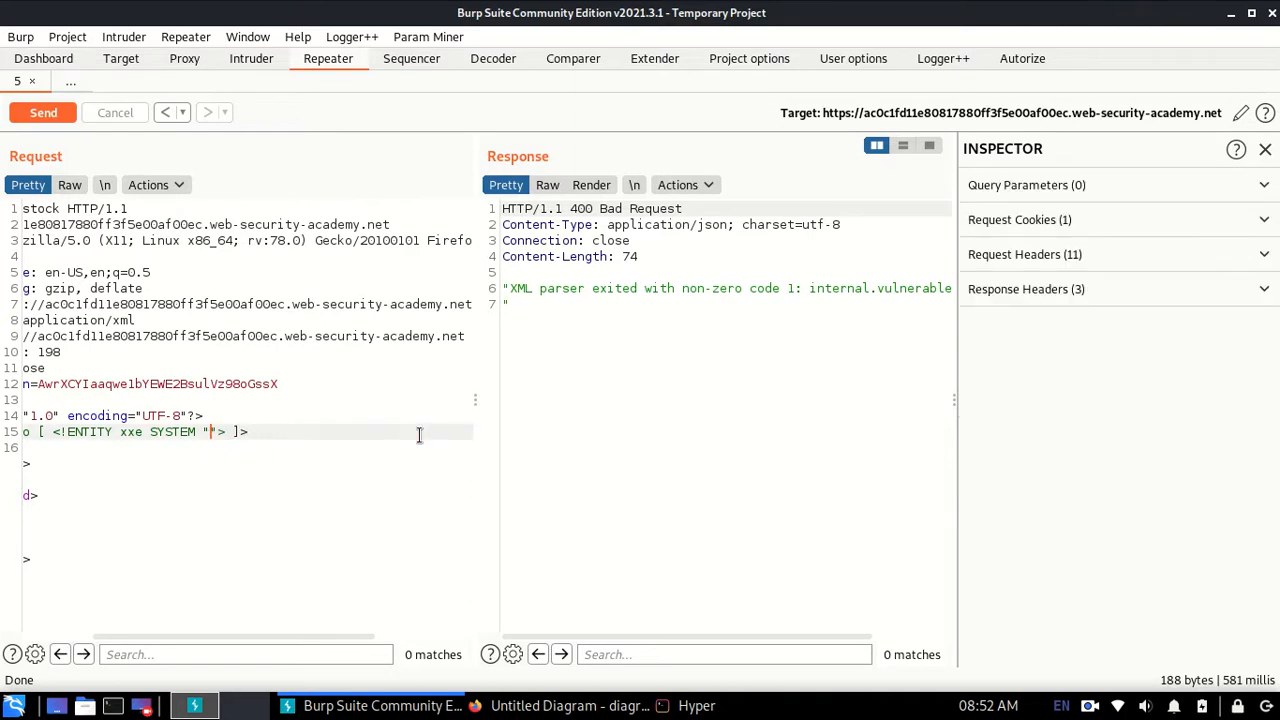
click(43, 112)
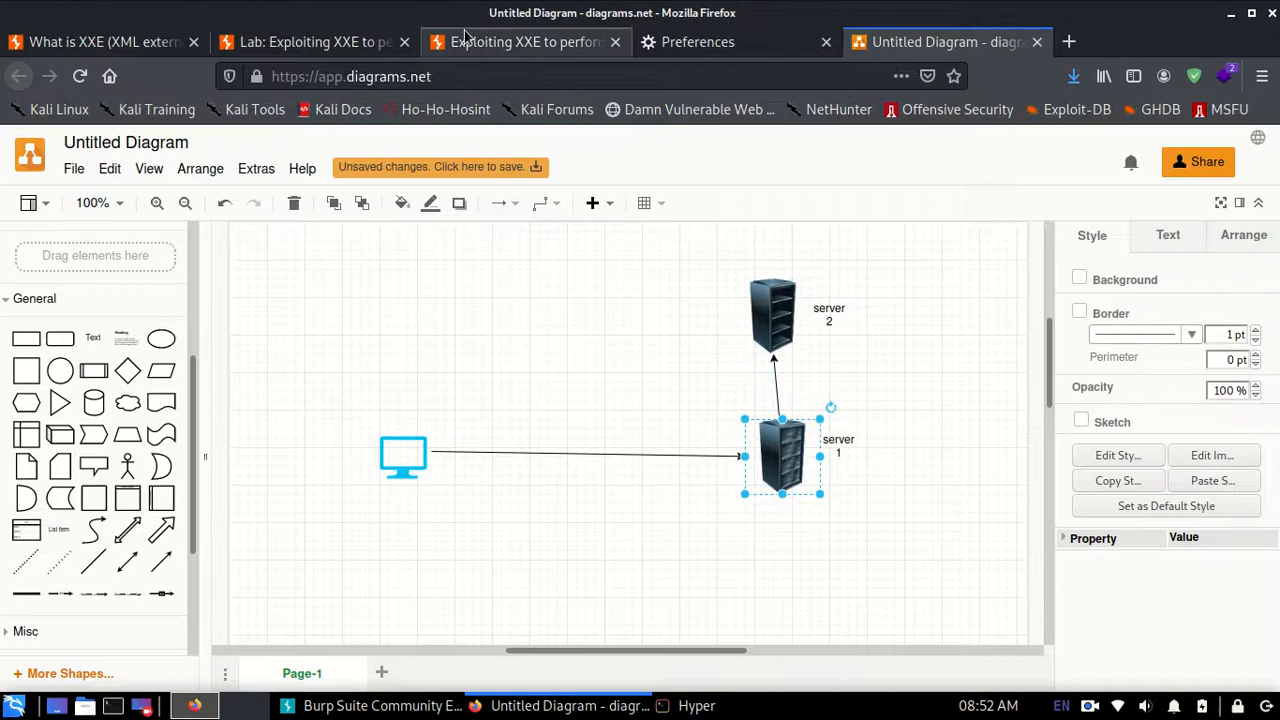
click(287, 705)
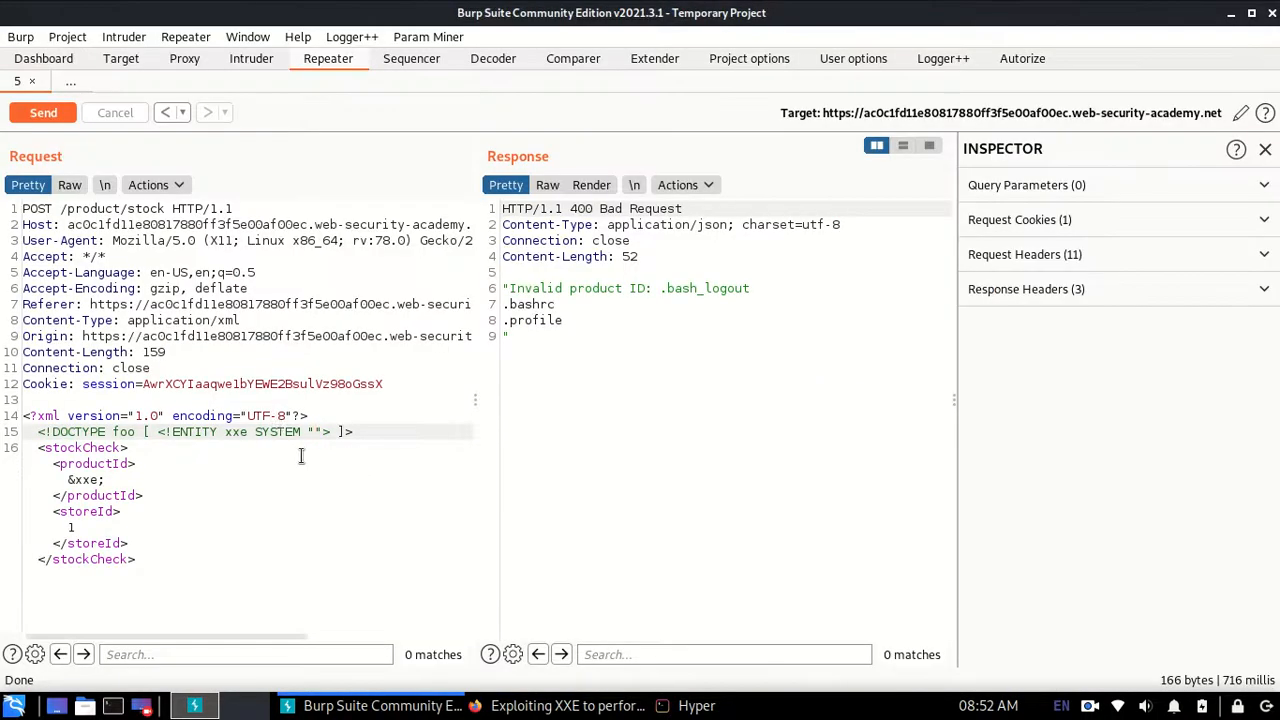
text(abc)
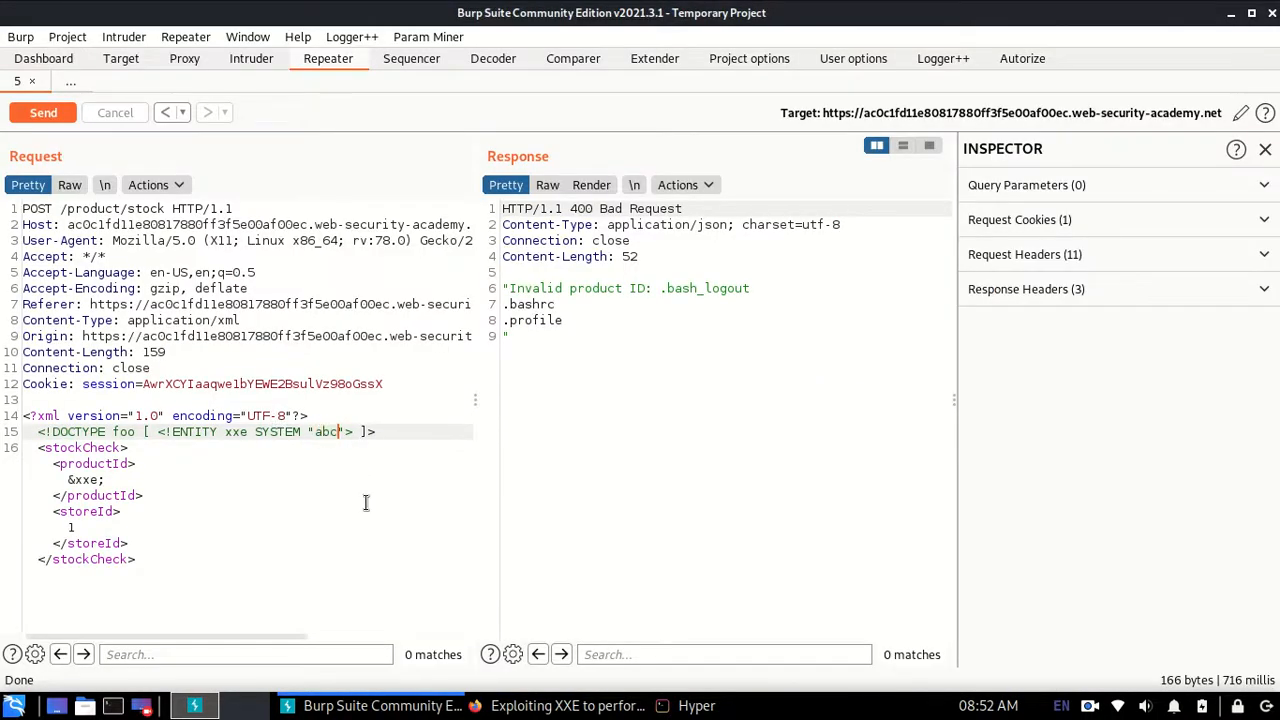
click(43, 112)
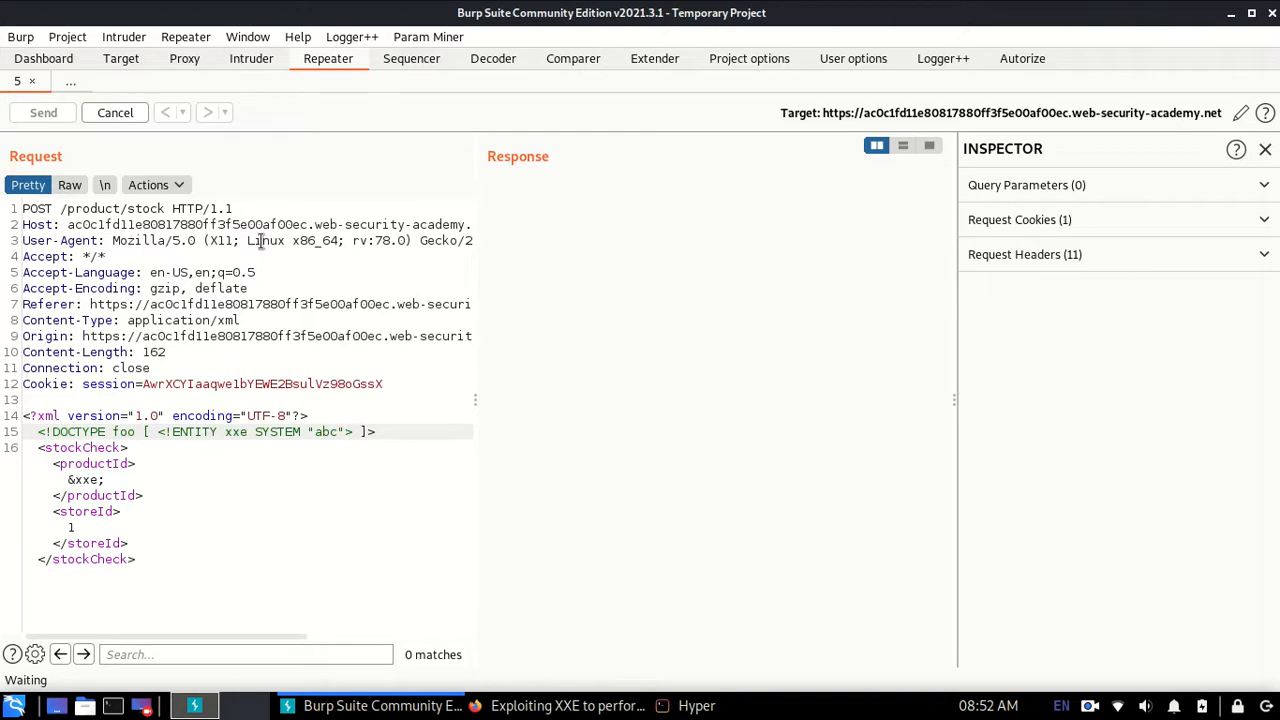
click(43, 112)
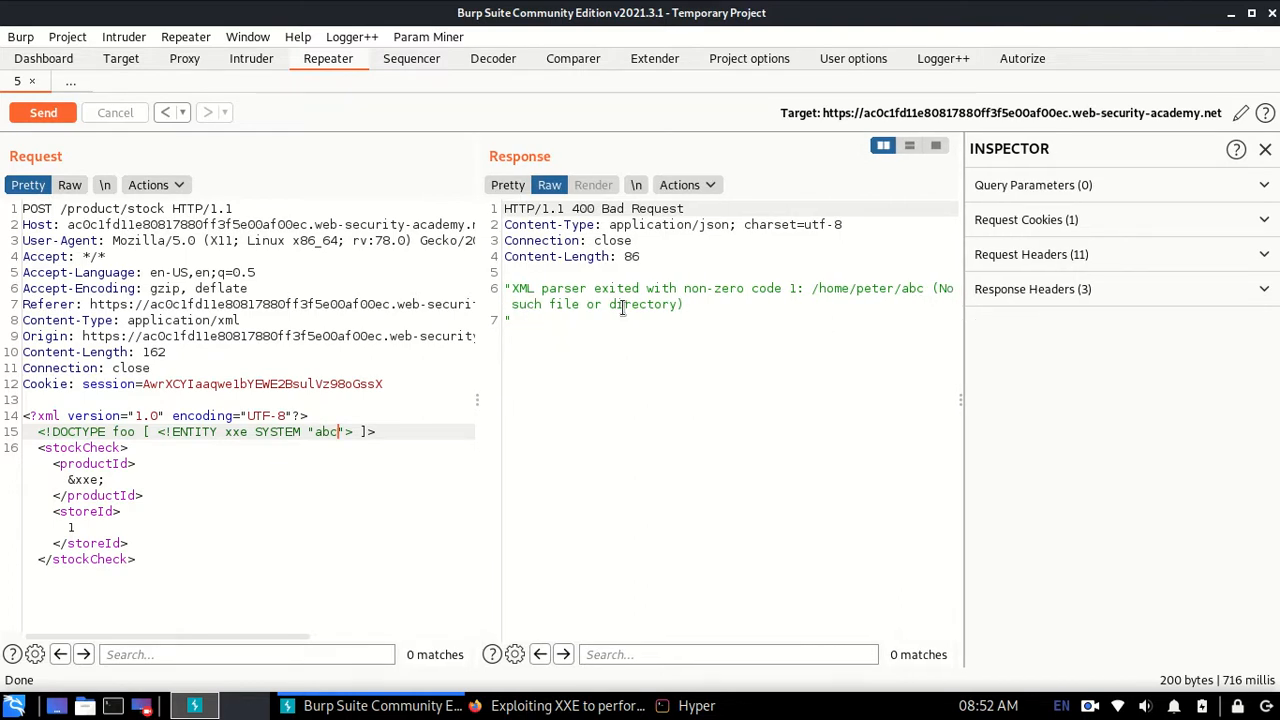
mouse_move(827, 296)
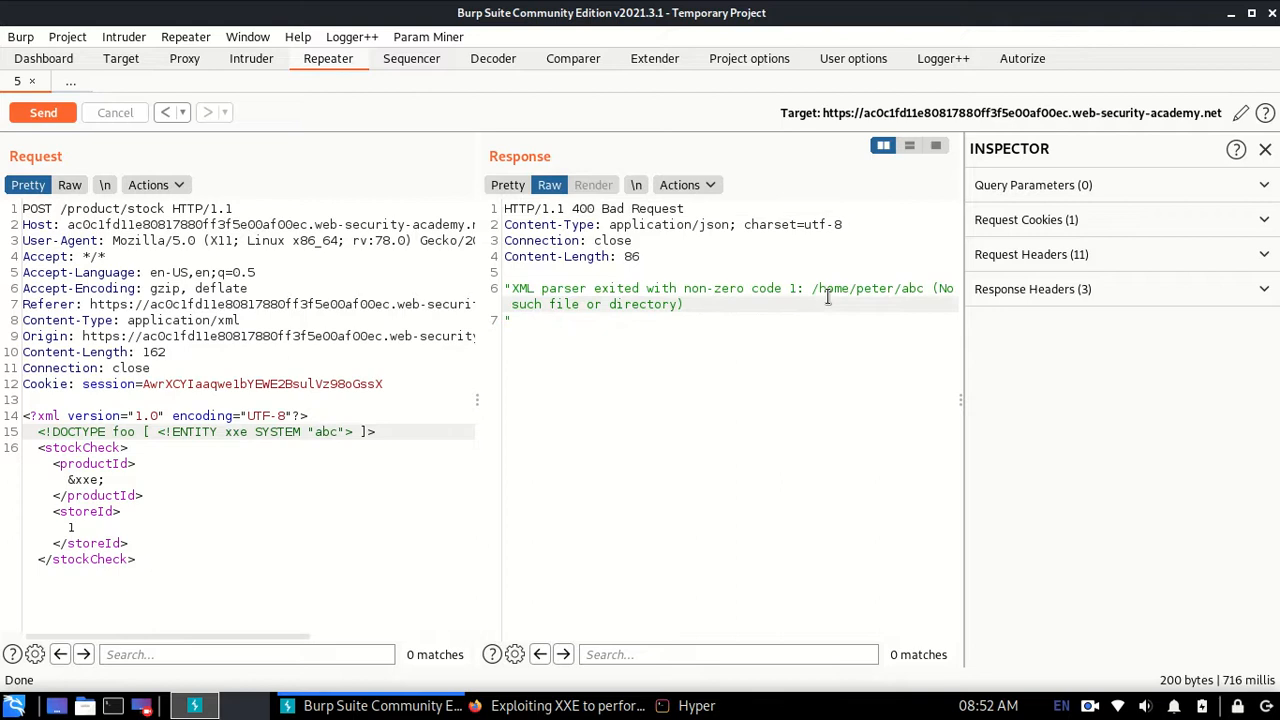
- Change the entity value to /etc and send, listing the server's /etc directory
double_click(874, 288)
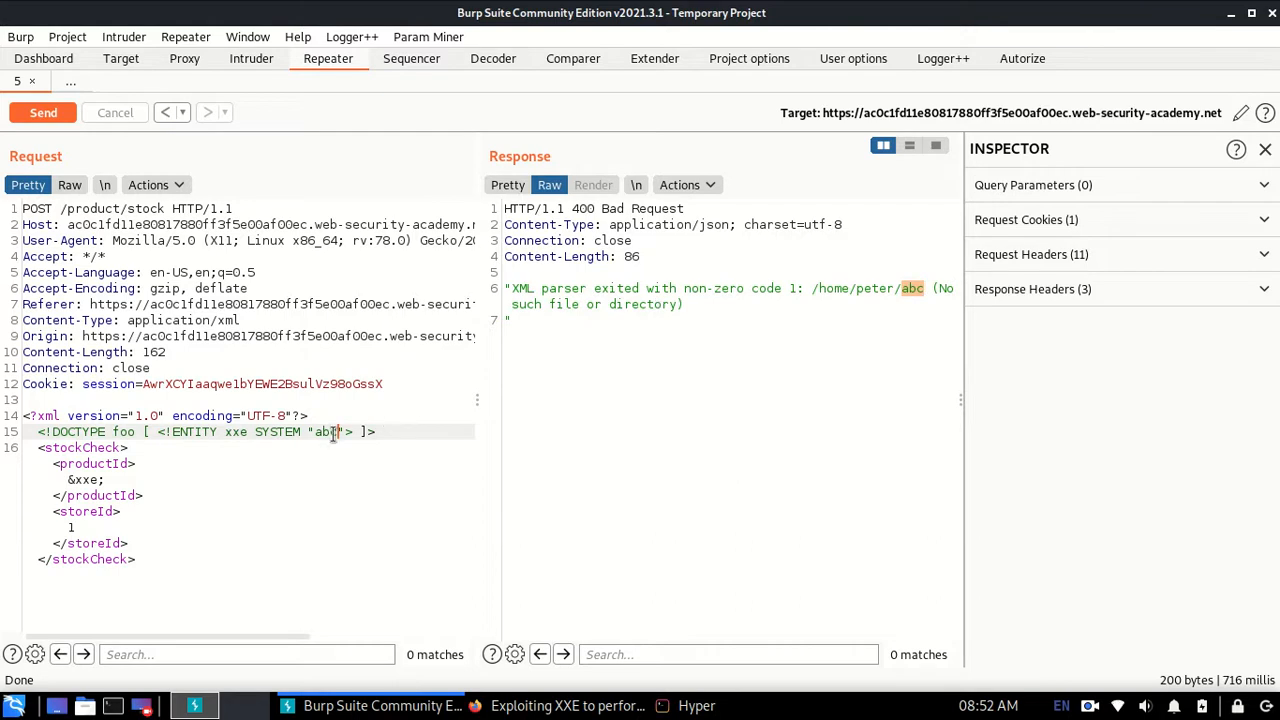
text(/et)
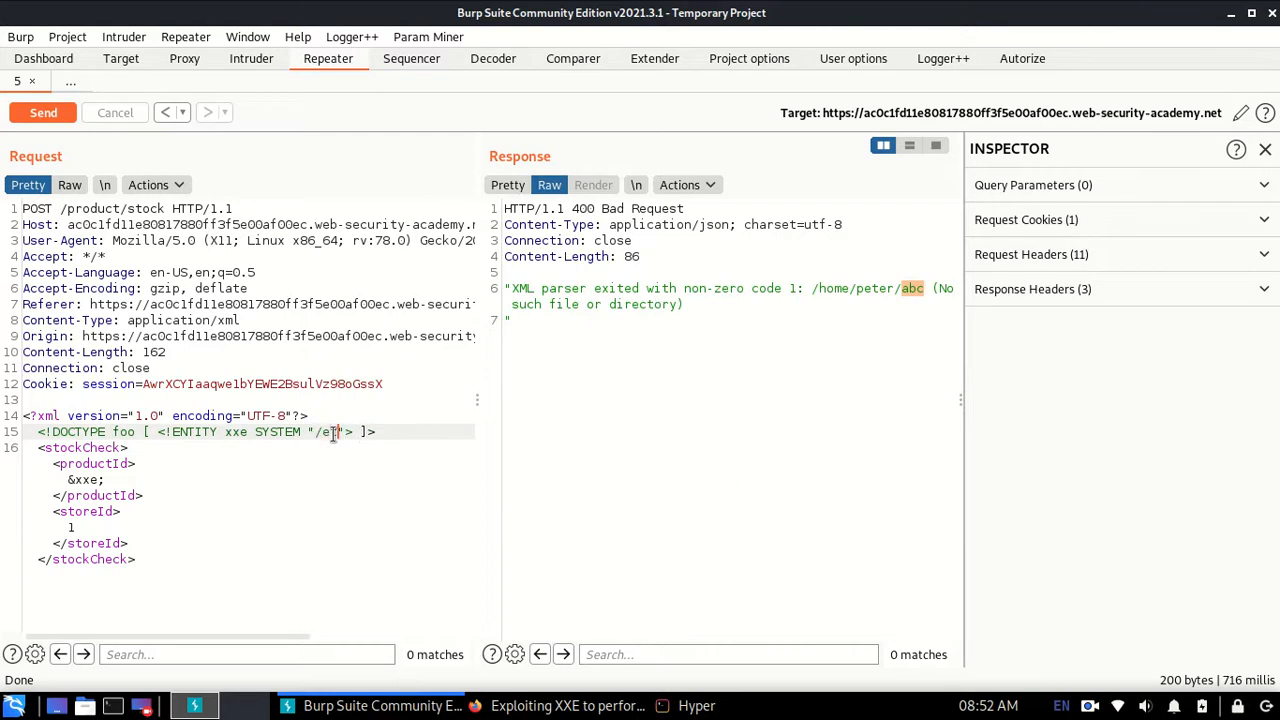
click(42, 112)
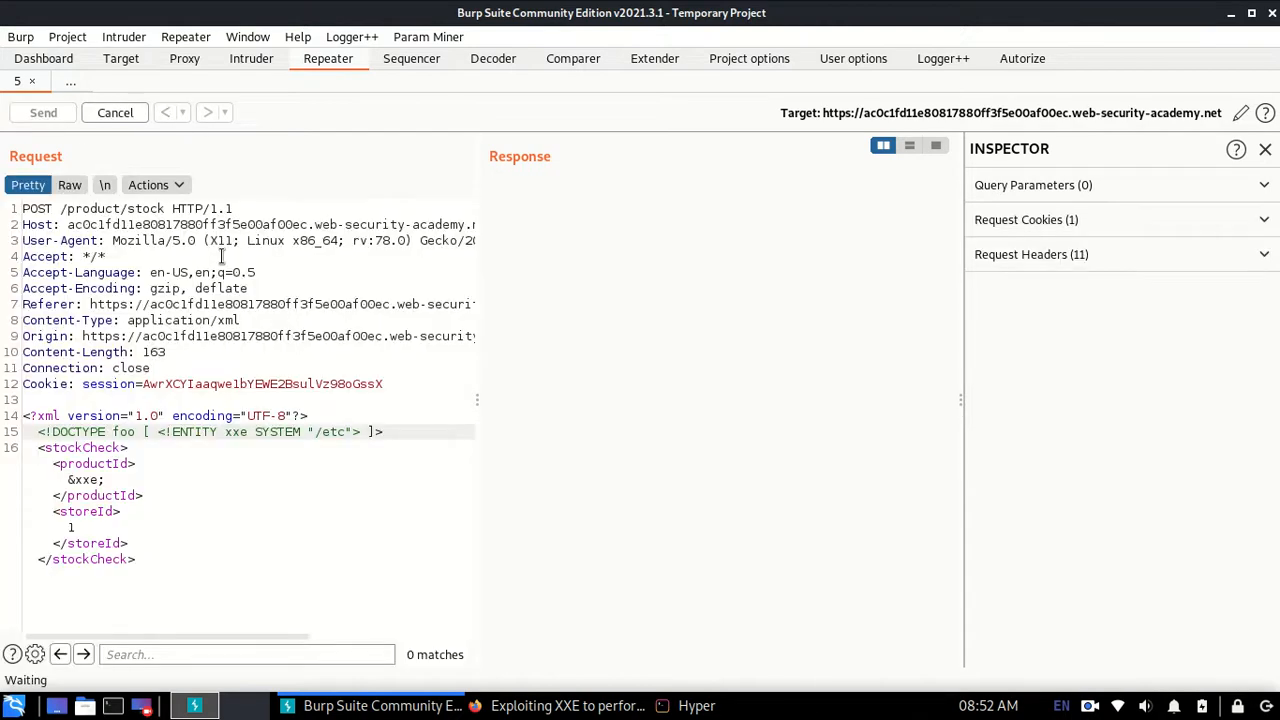
click(43, 112)
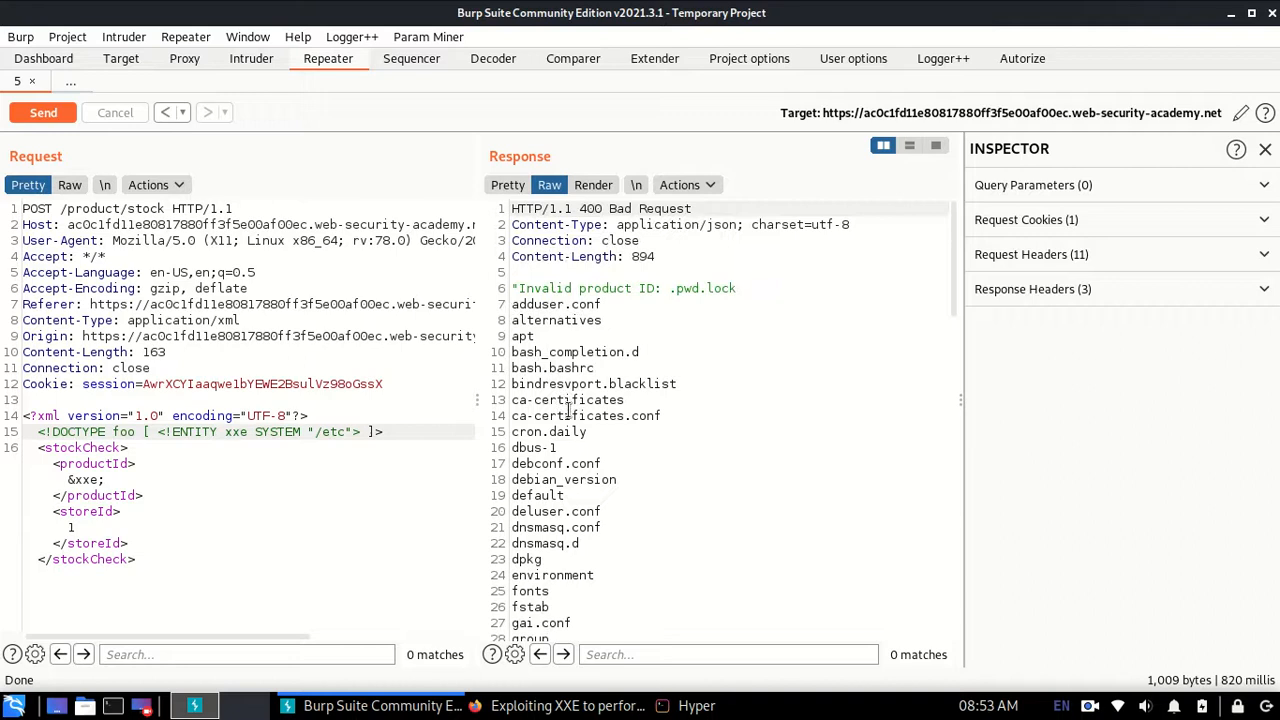
click(696, 705)
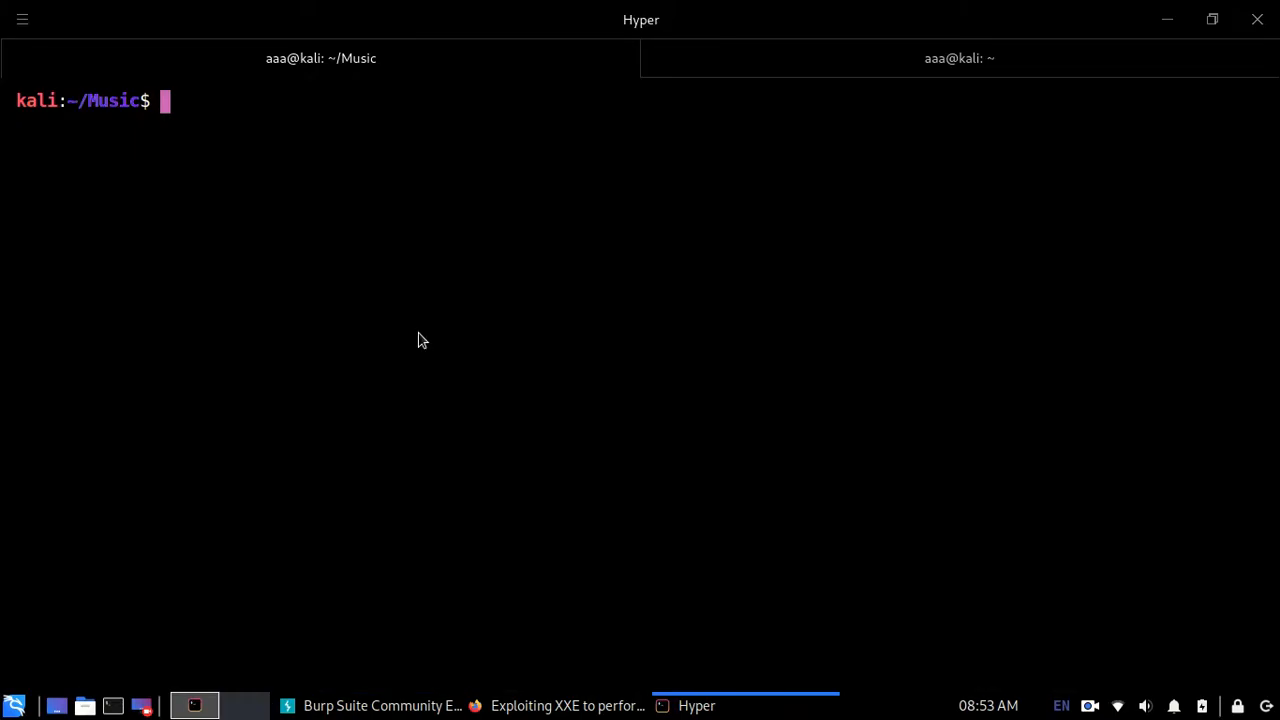
- Run ls in ~/Music to show tryhackme and uniq.py, then return to Repeater
key(Return)
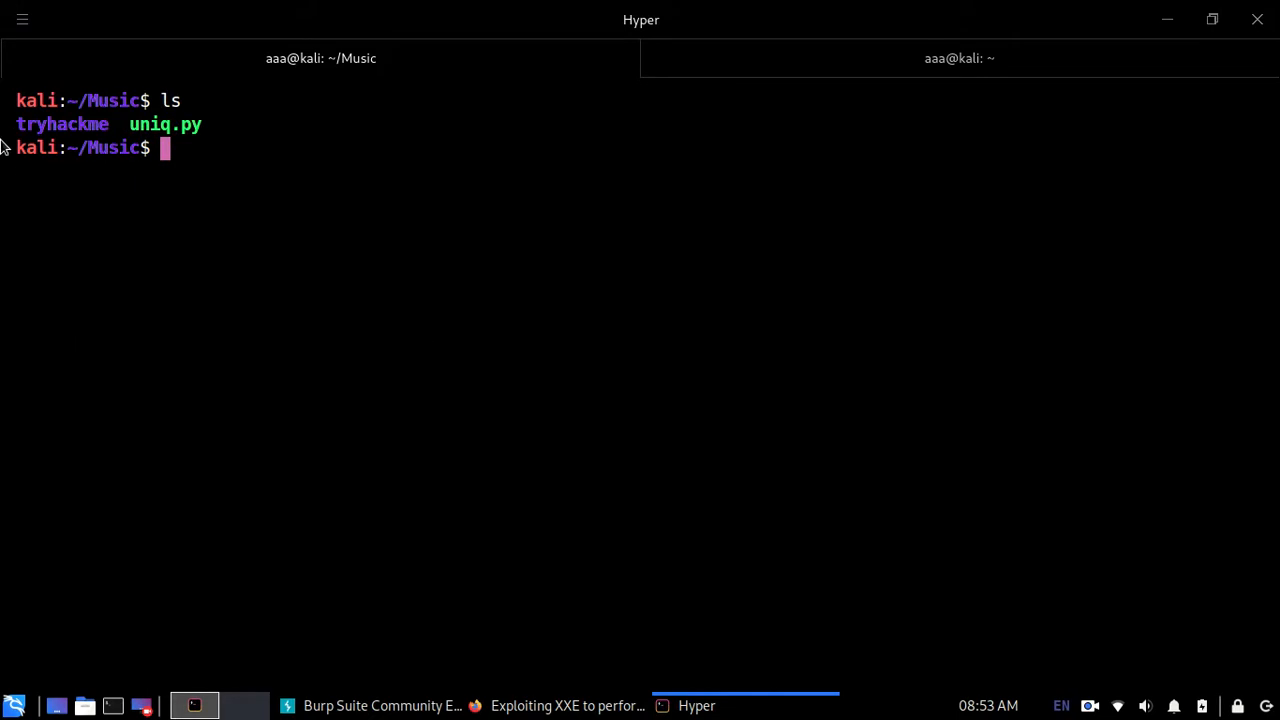
double_click(62, 124)
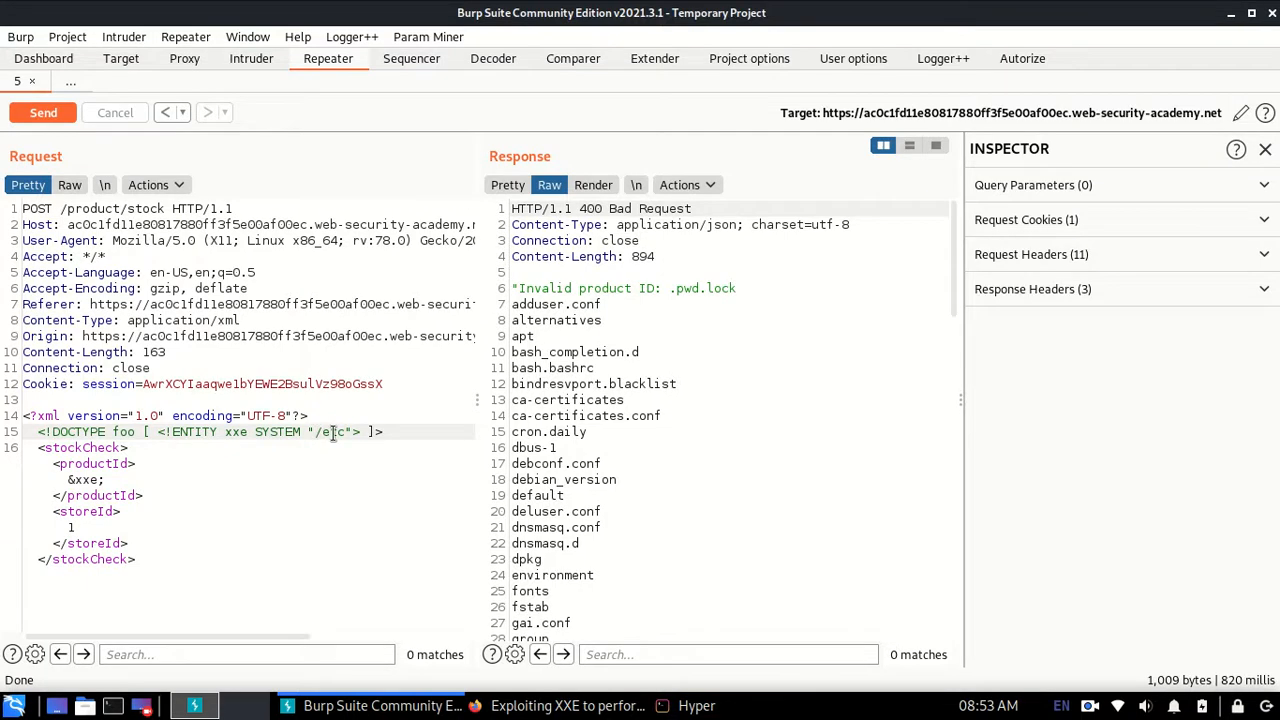
text(tc)
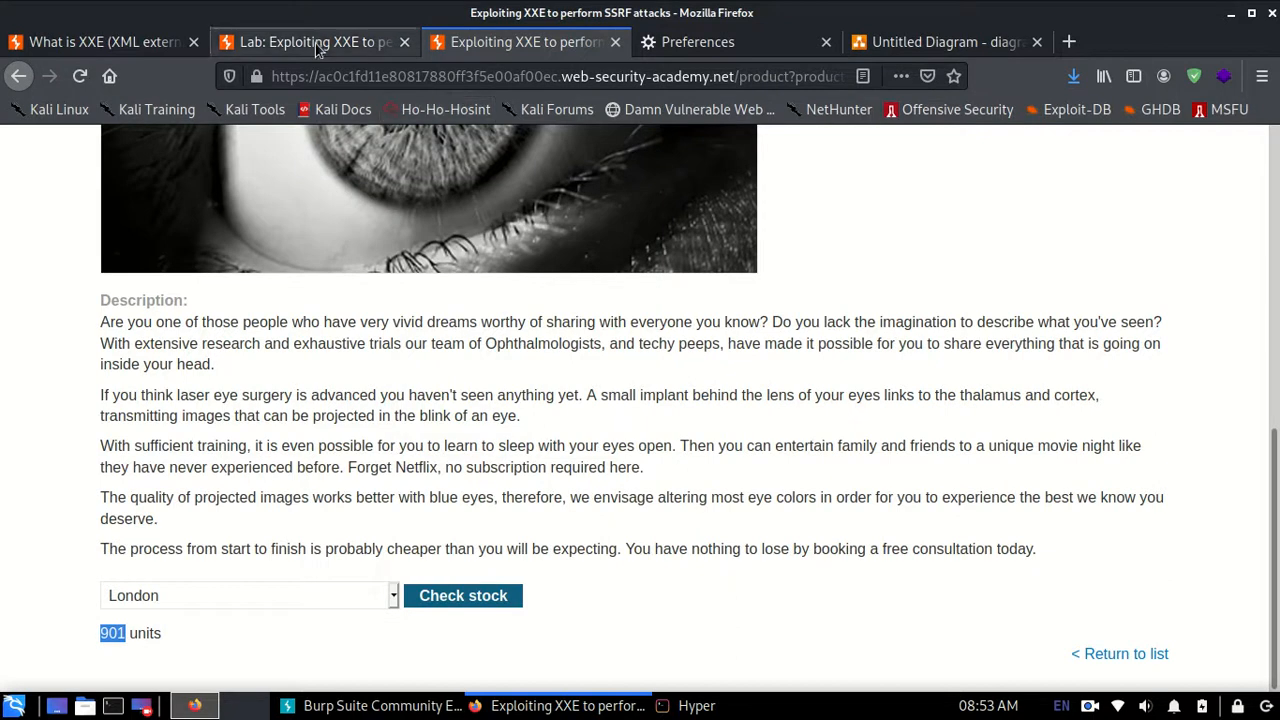
click(313, 41)
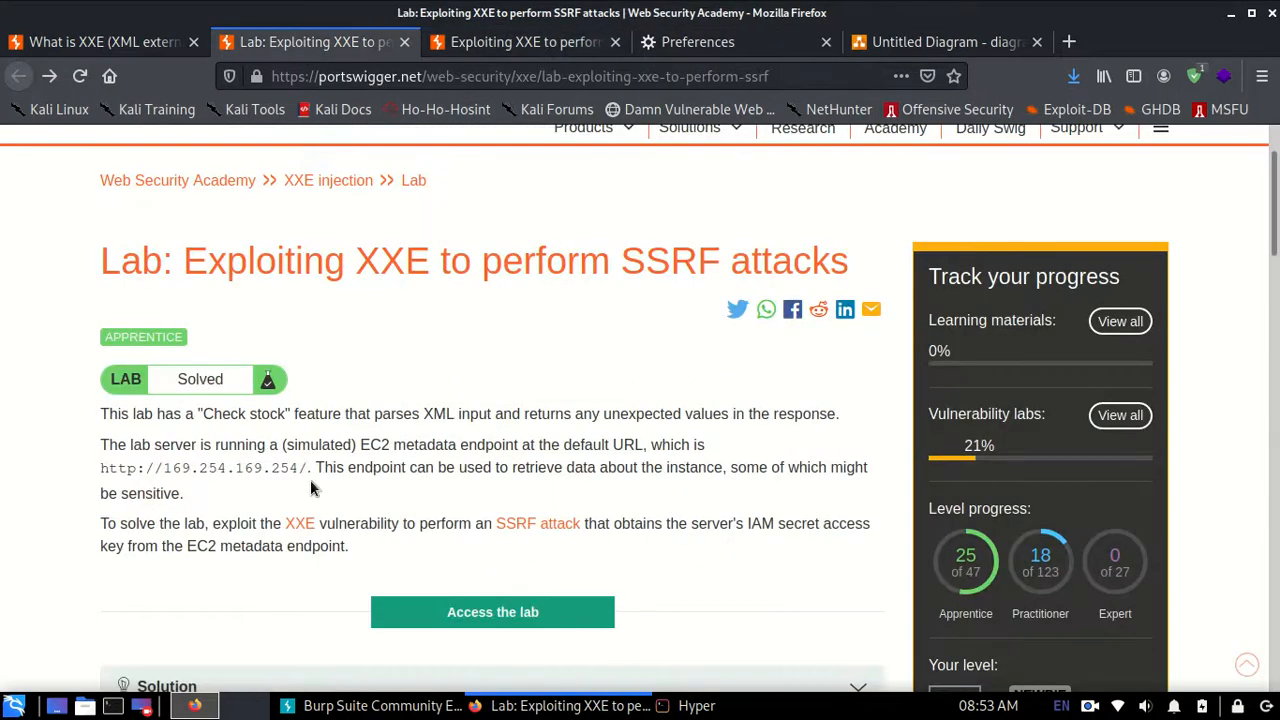
double_click(200, 467)
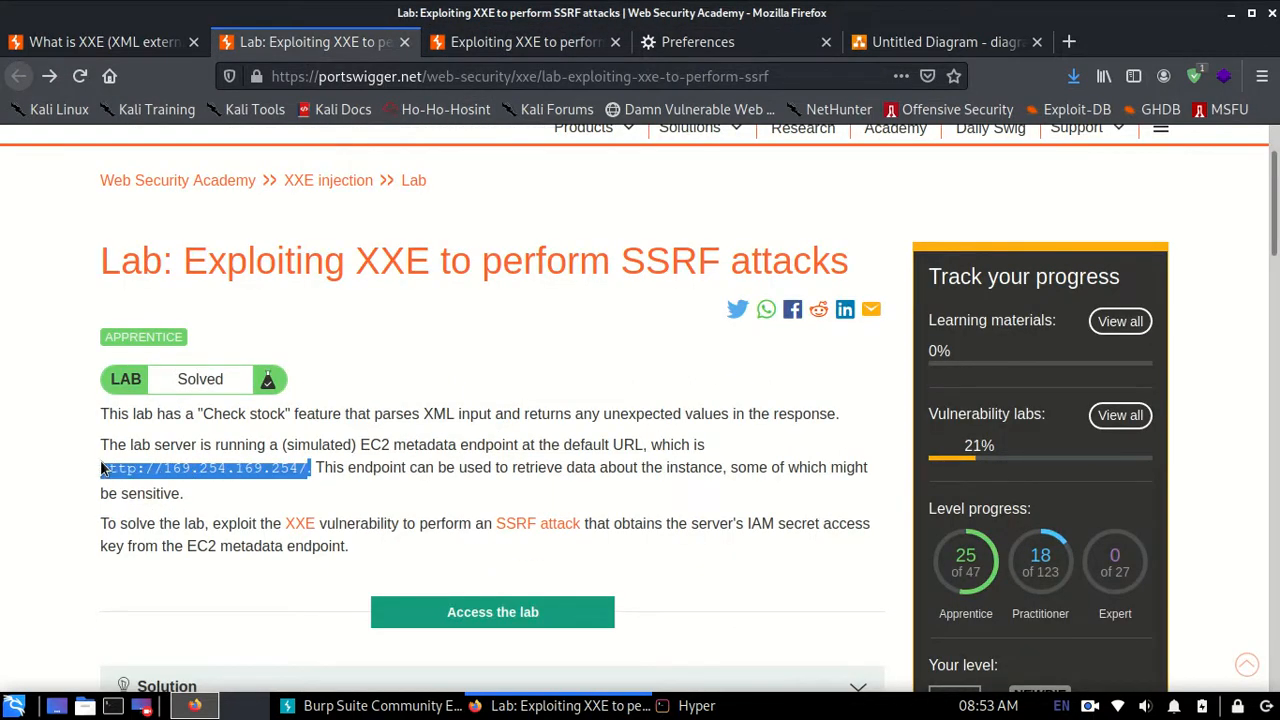
click(945, 42)
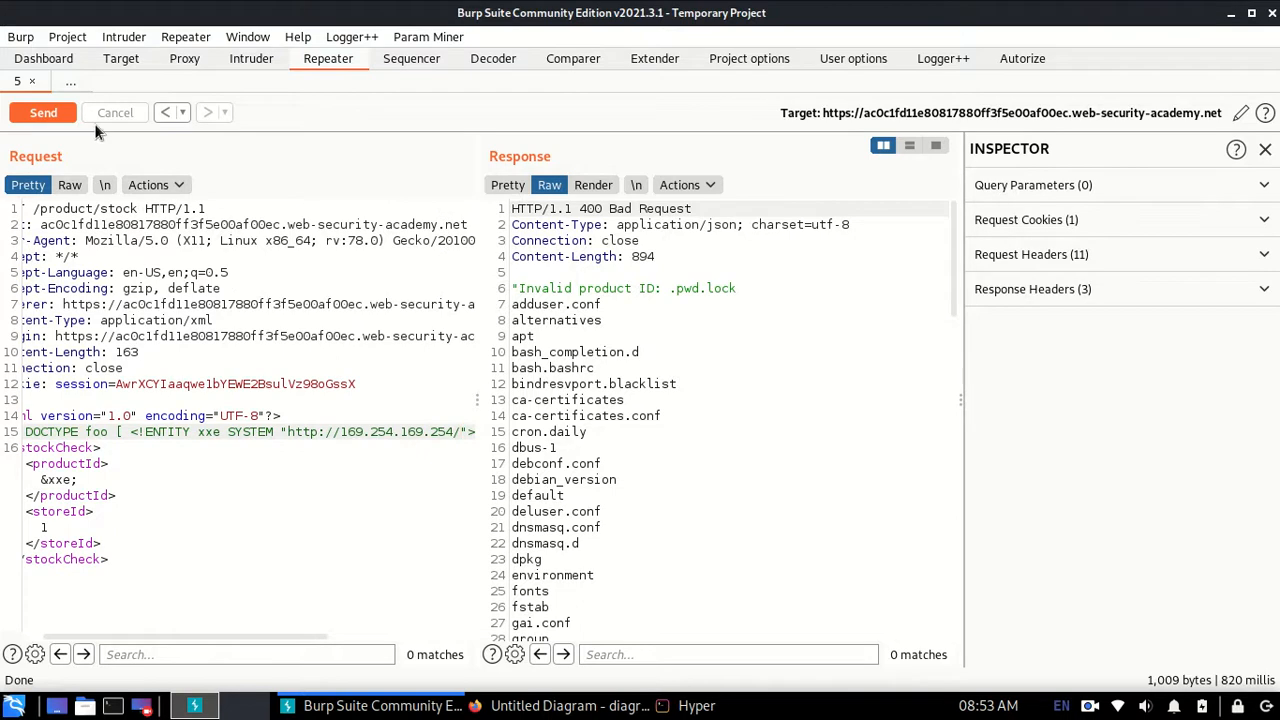
- Point the entity at the metadata URL and send, revealing 'Invalid product ID: latest'
click(43, 112)
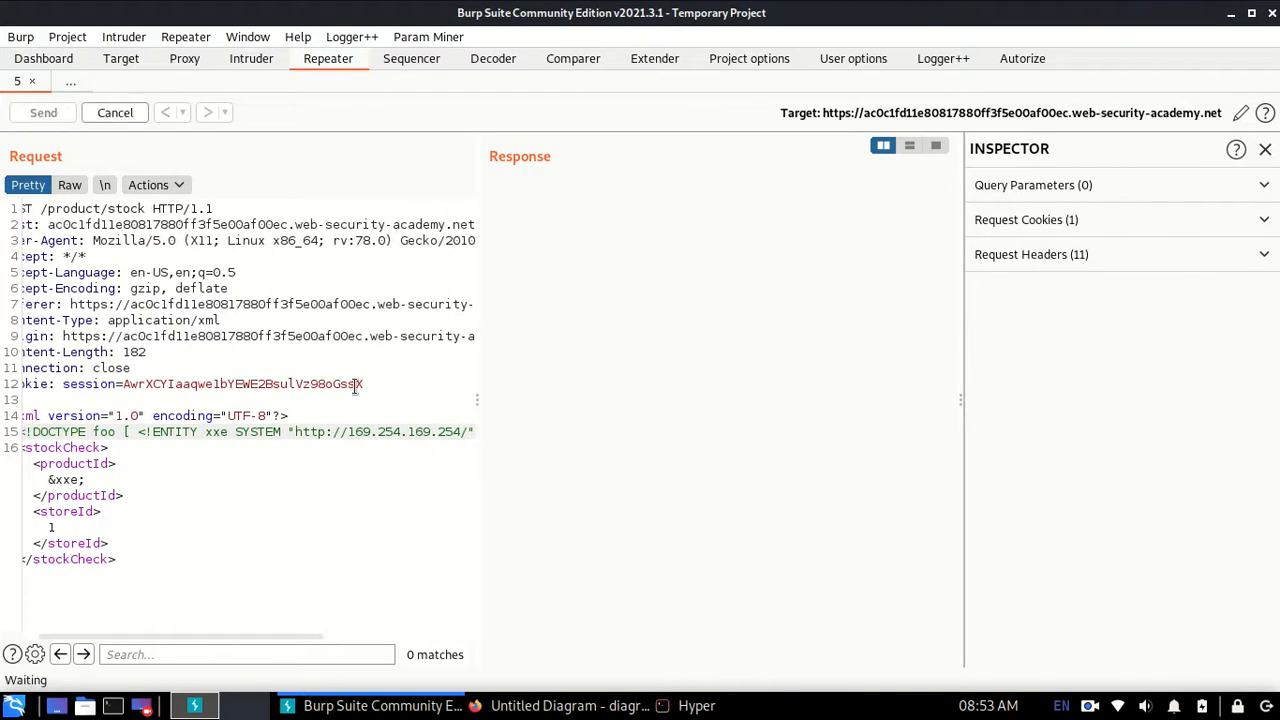
click(43, 112)
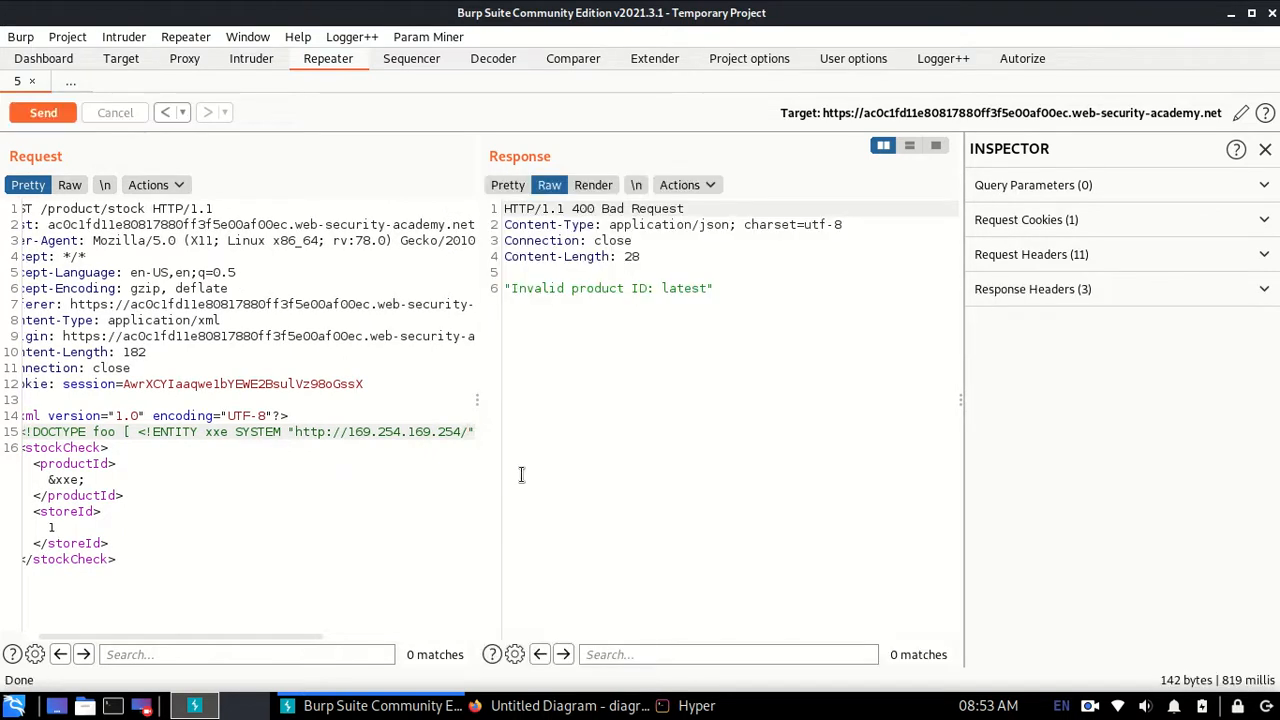
mouse_move(551, 447)
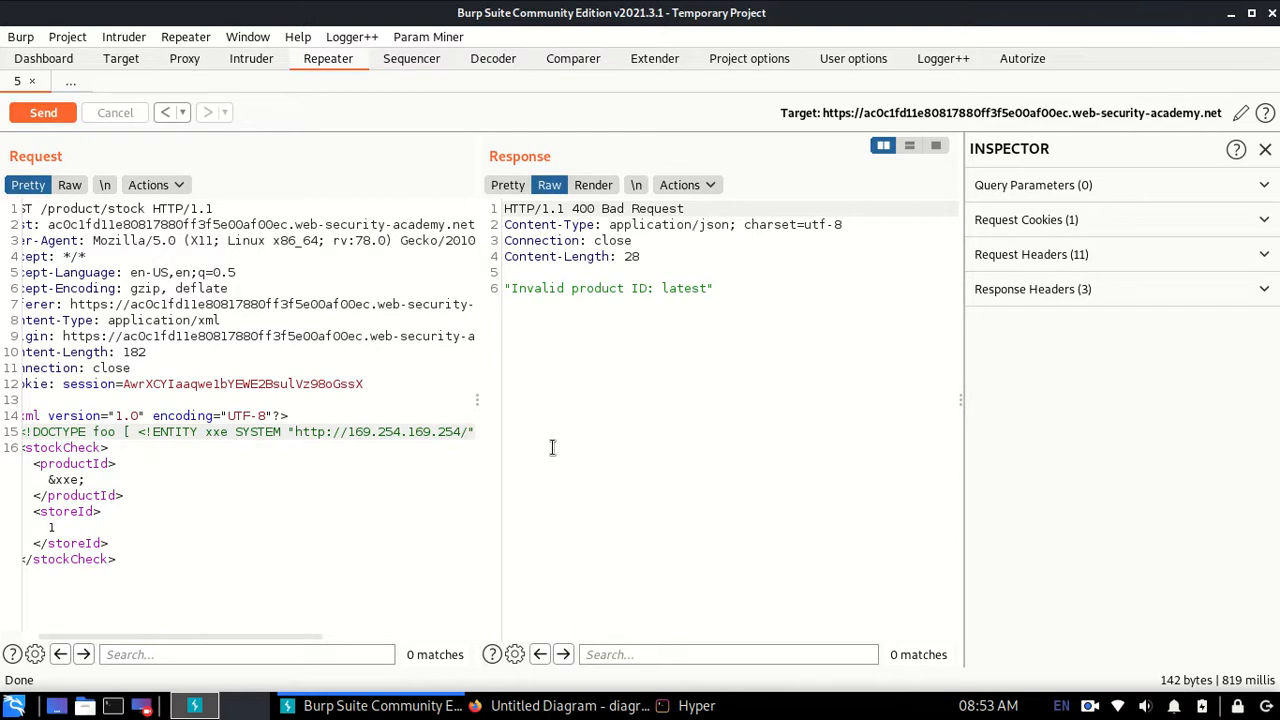
mouse_move(363, 431)
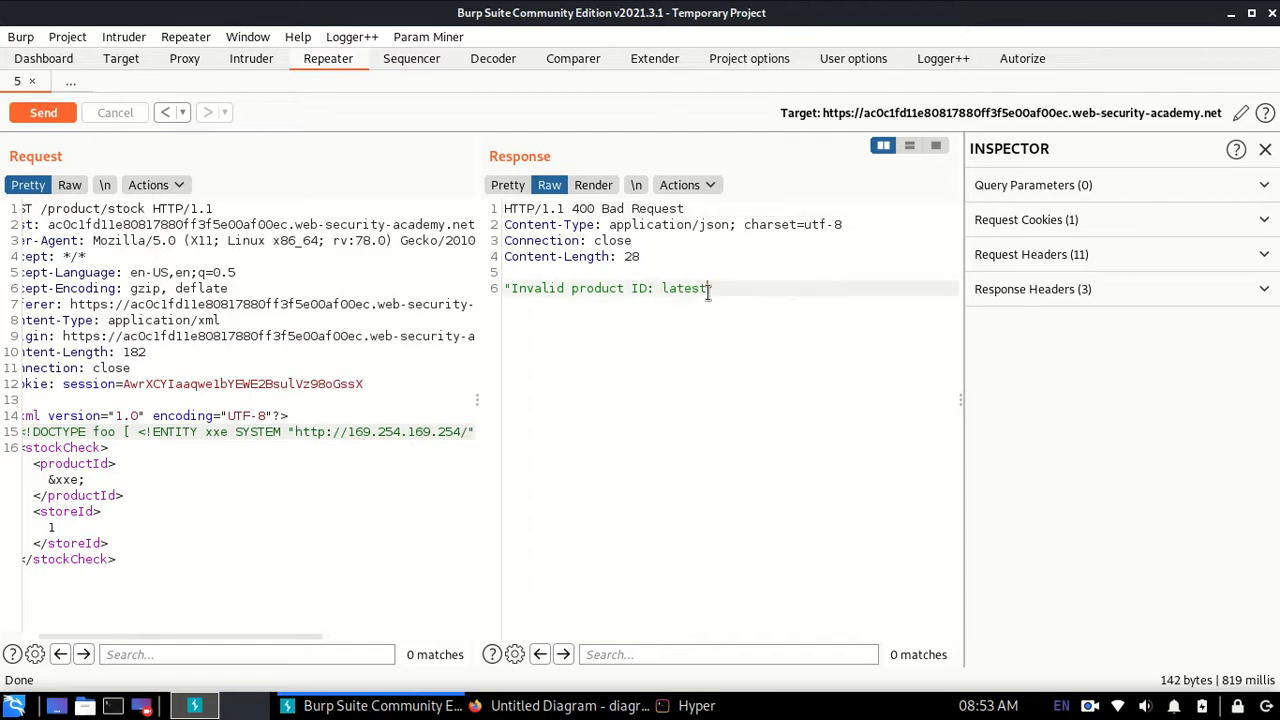
double_click(683, 288)
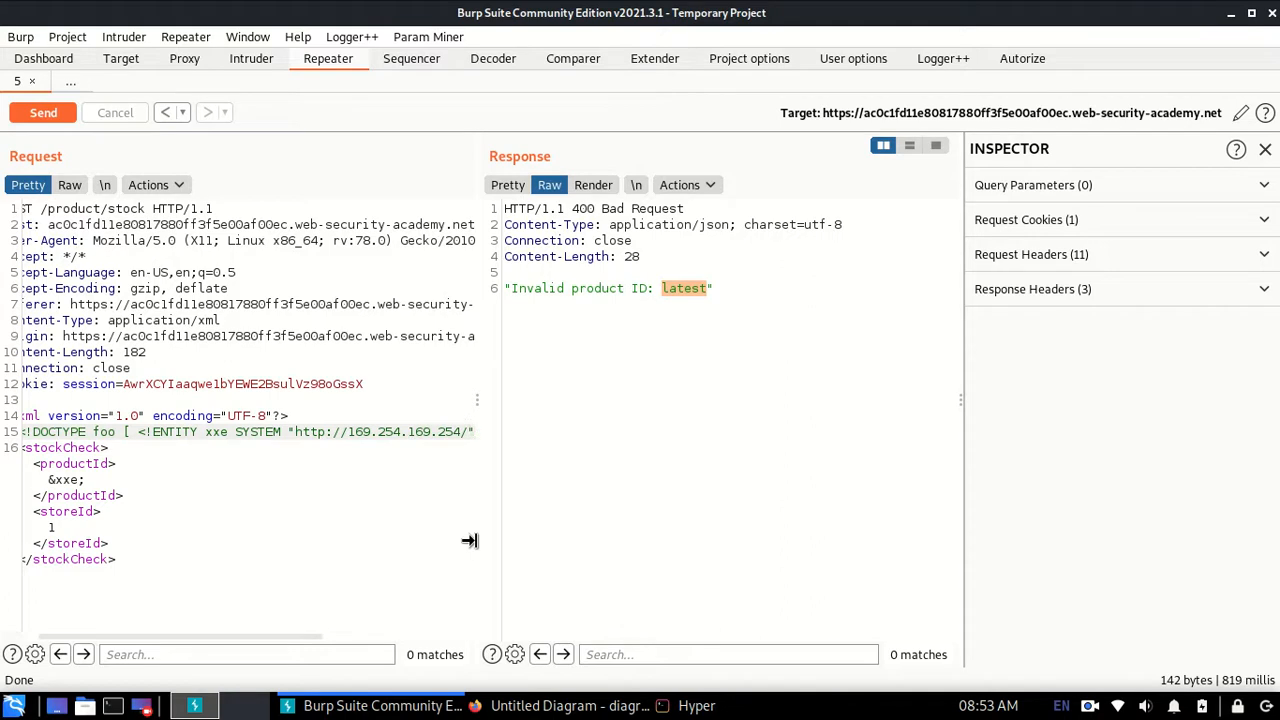
click(696, 705)
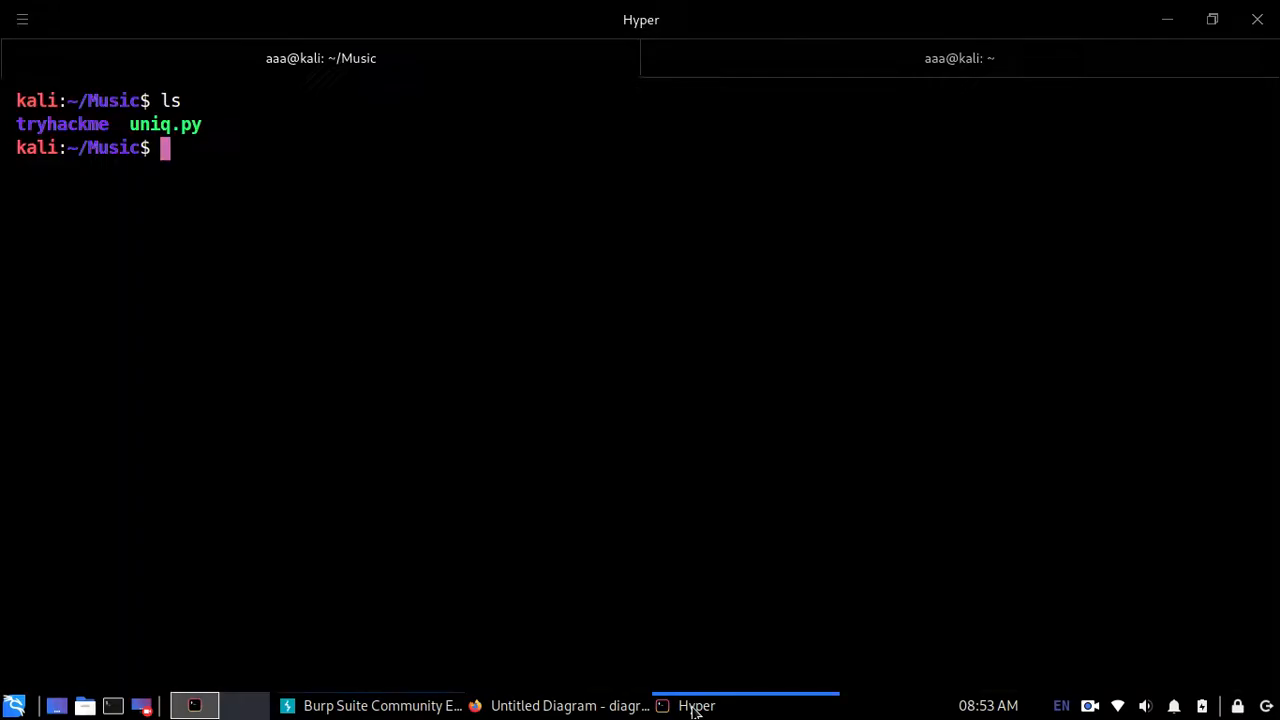
- In Hyper, type cd tr and complete it to the tryhackme folder
text(cd tr)
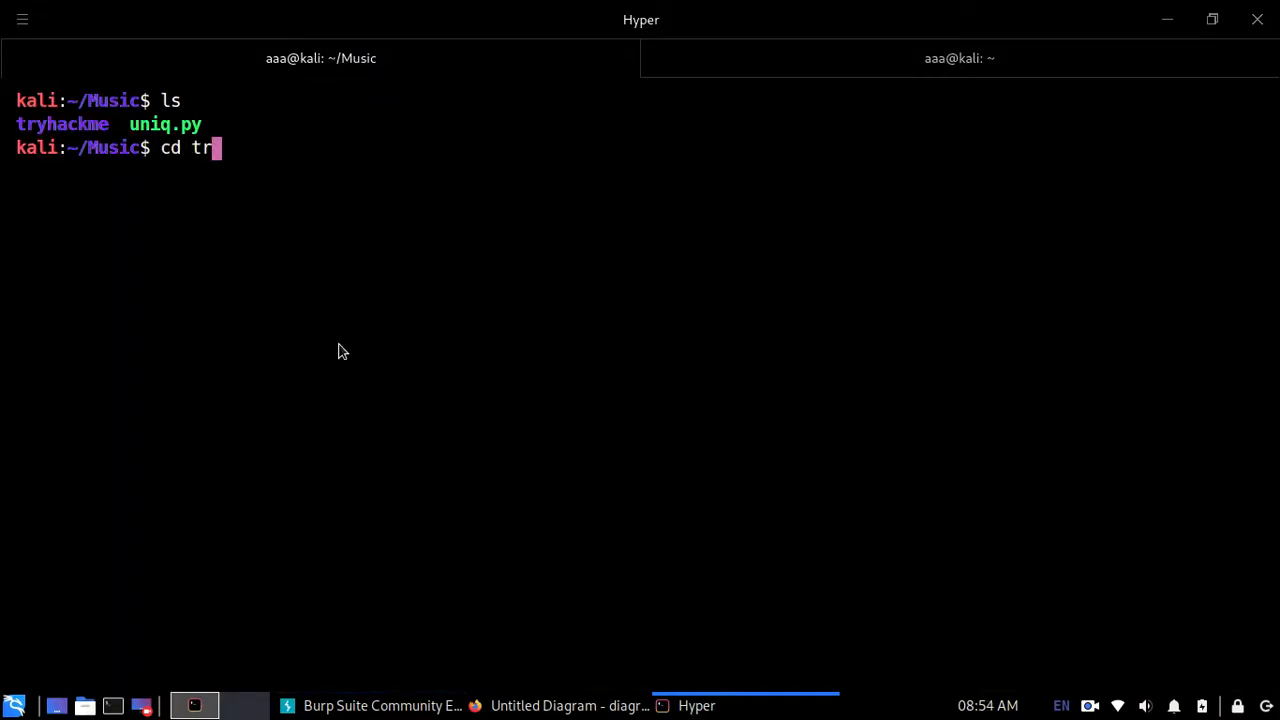
key(Return)
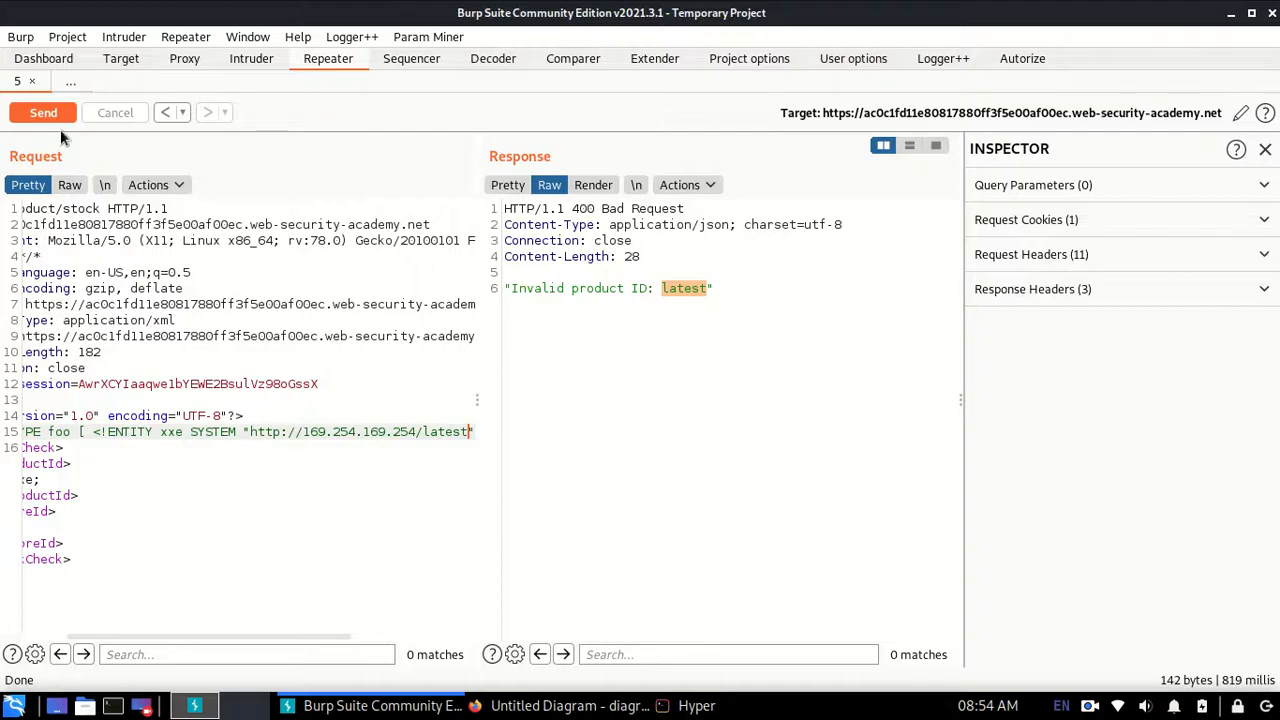
- Append meta-data and then iam to the entity URL, resending the request after each
click(43, 112)
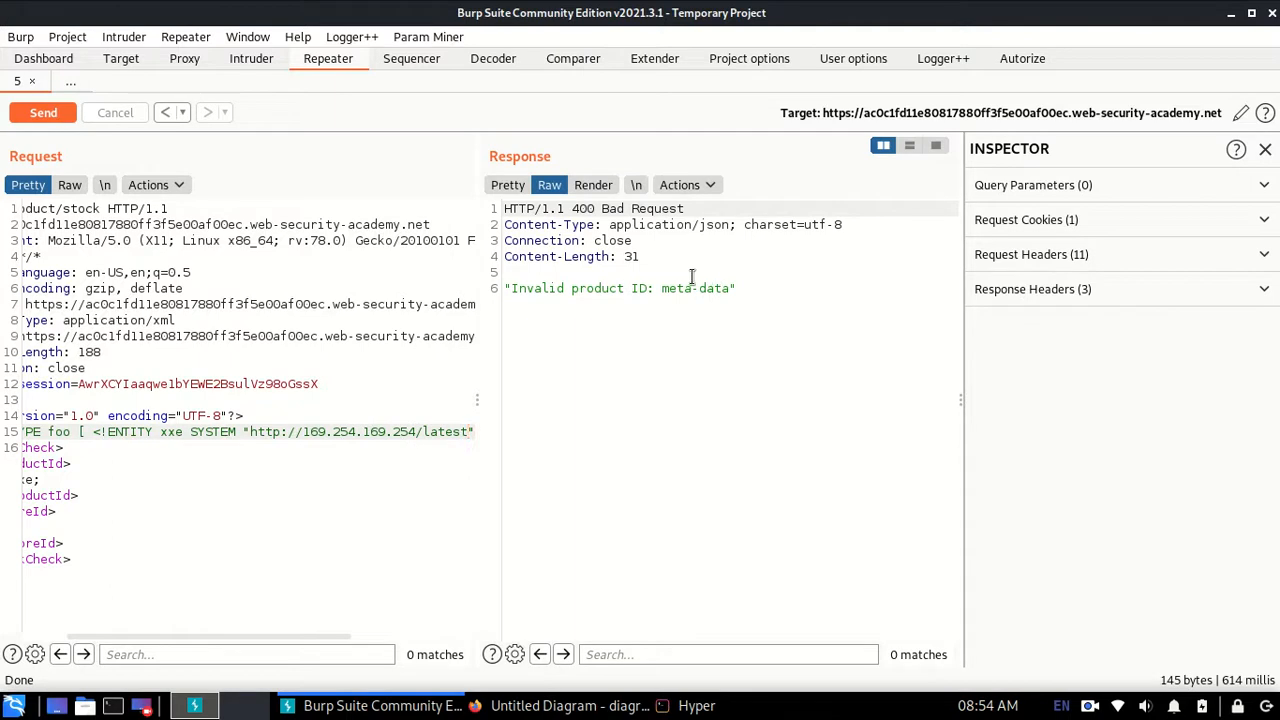
double_click(693, 288)
text(/meta-data)
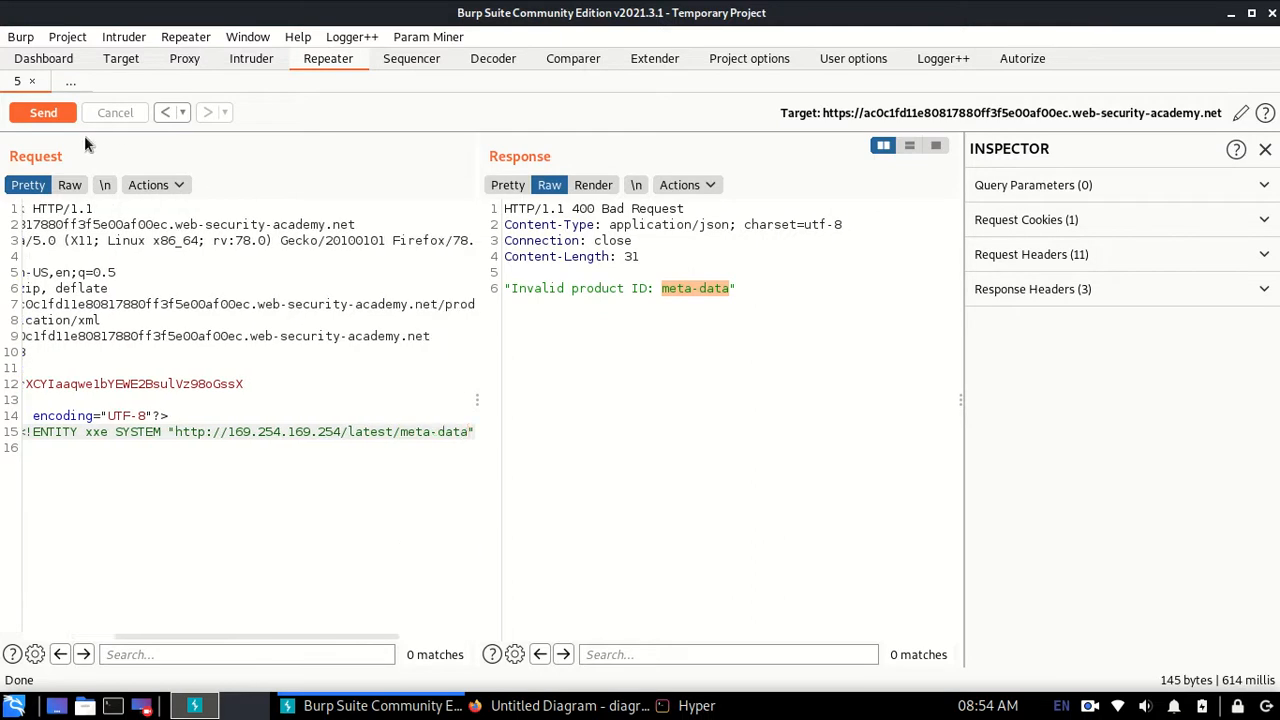
click(43, 112)
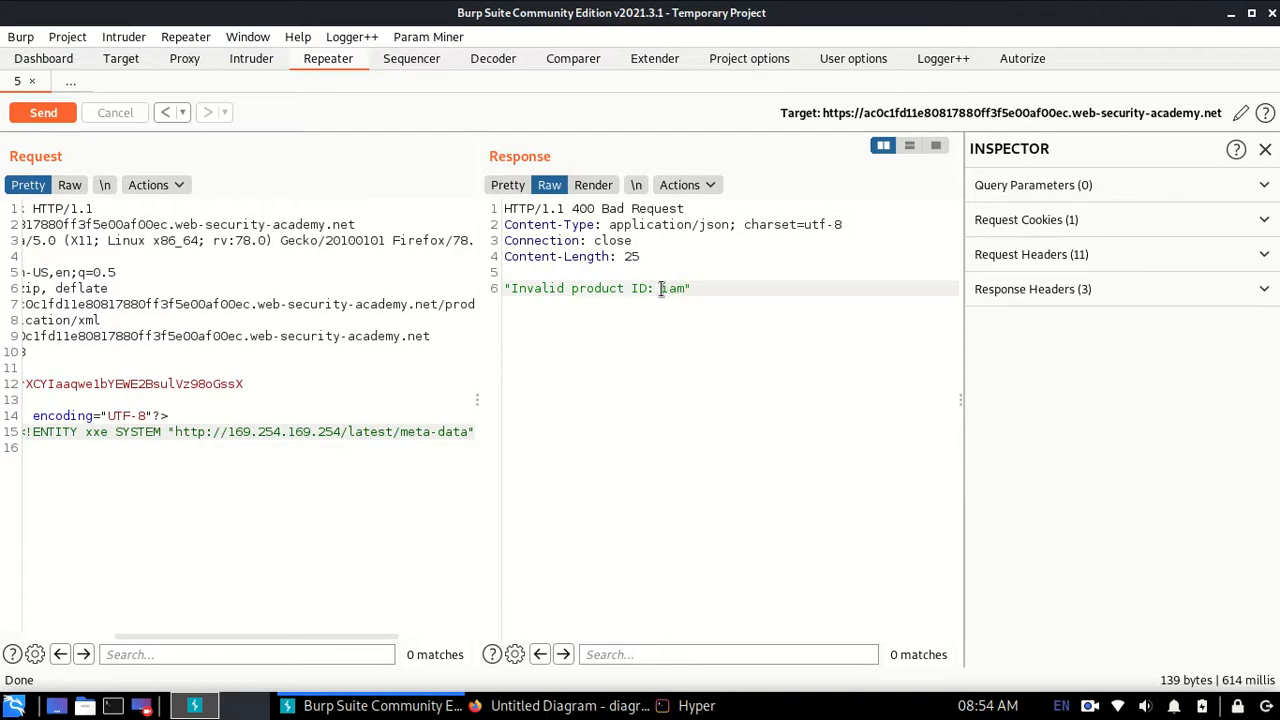
double_click(673, 288)
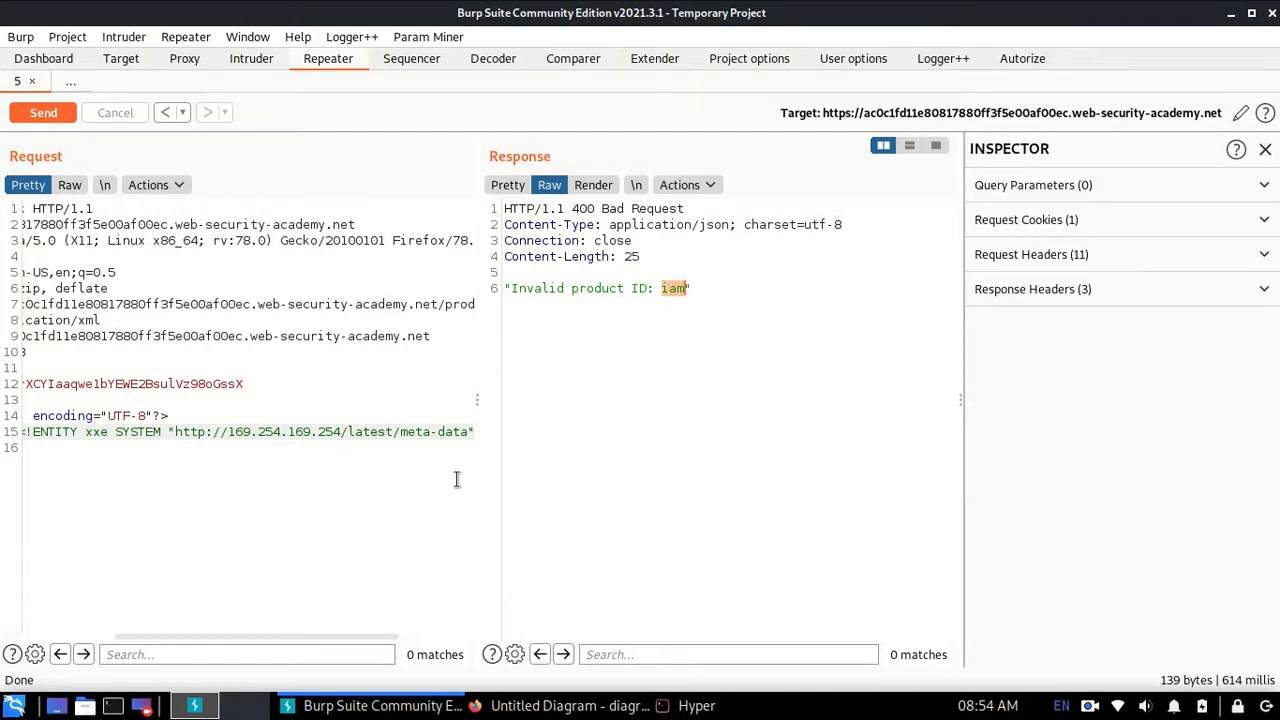
text(iam)
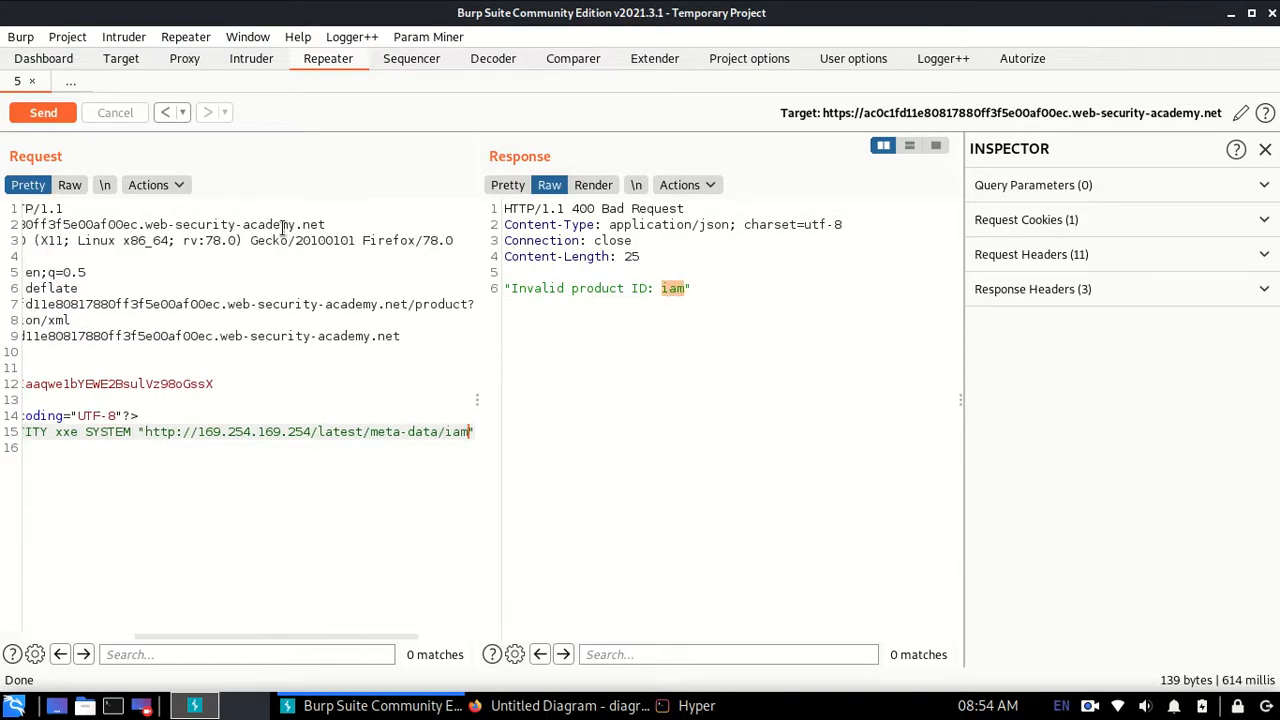
click(43, 112)
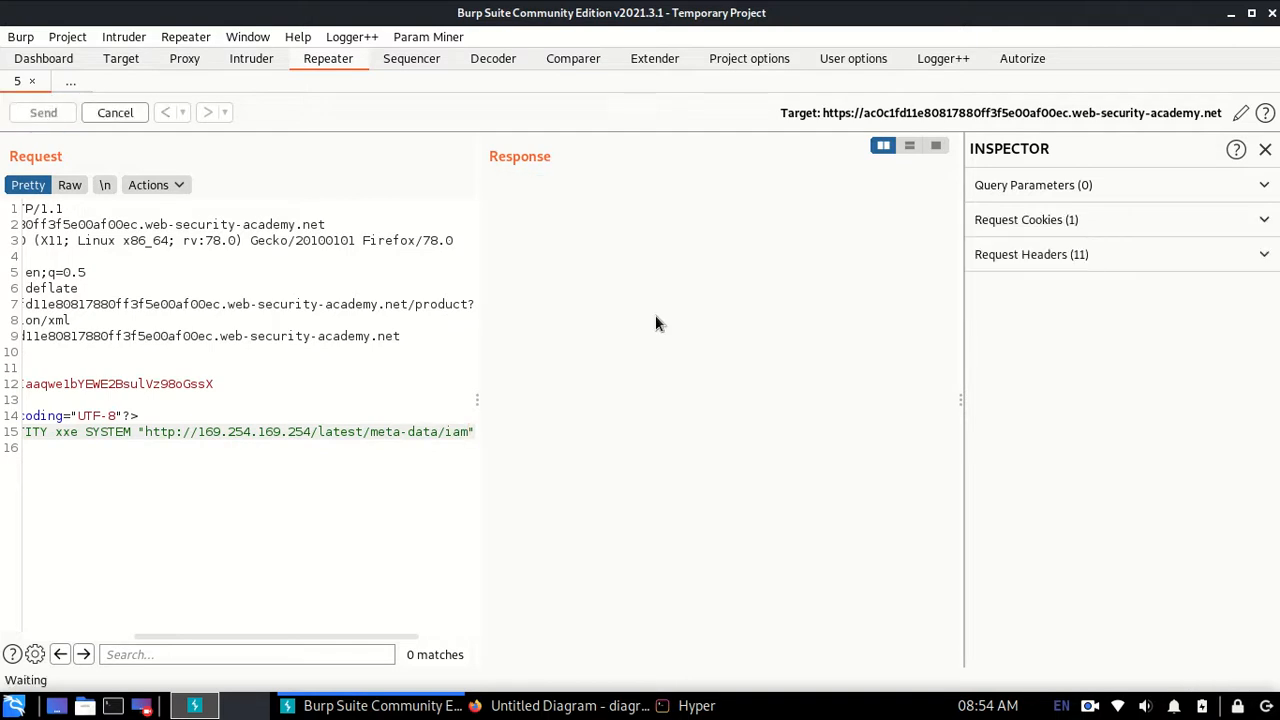
- Append security-credentials and admin, resending to leak the access key, secret key and token
click(43, 112)
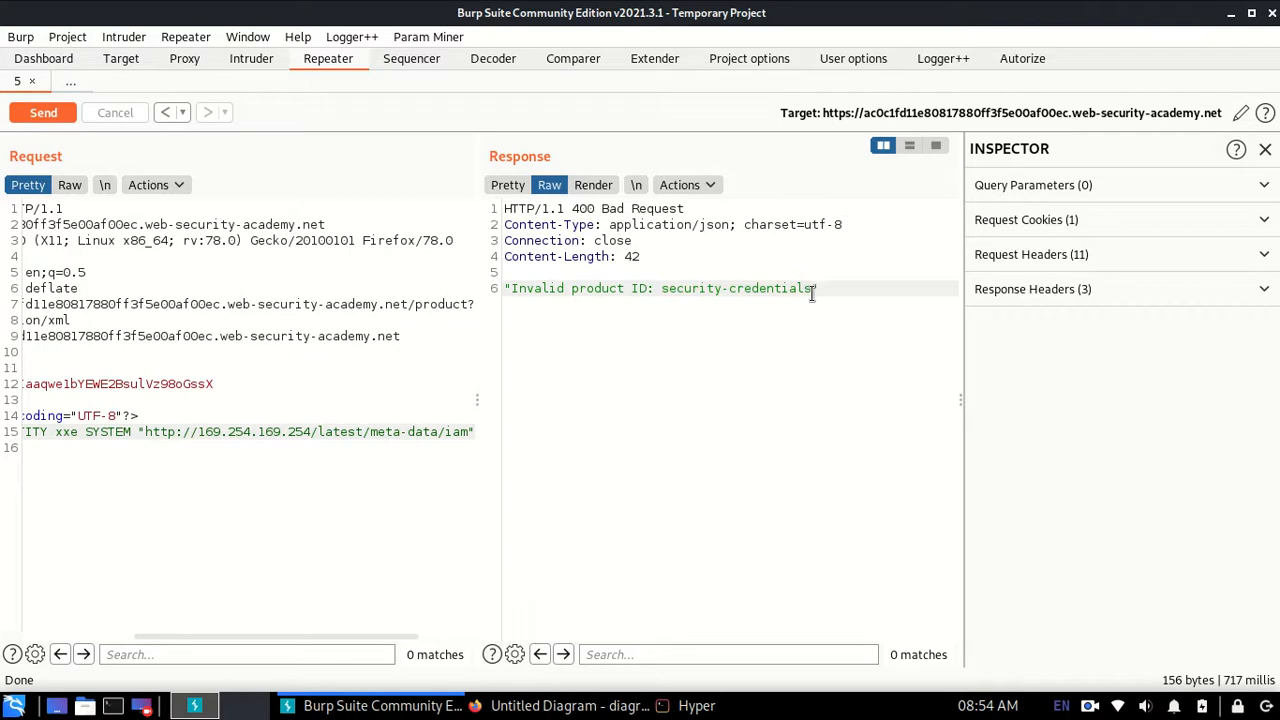
double_click(736, 288)
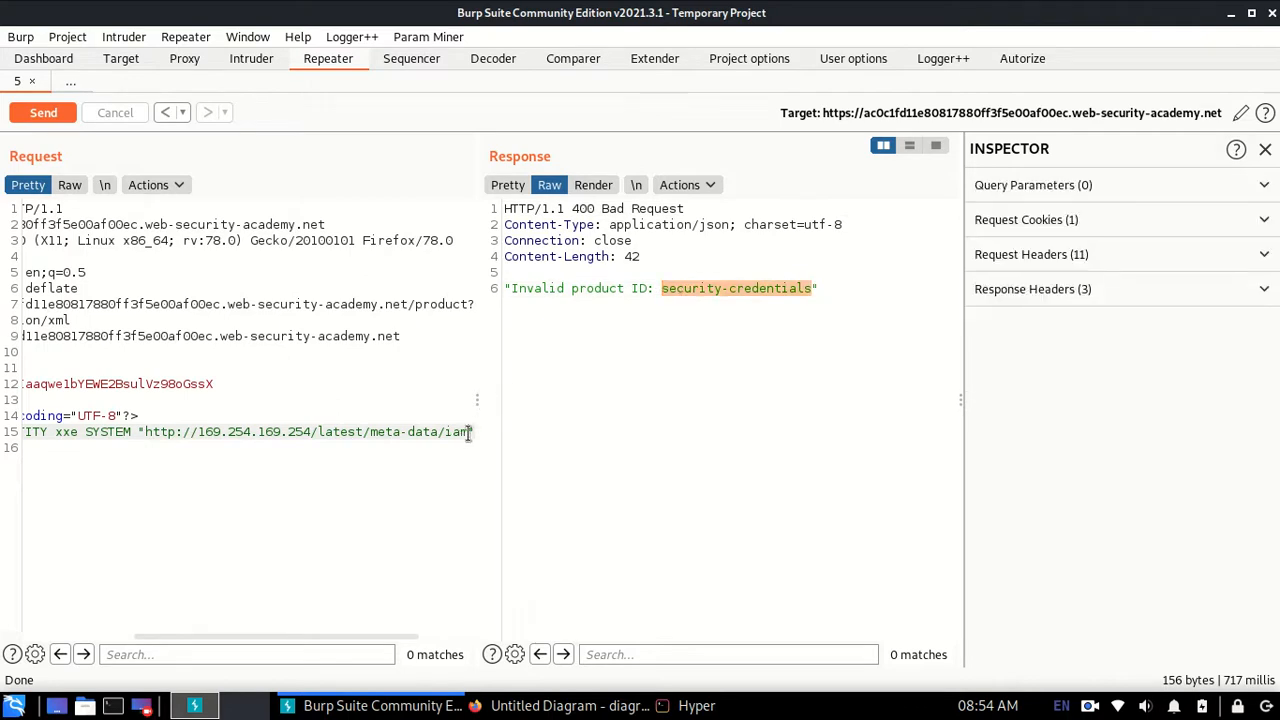
click(43, 112)
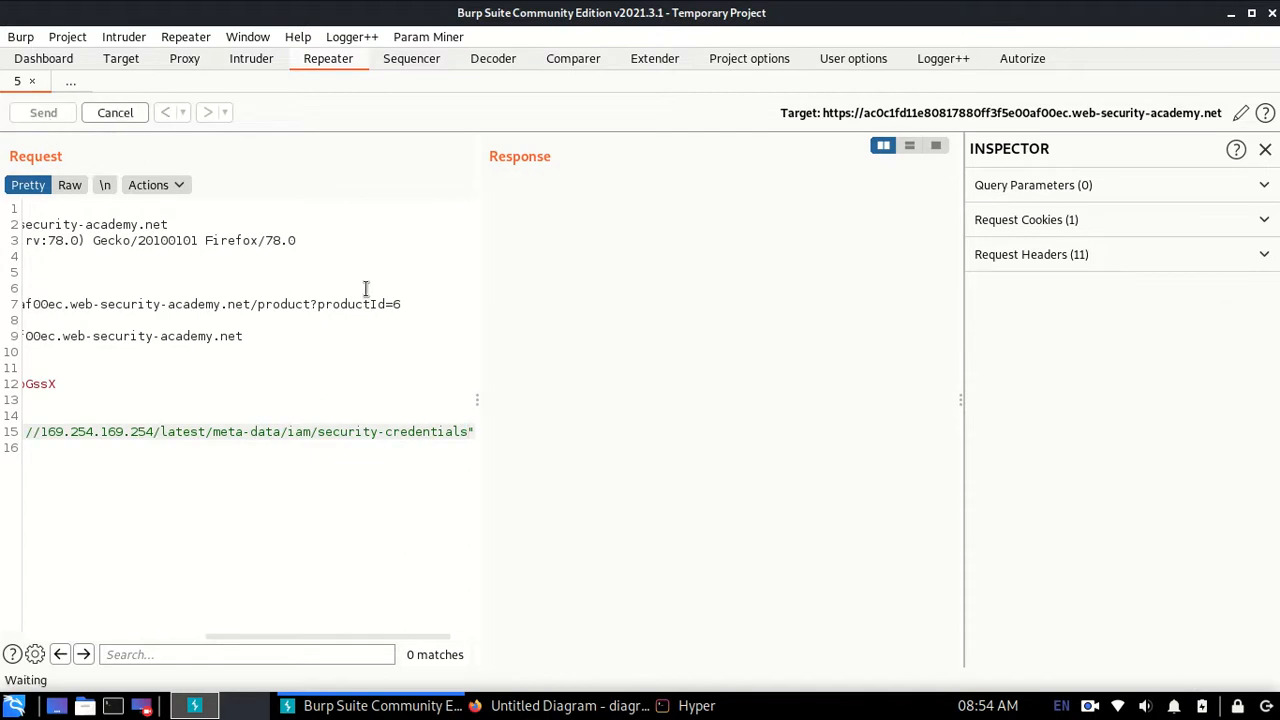
click(43, 112)
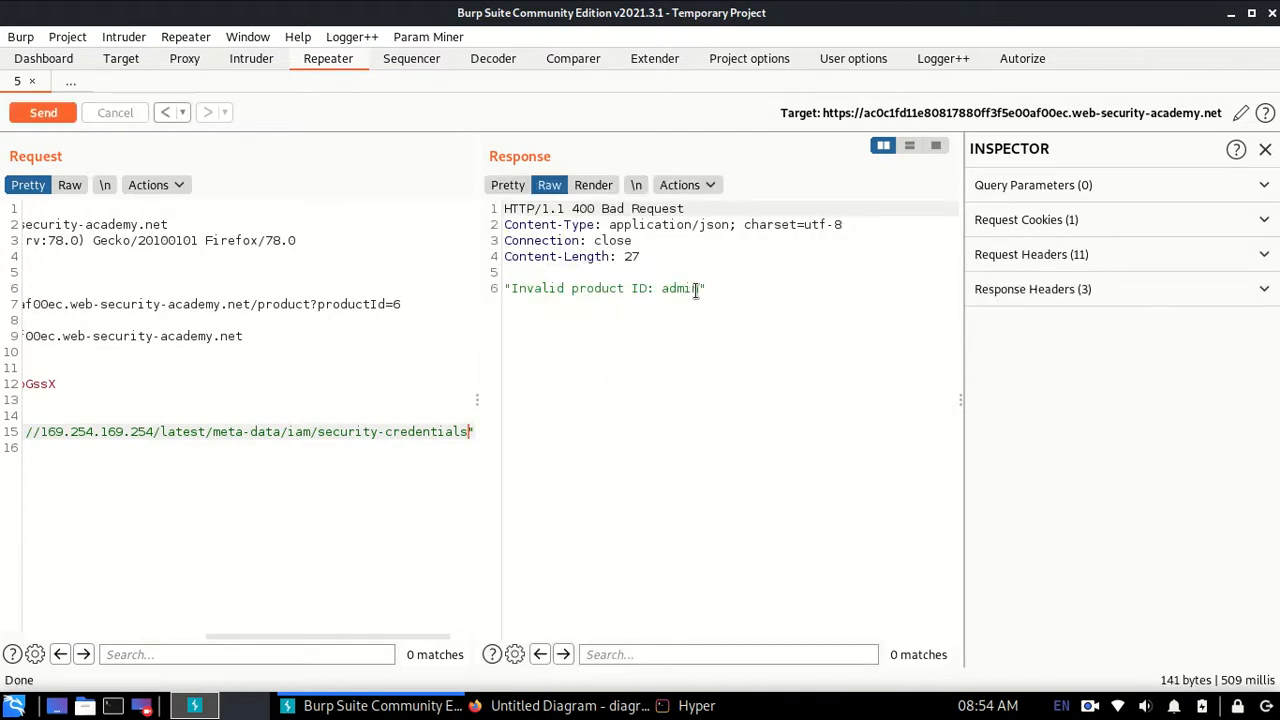
double_click(678, 288)
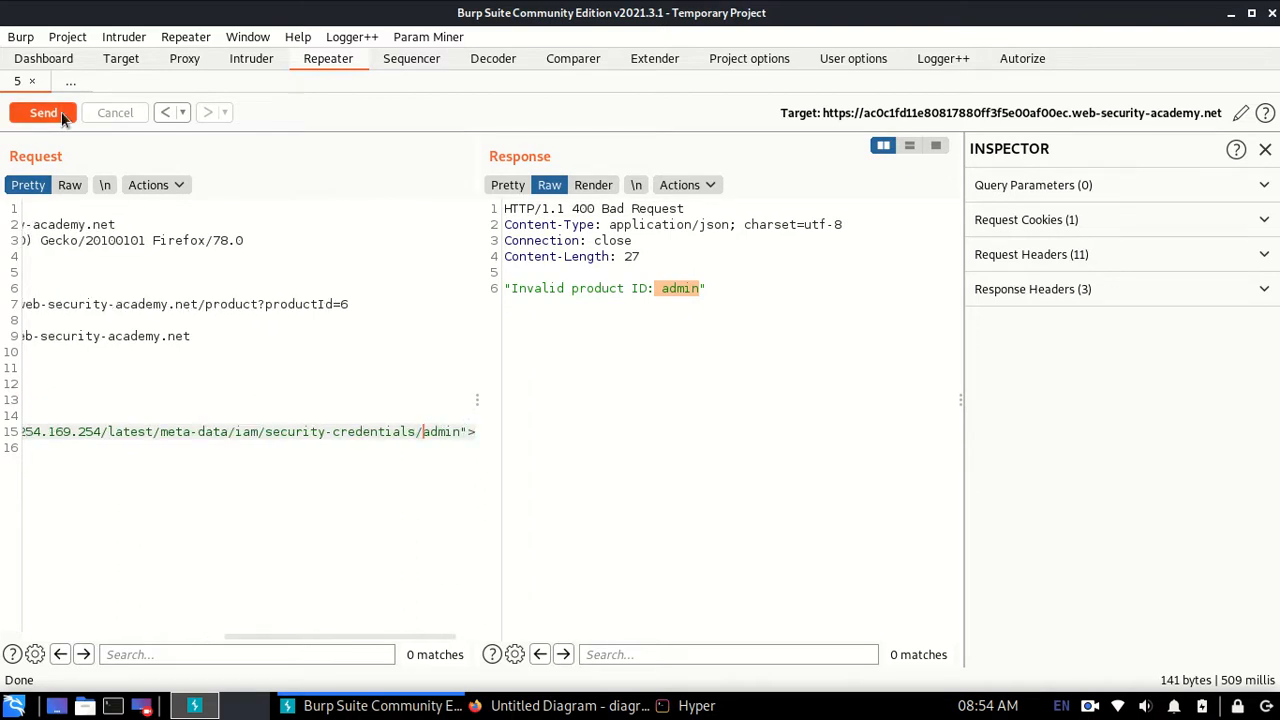
click(43, 112)
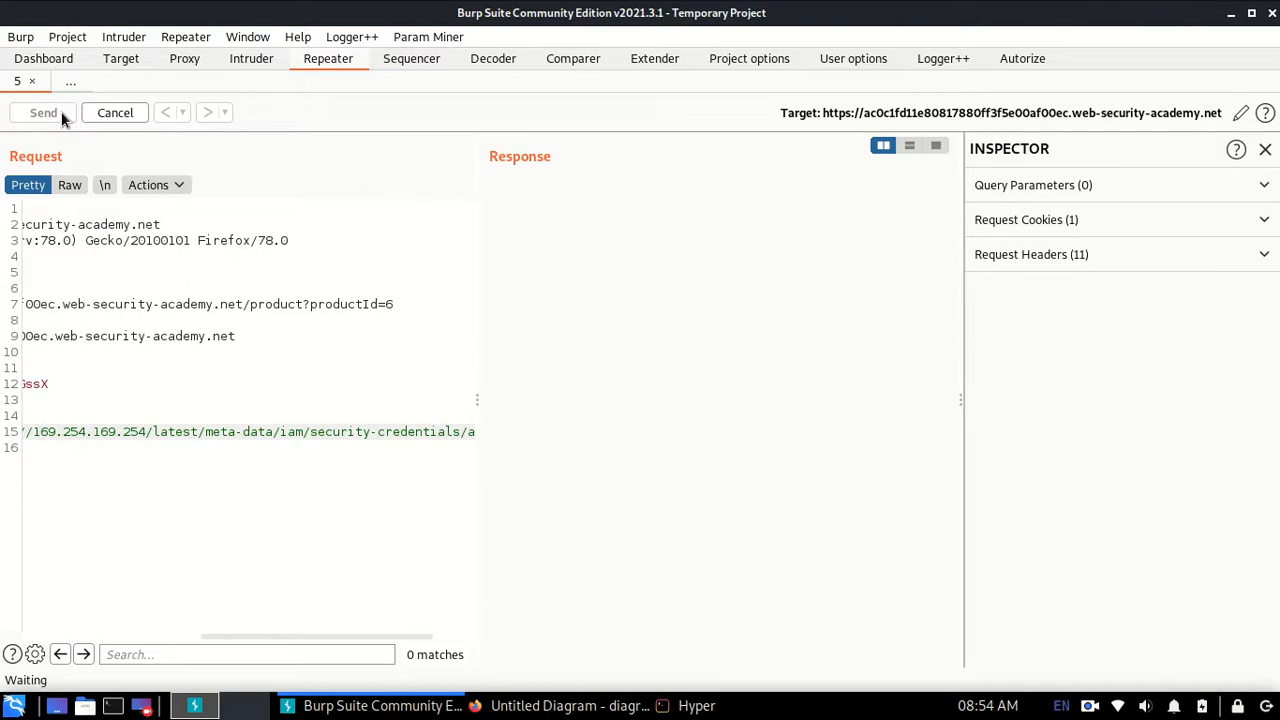
click(43, 112)
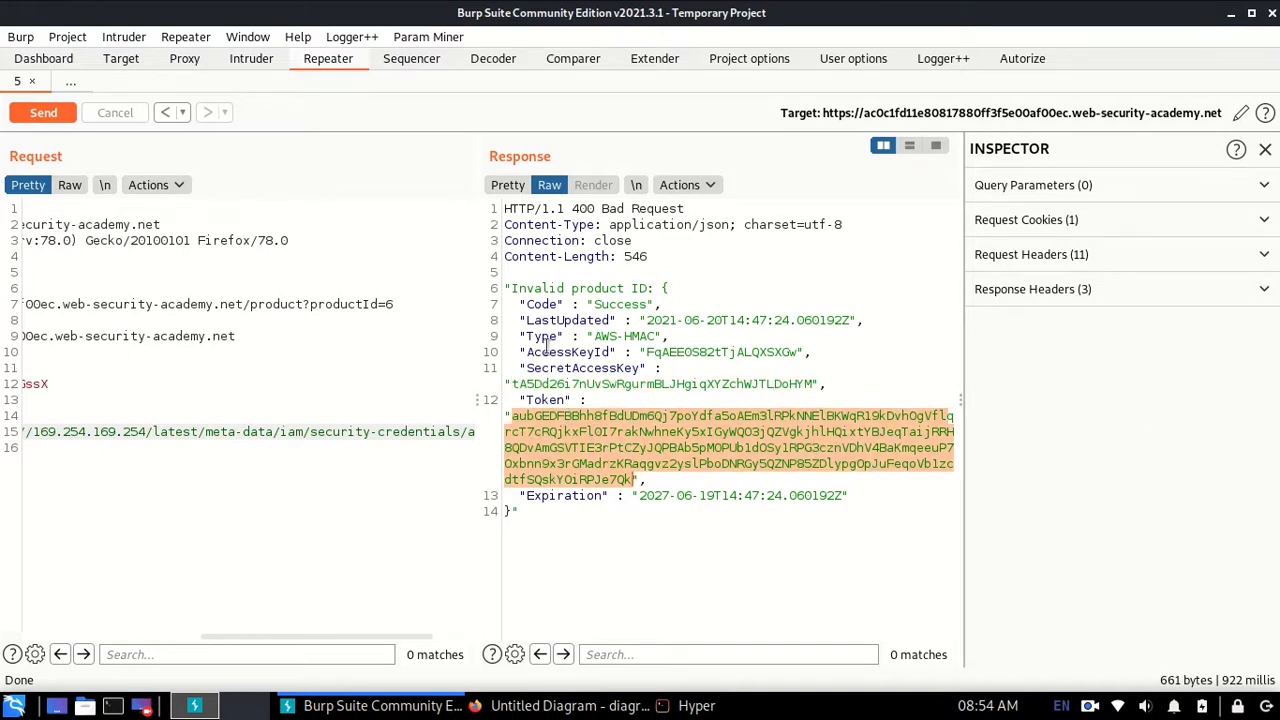
mouse_move(69, 185)
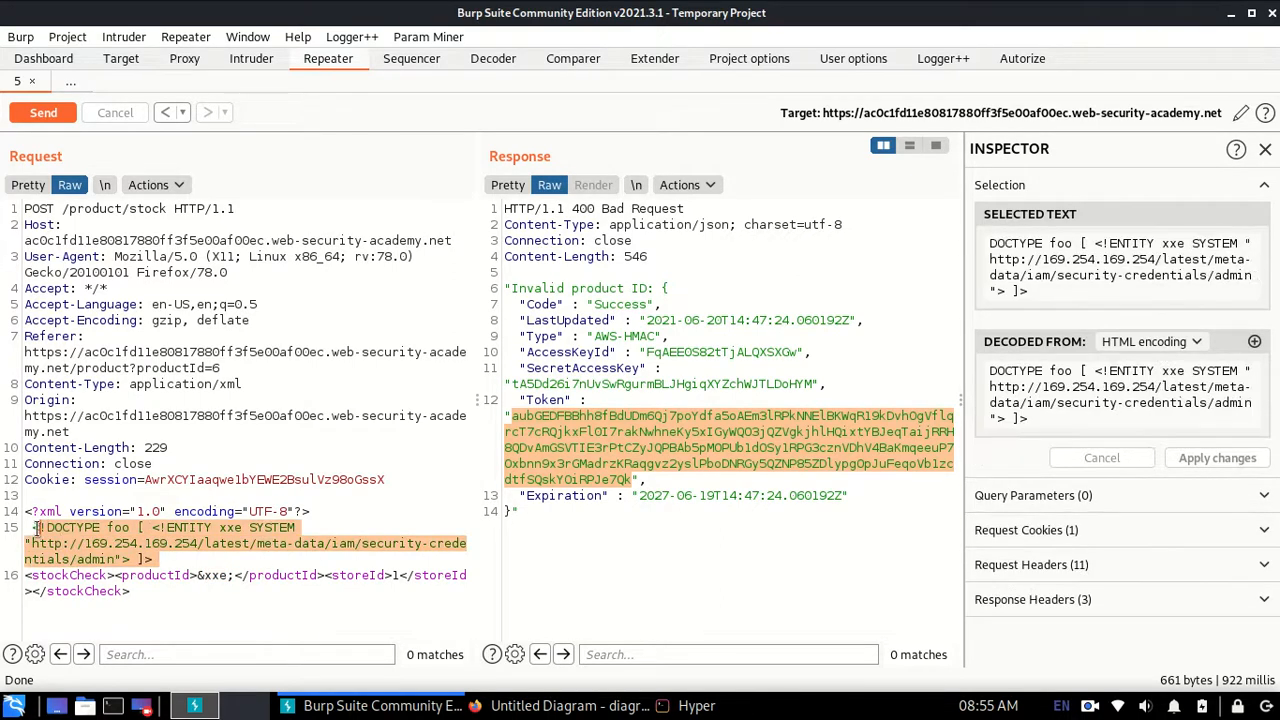
- Switch the Request pane to Raw to show the DOCTYPE payload unformatted
click(110, 559)
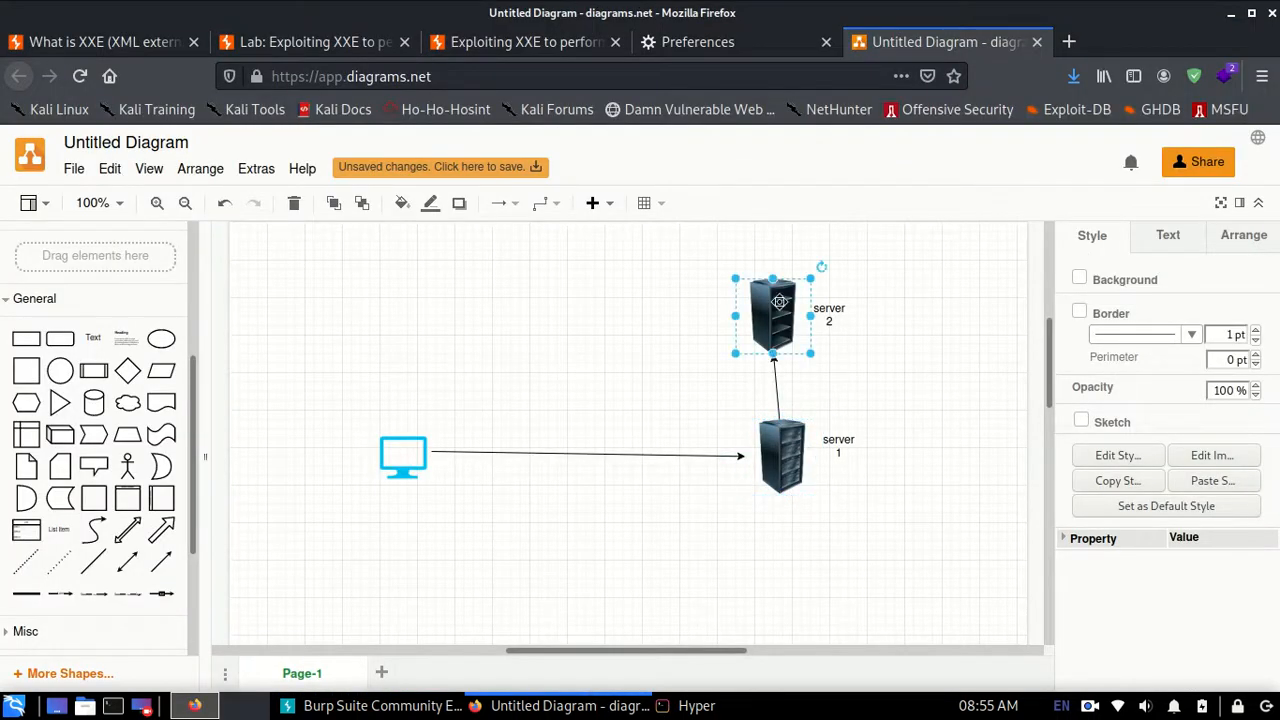
click(403, 457)
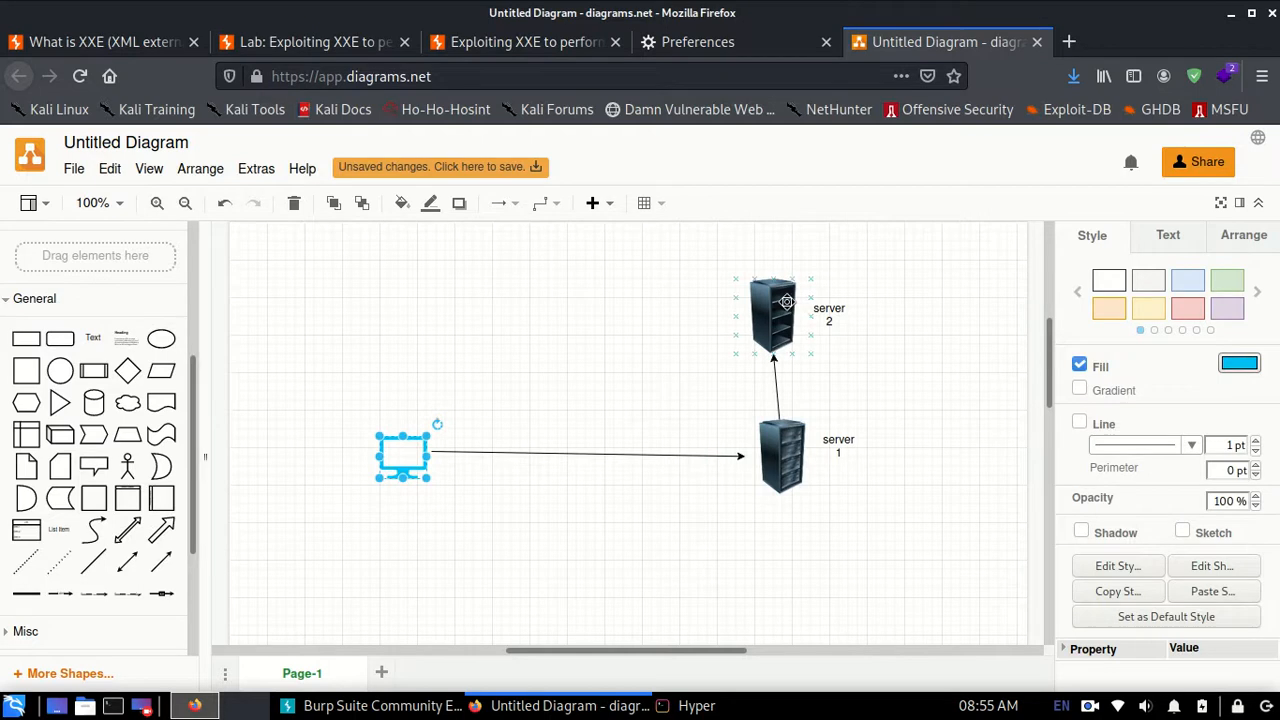
click(781, 460)
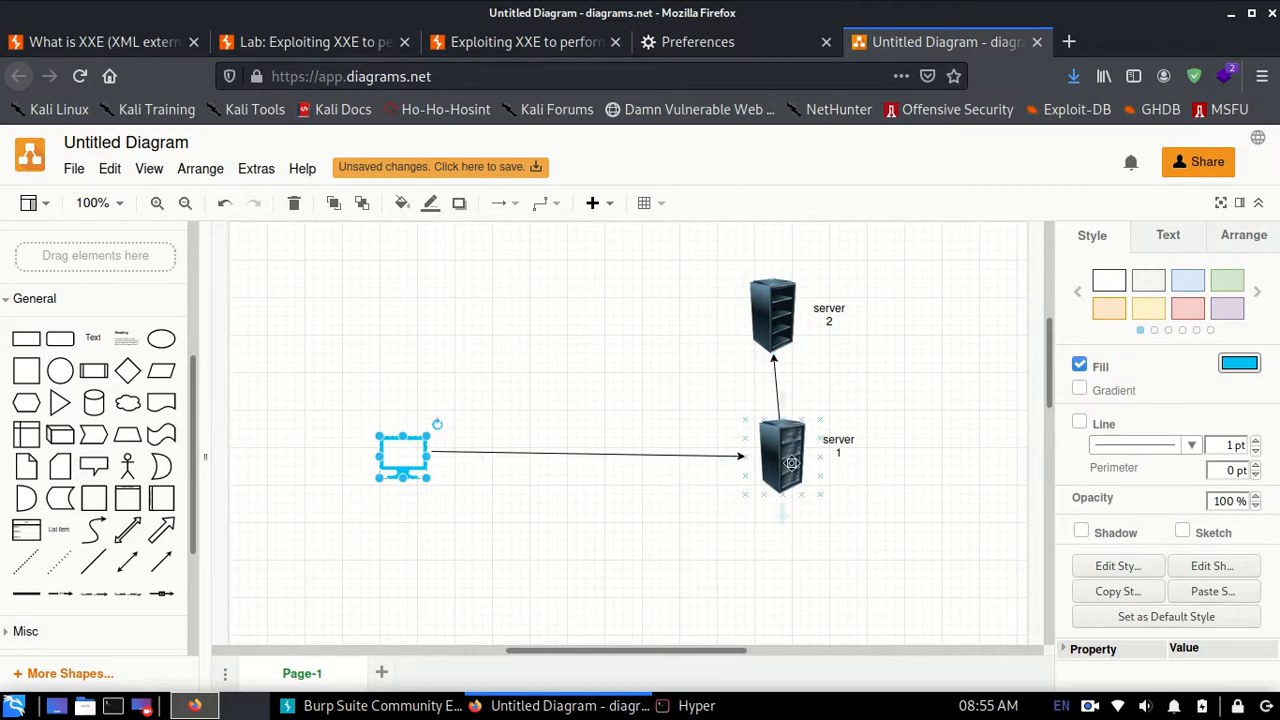
click(287, 705)
text(burpsuite)
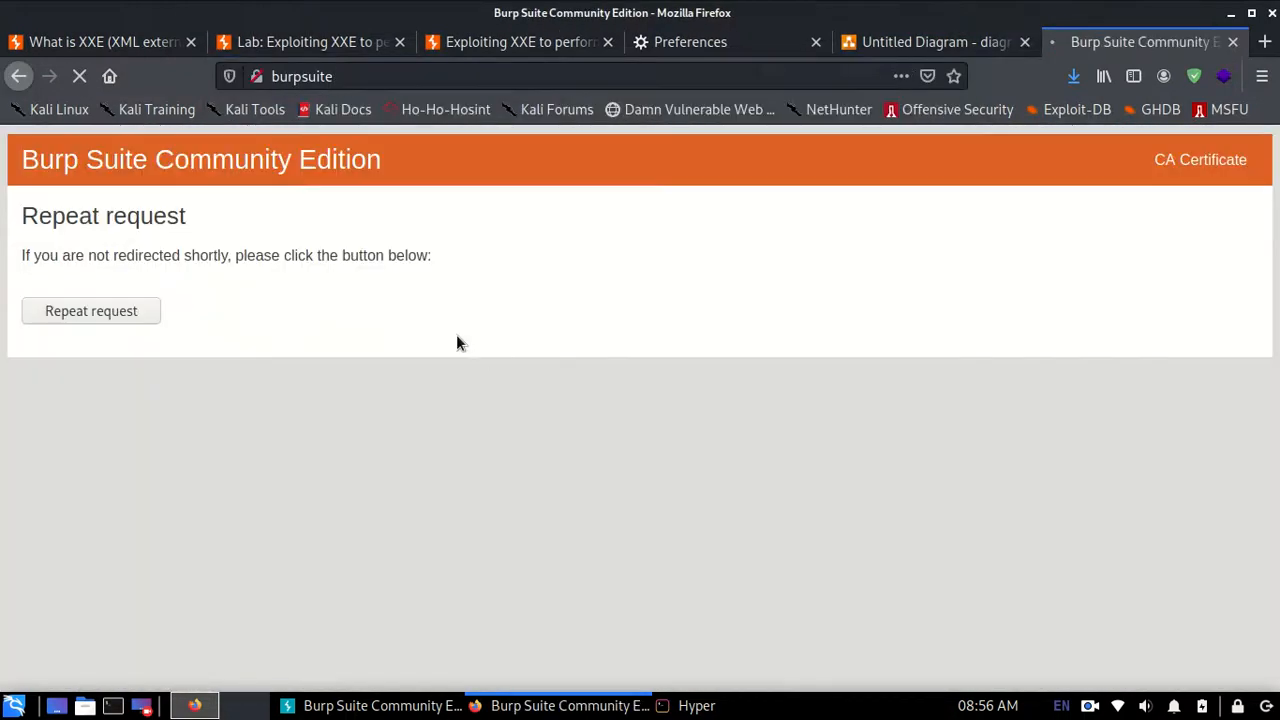
- Replay the admin credentials response in the browser, view Raw Data, and confirm the lab is Solved
click(91, 310)
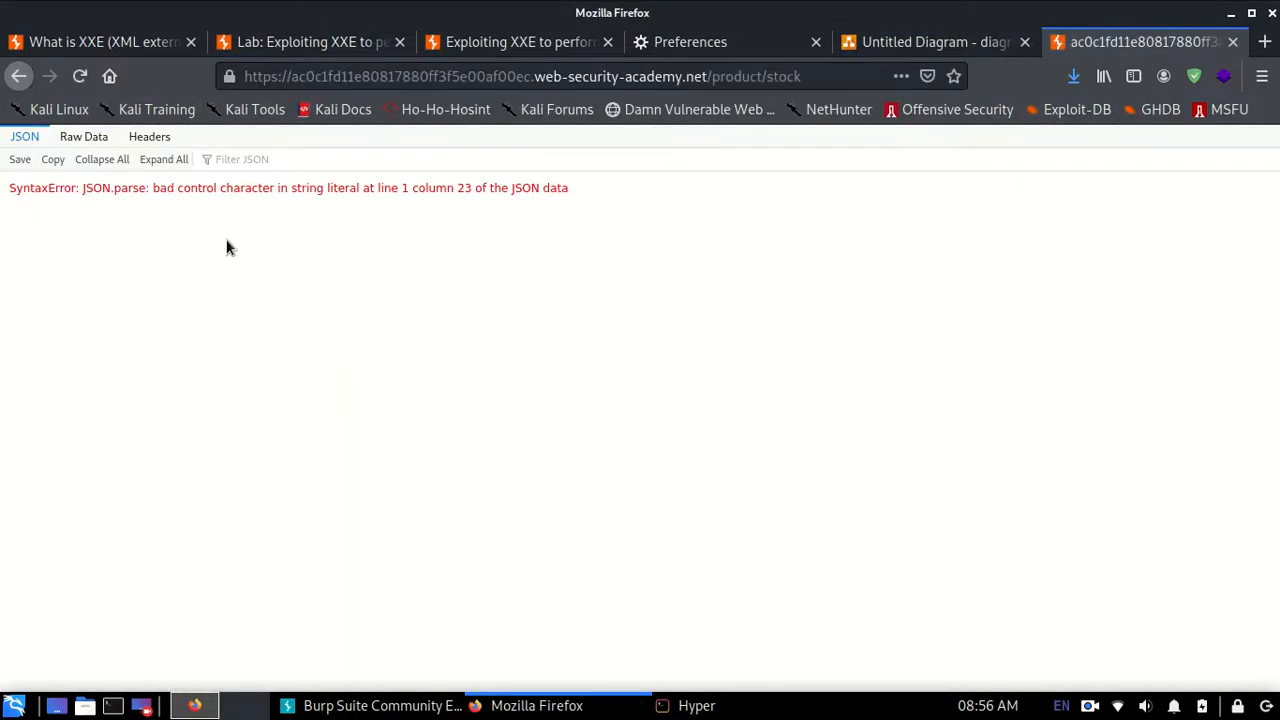
click(83, 136)
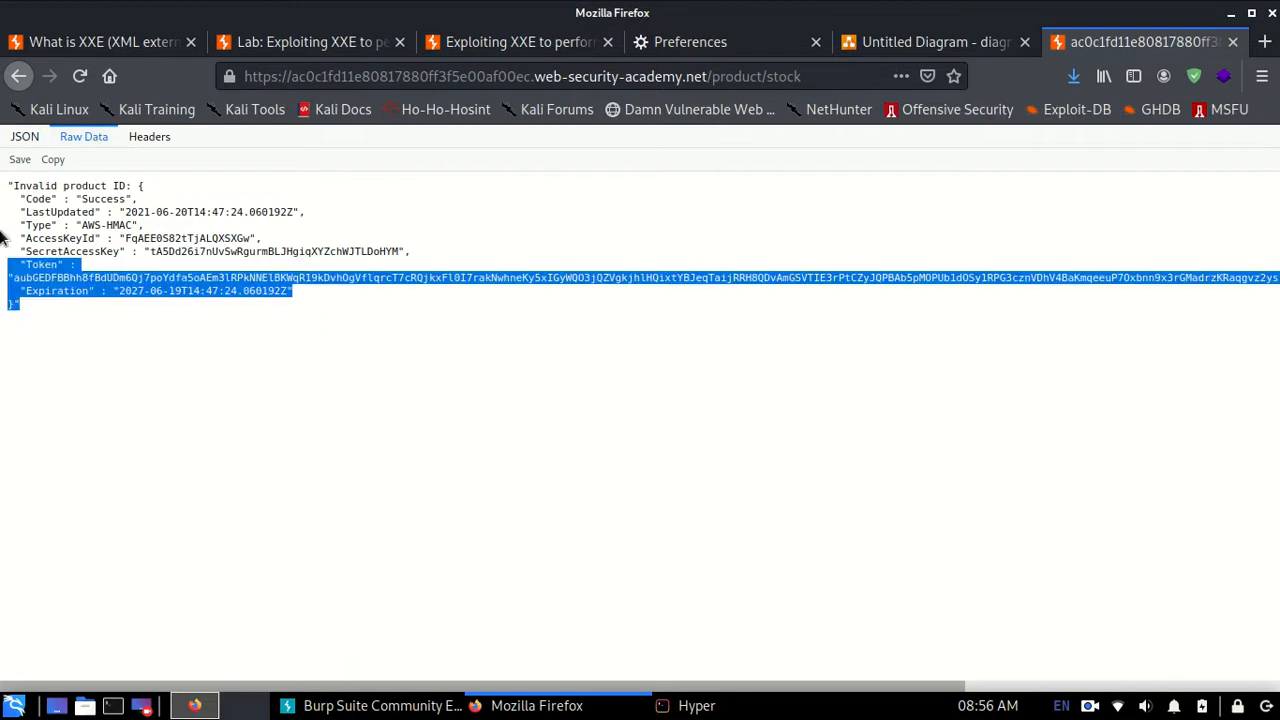
click(515, 42)
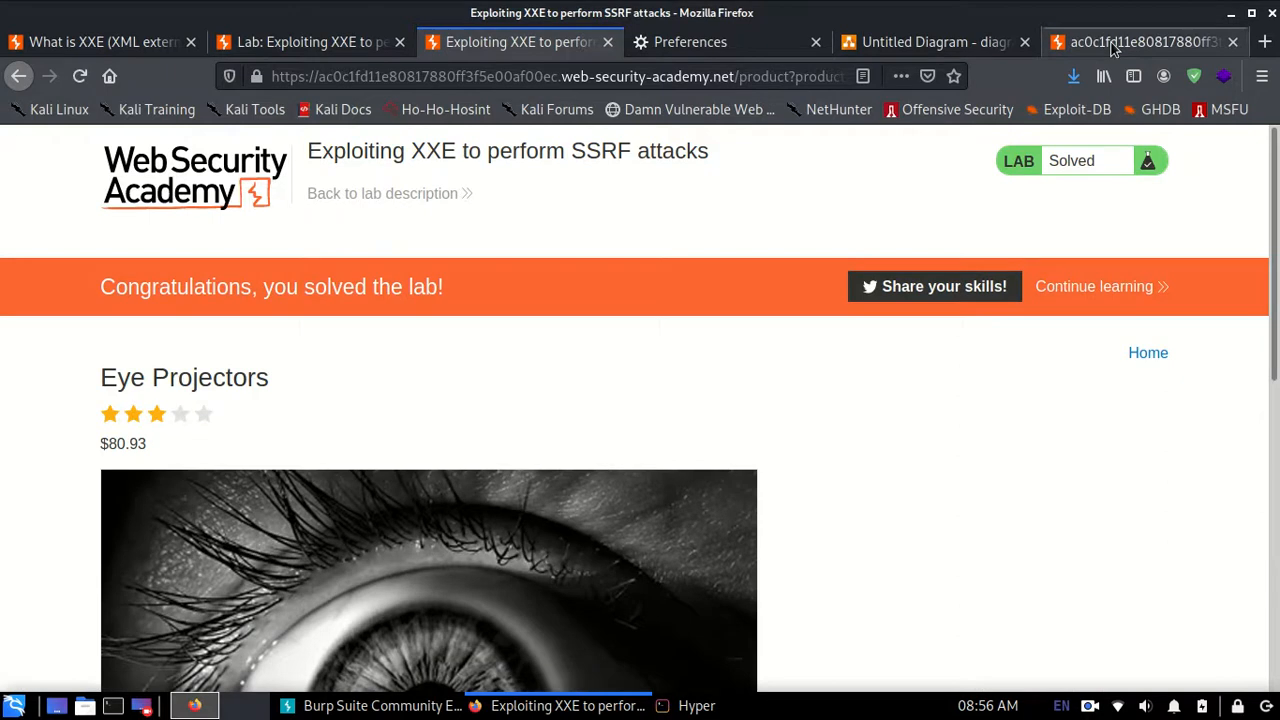
click(935, 42)
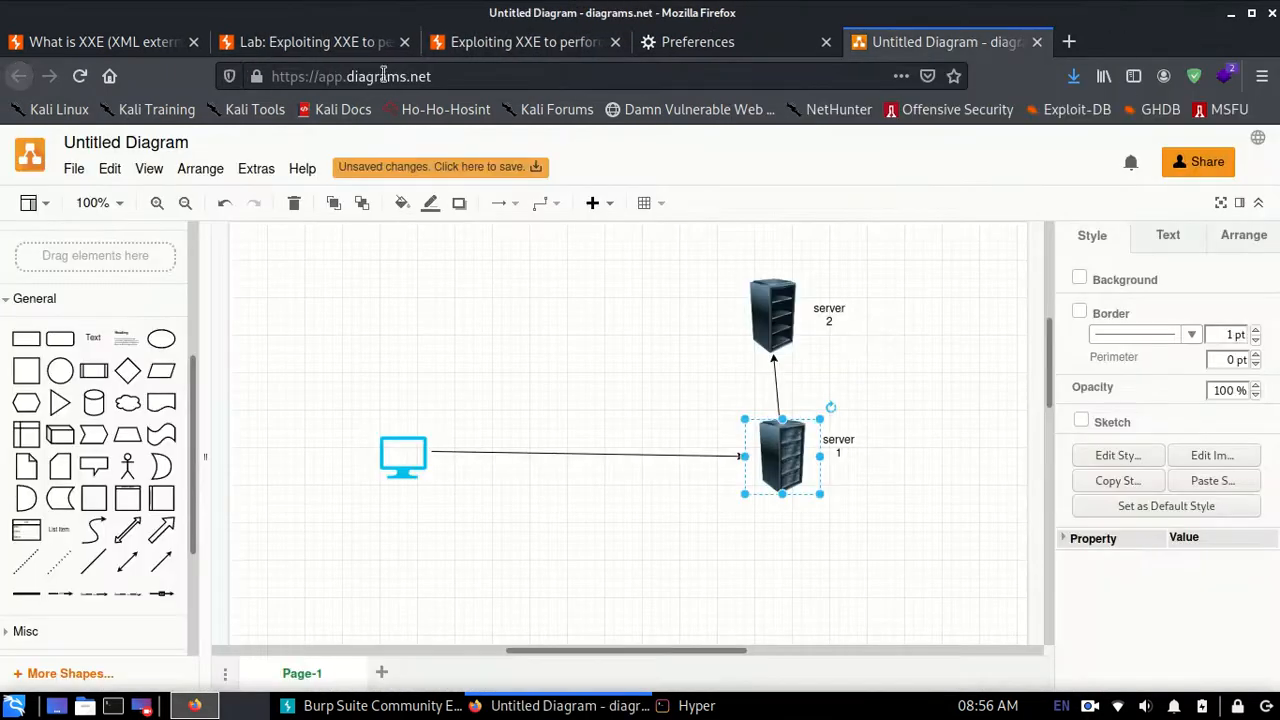
- Return to the 'What is XXE' tutorial and scroll through its file-retrieval and SSRF sections
click(100, 42)
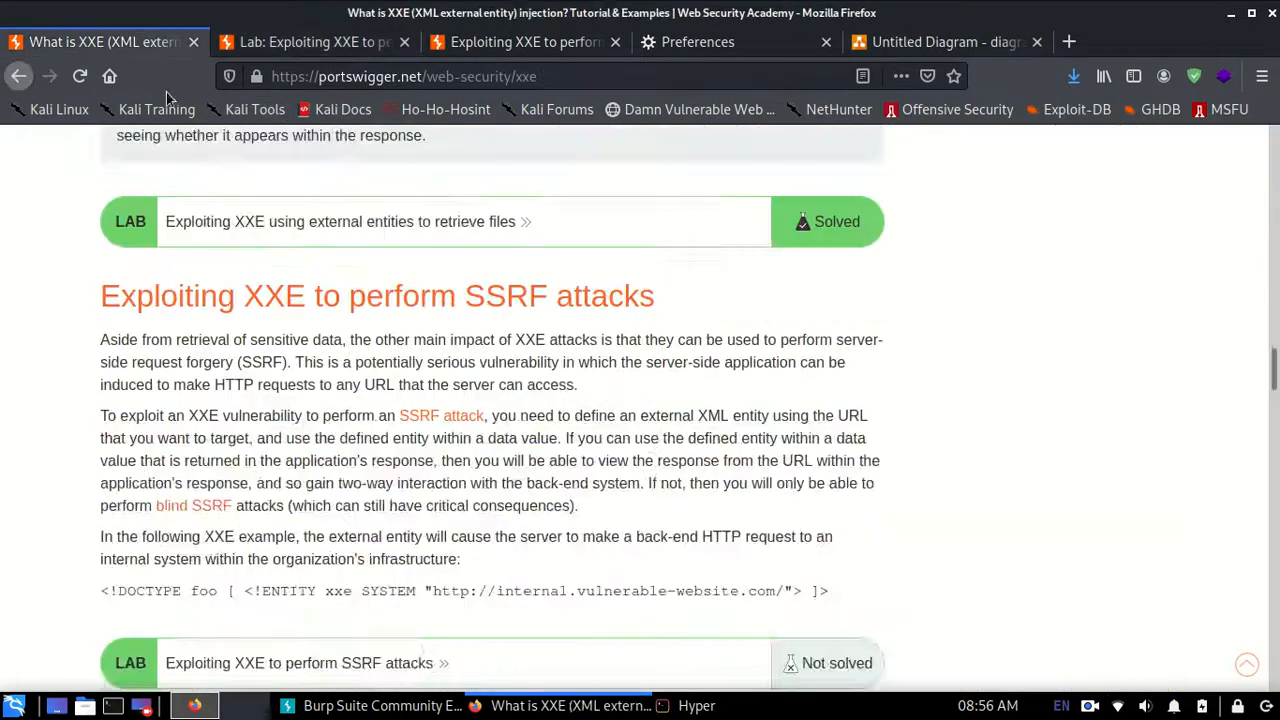
scroll(up, 3)
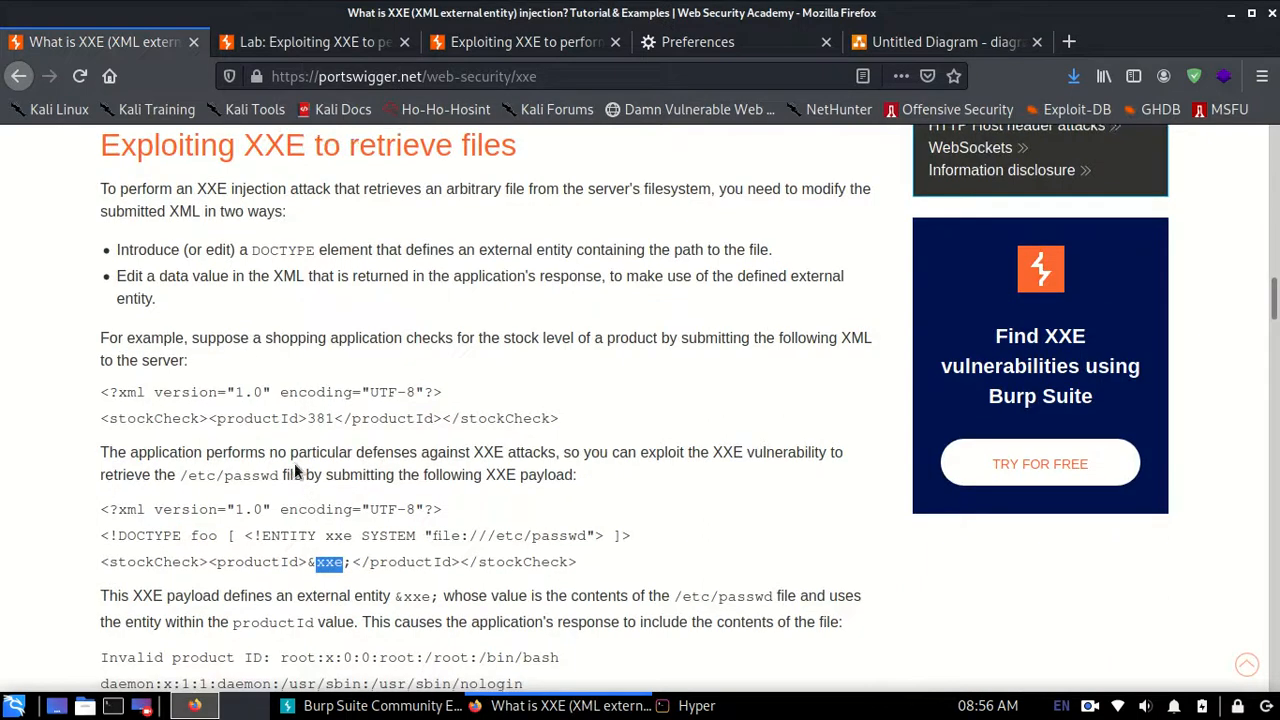
scroll(down, 3)
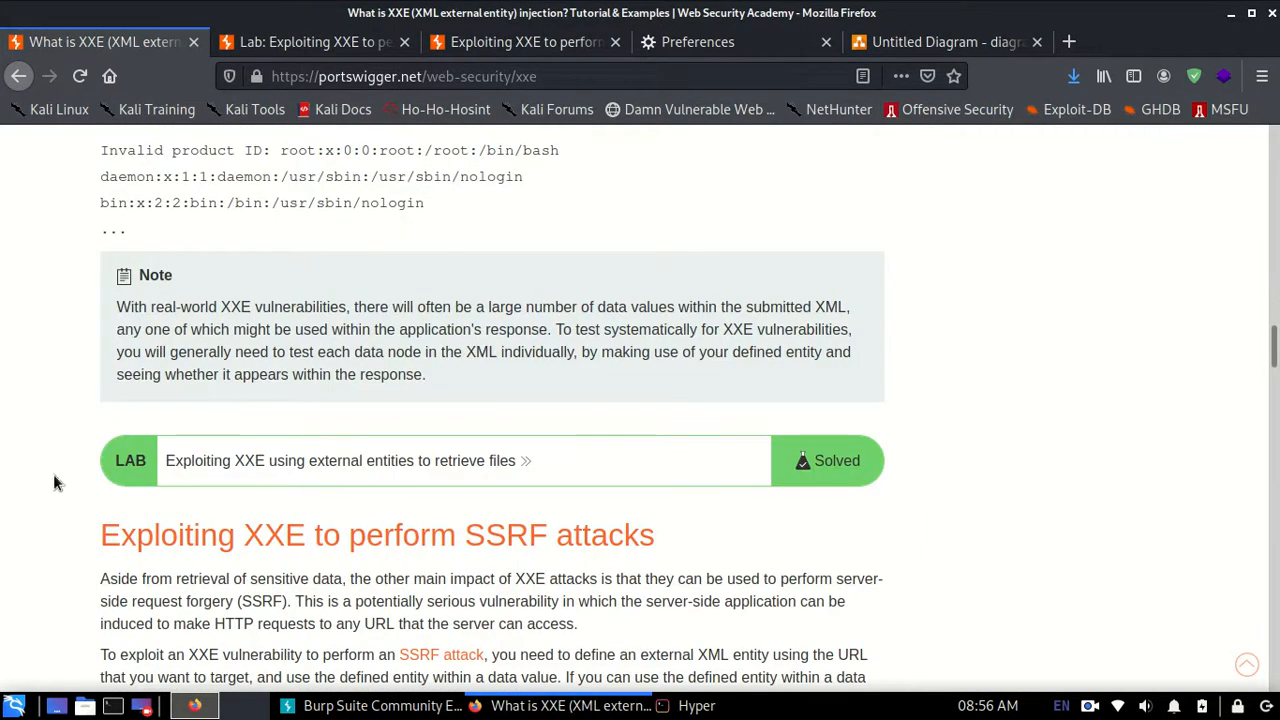